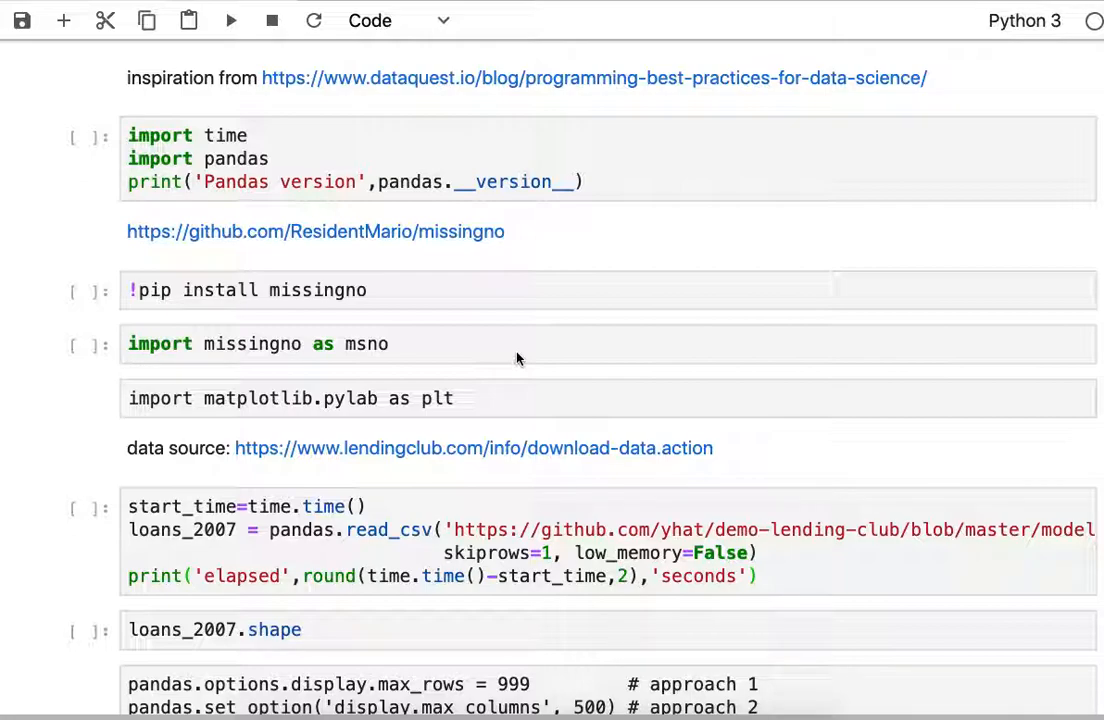
{"action": "mouse_move", "coordinate": [449, 428]}
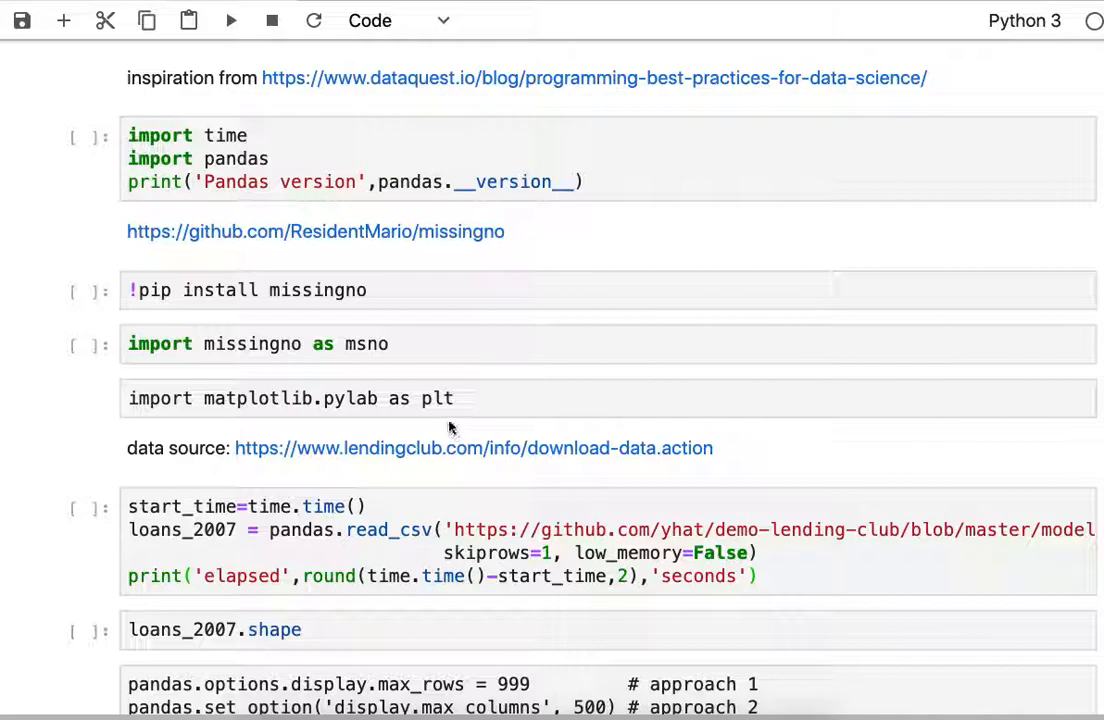
{"action": "mouse_move", "coordinate": [452, 97]}
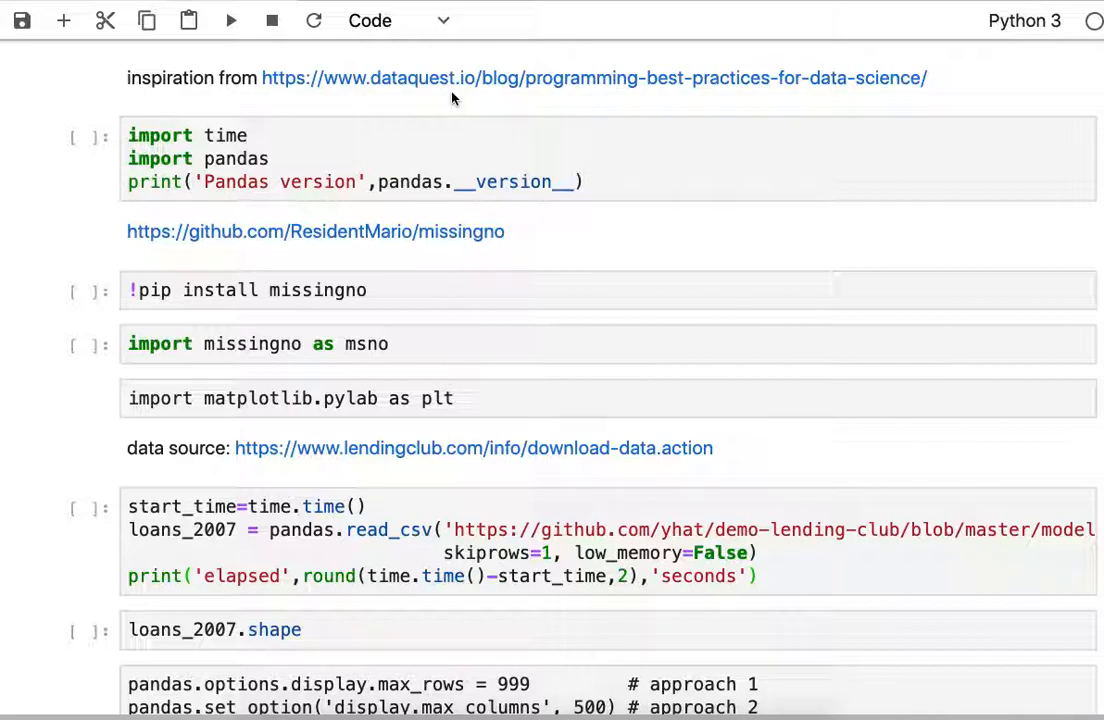
{"action": "mouse_move", "coordinate": [418, 152]}
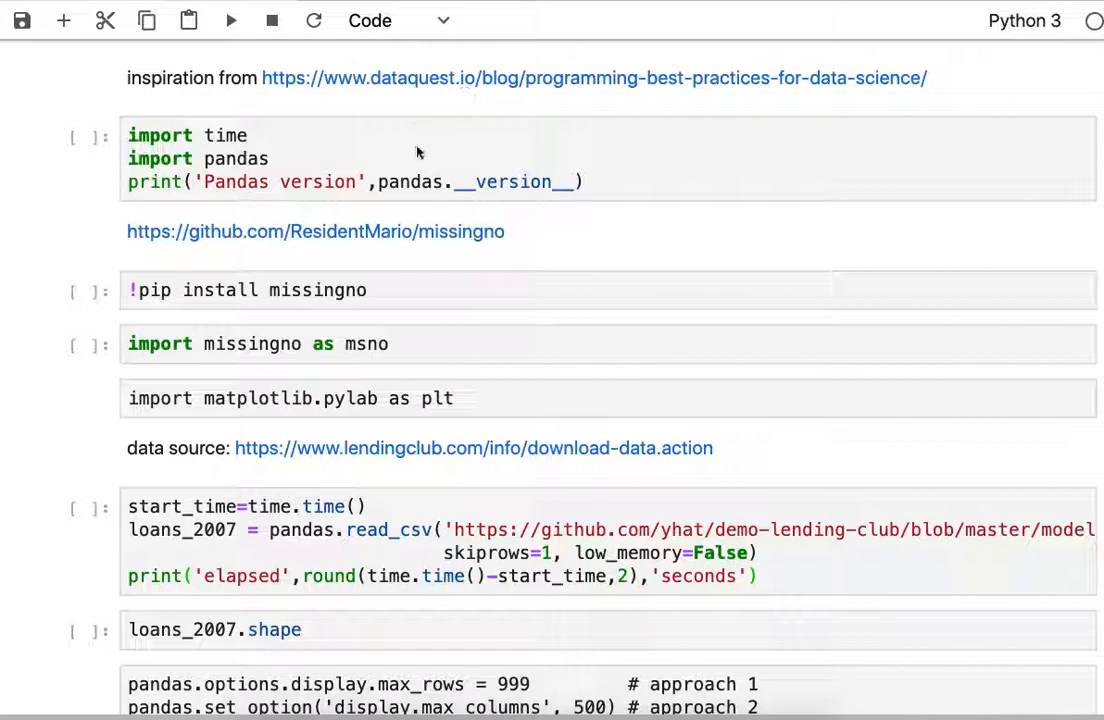
Run the time and pandas import cell, printing Pandas version 0.23.4.
{"action": "left_click", "coordinate": [400, 158]}
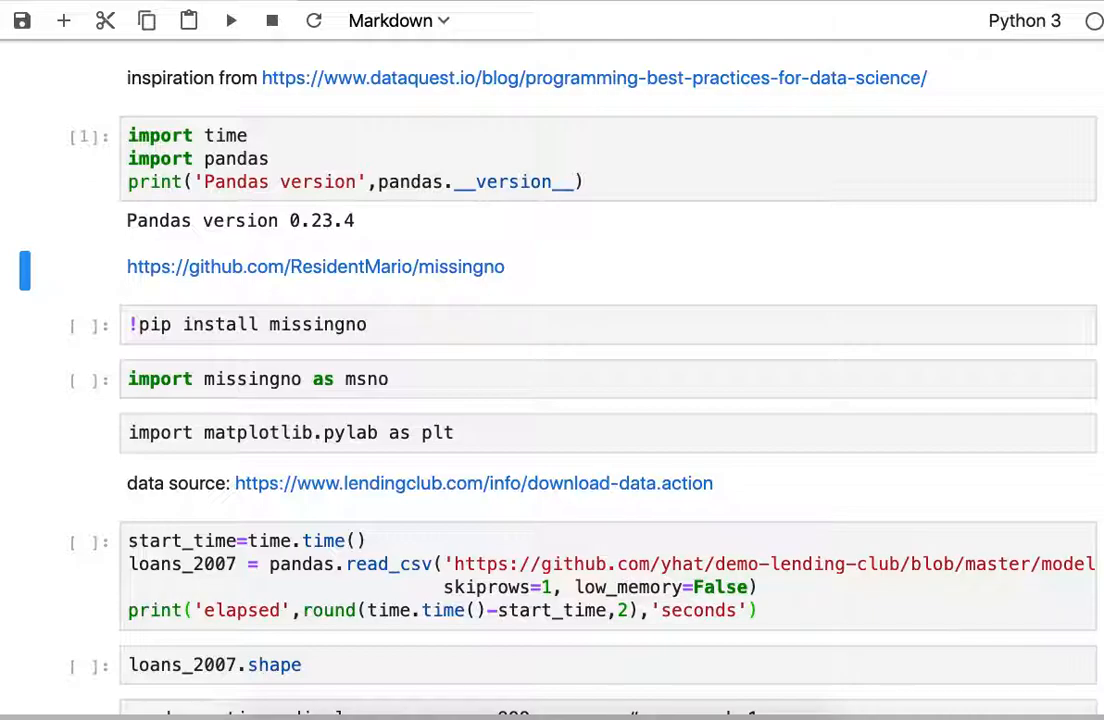
Run the '!pip install missingno' and 'import missingno as msno' cells.
{"action": "left_click", "coordinate": [397, 20]}
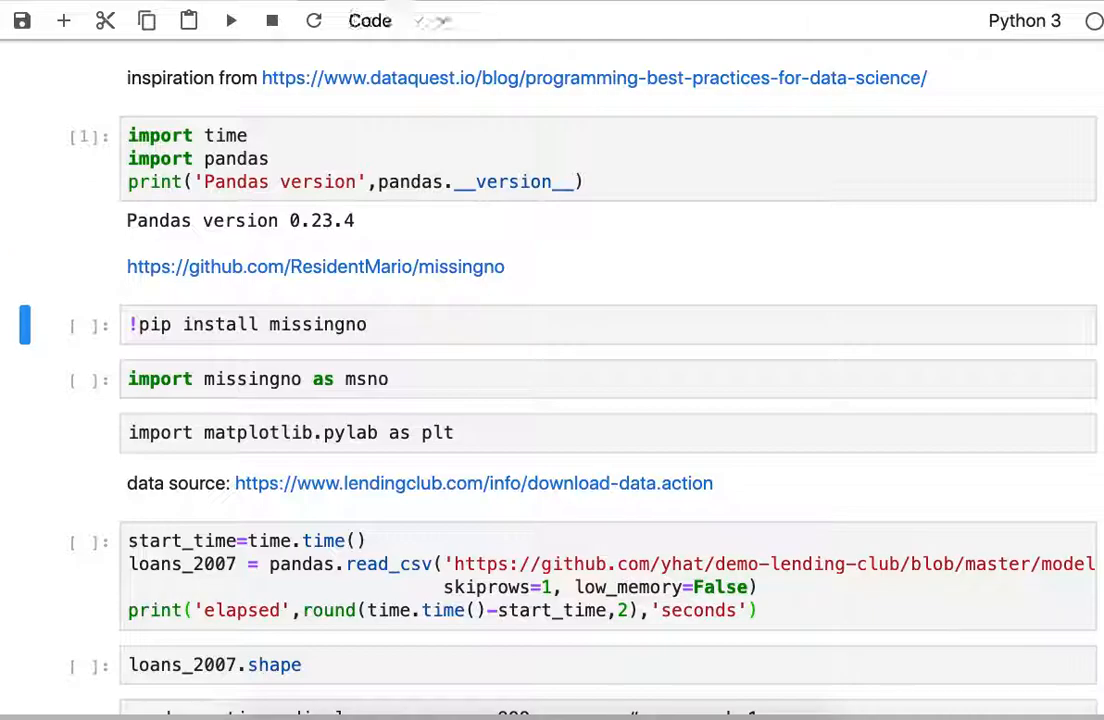
{"action": "left_click", "coordinate": [230, 20]}
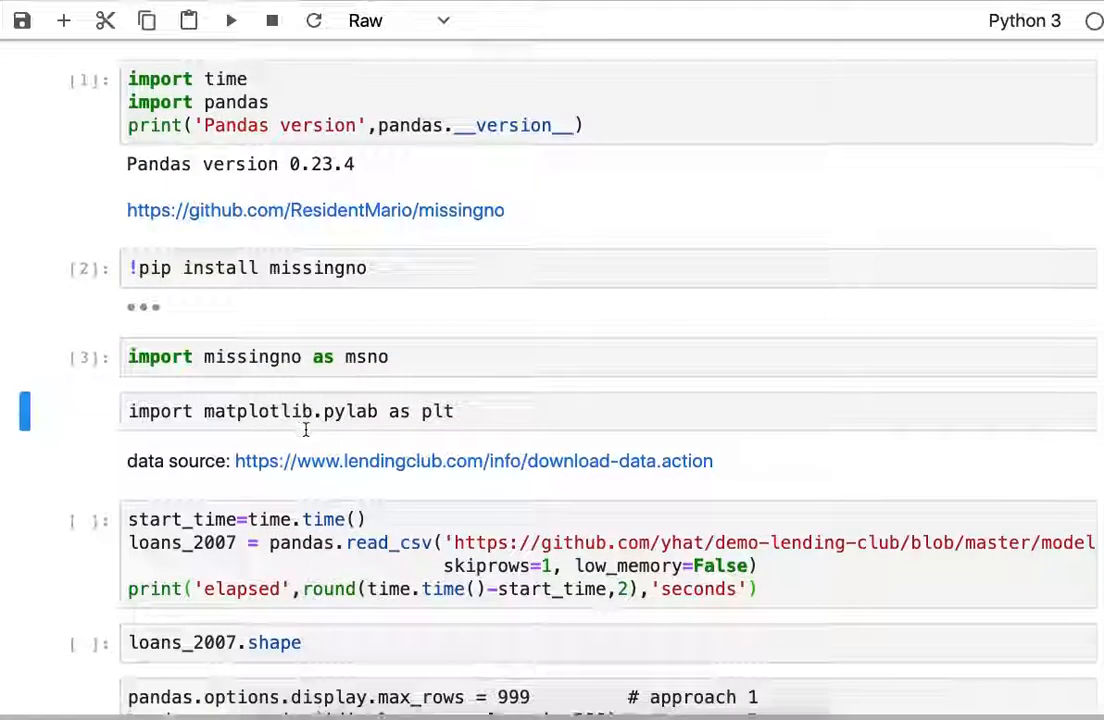
{"action": "left_click", "coordinate": [390, 20]}
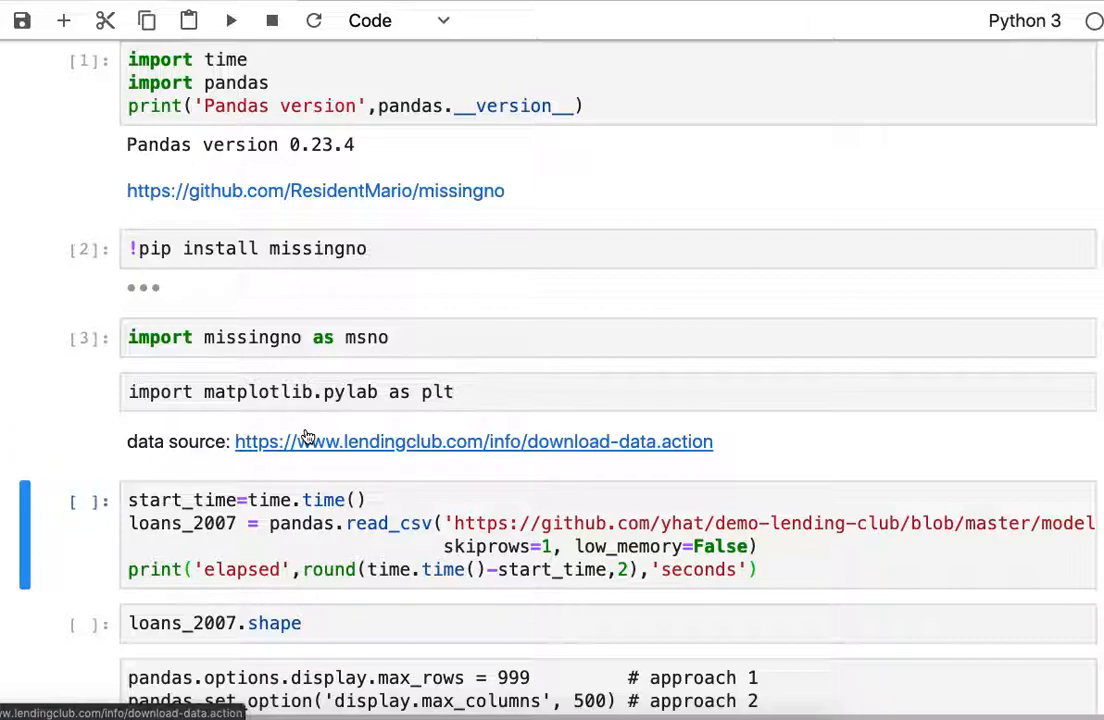
Run the pandas.read_csv cell loading loans_2007, reporting 9.28 seconds elapsed.
{"action": "scroll", "scroll_direction": "down", "scroll_amount": 3}
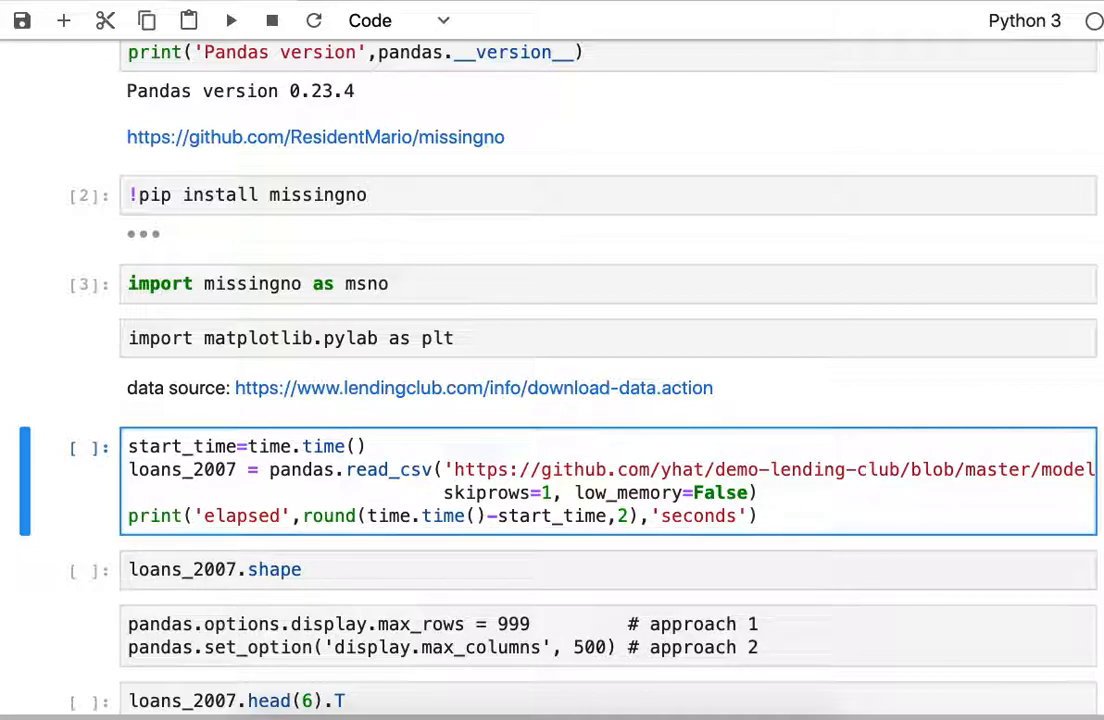
{"action": "left_click", "coordinate": [356, 446]}
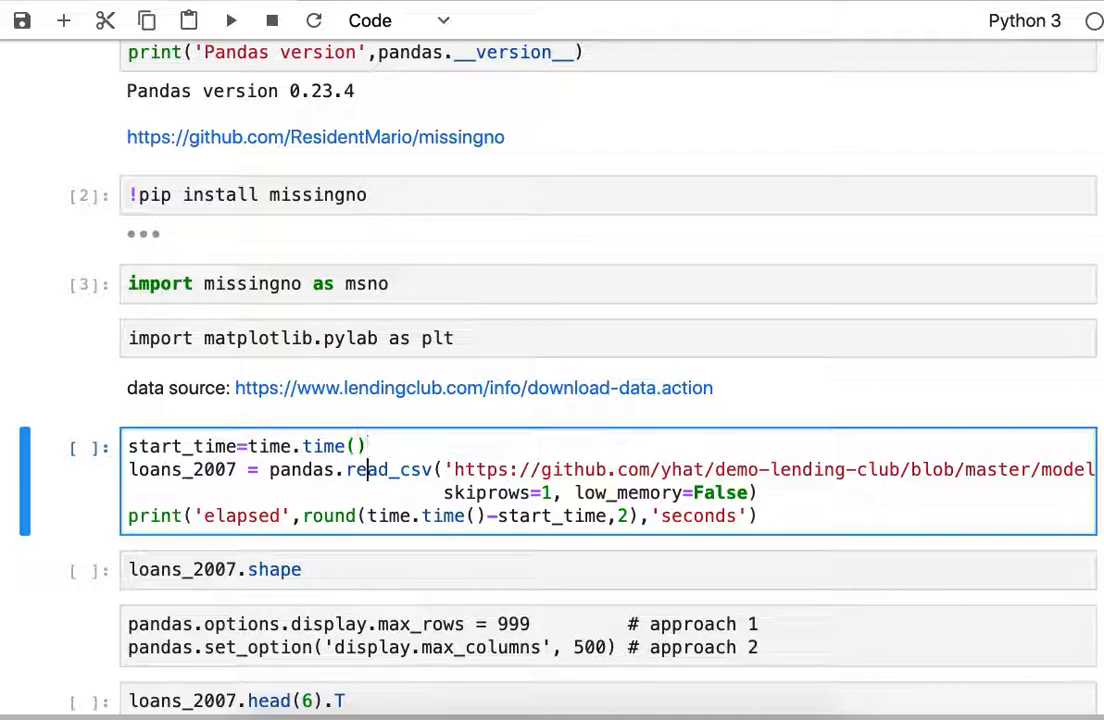
{"action": "double_click", "coordinate": [442, 516]}
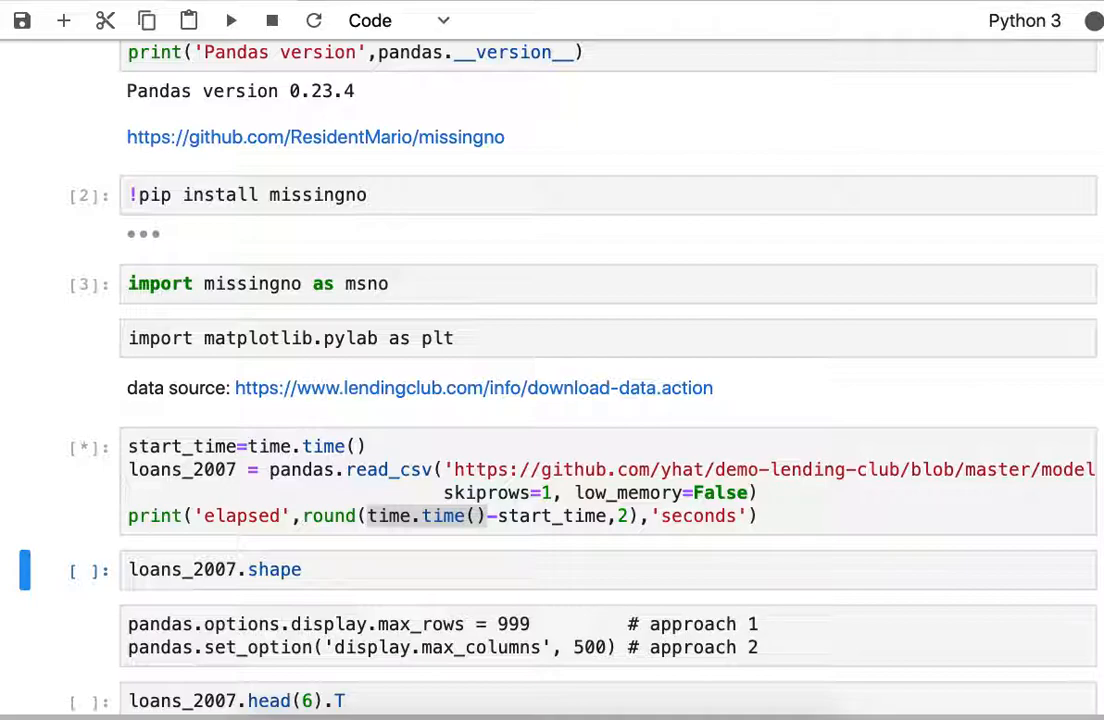
{"action": "scroll", "scroll_direction": "down", "scroll_amount": 3}
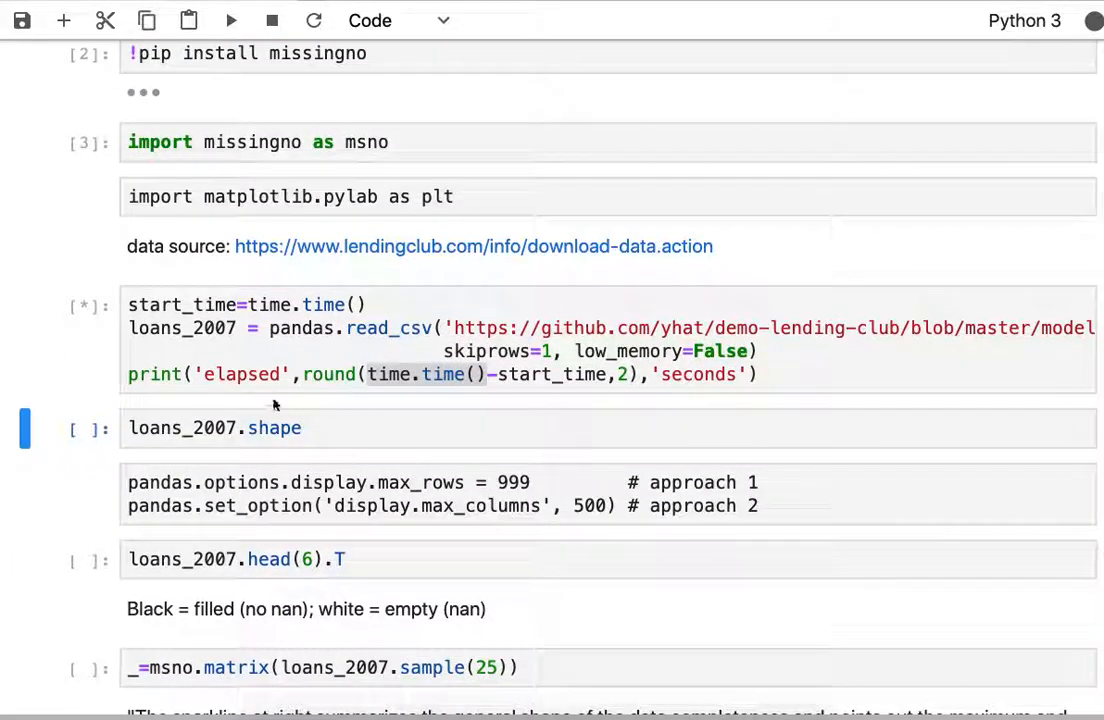
{"action": "left_click", "coordinate": [231, 20]}
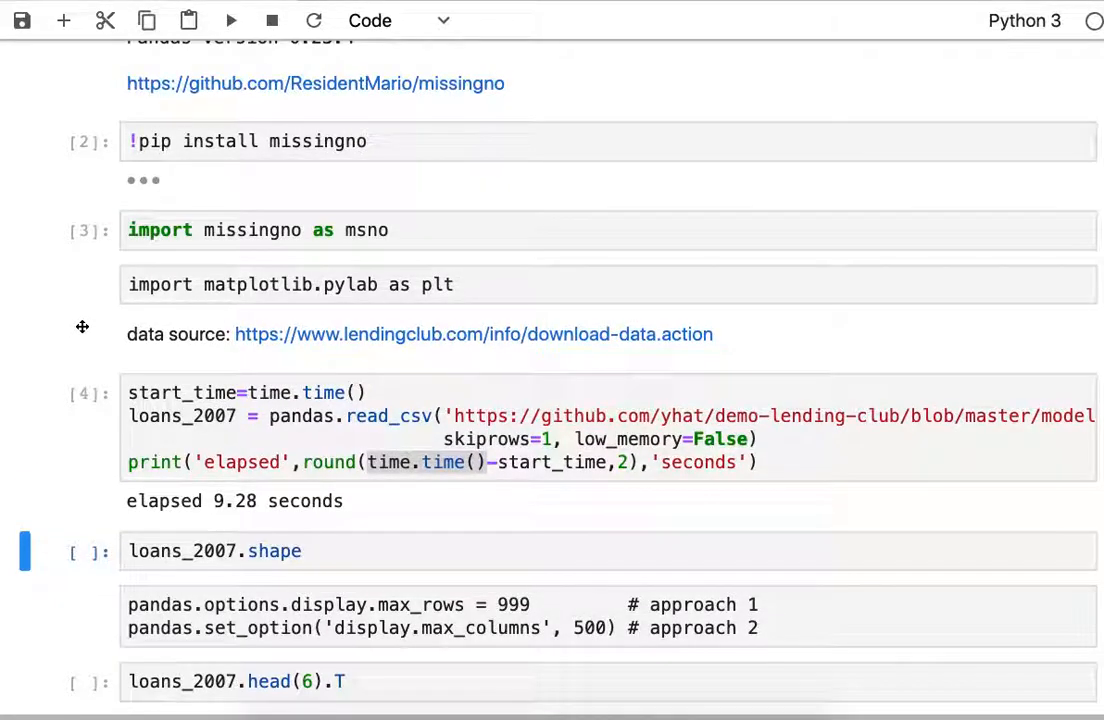
{"action": "scroll", "scroll_direction": "down", "scroll_amount": 3}
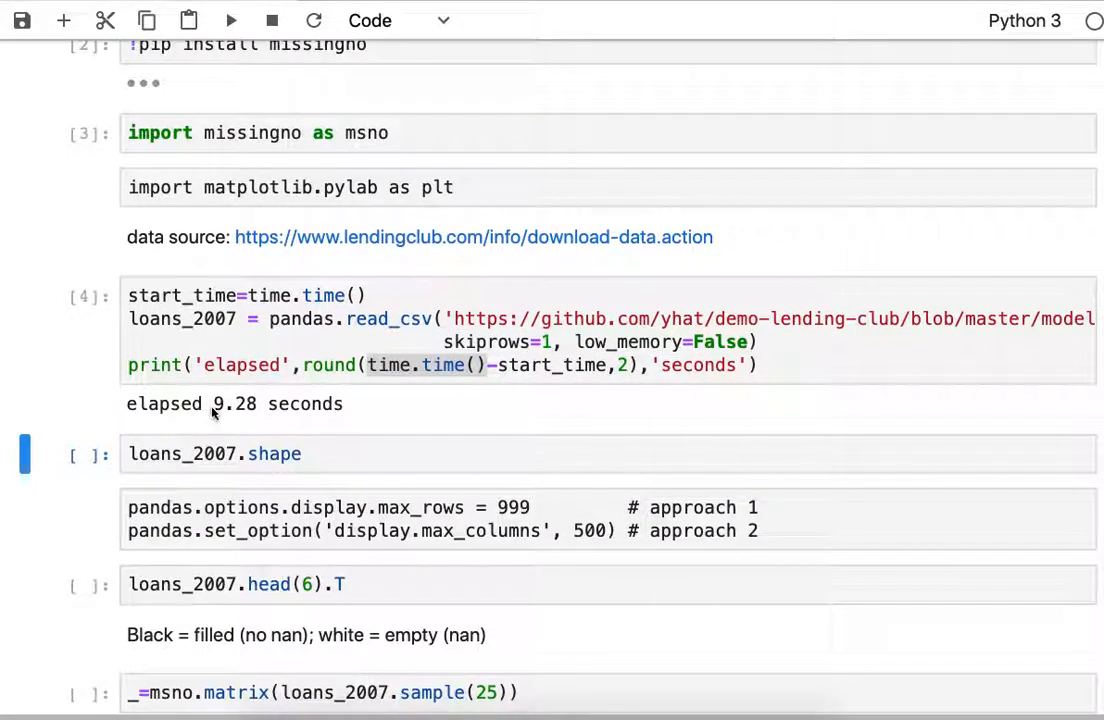
Run loans_2007.shape, reporting 42535 rows and 102 columns.
{"action": "left_click", "coordinate": [327, 454]}
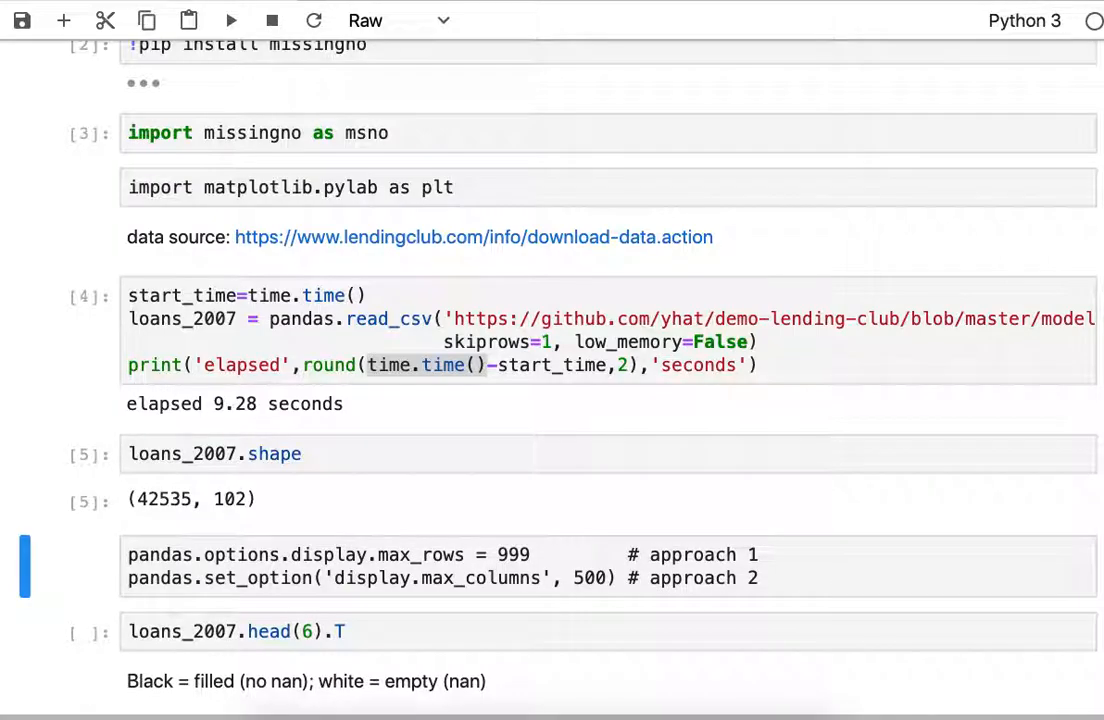
{"action": "mouse_move", "coordinate": [165, 514]}
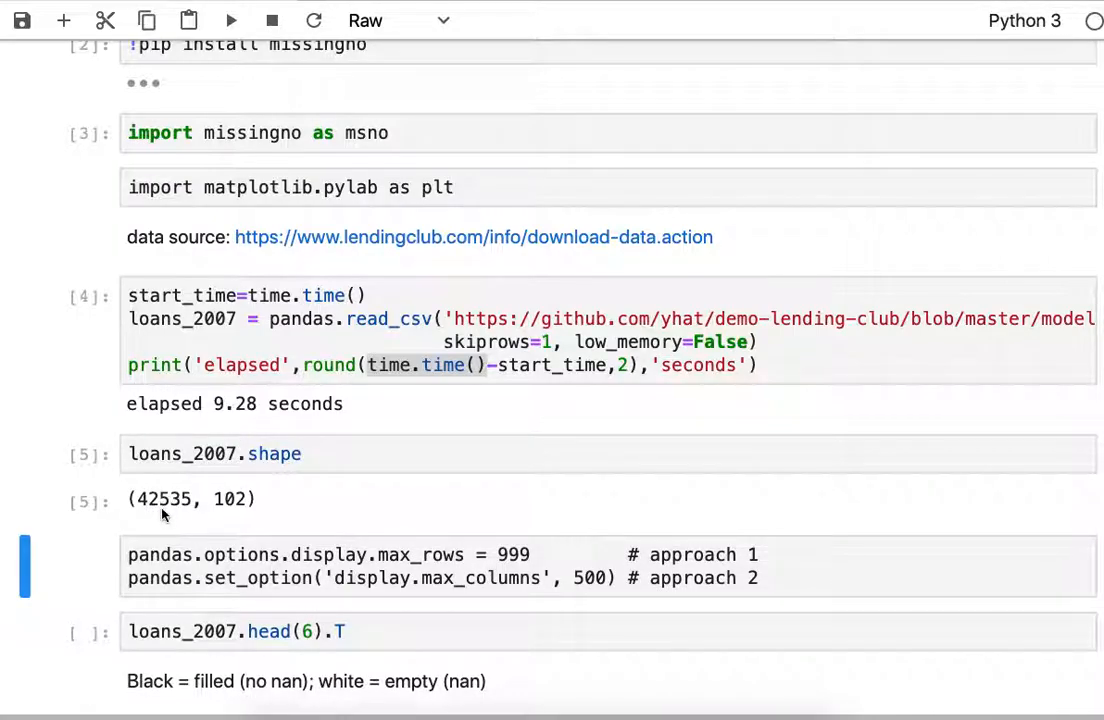
{"action": "mouse_move", "coordinate": [195, 513]}
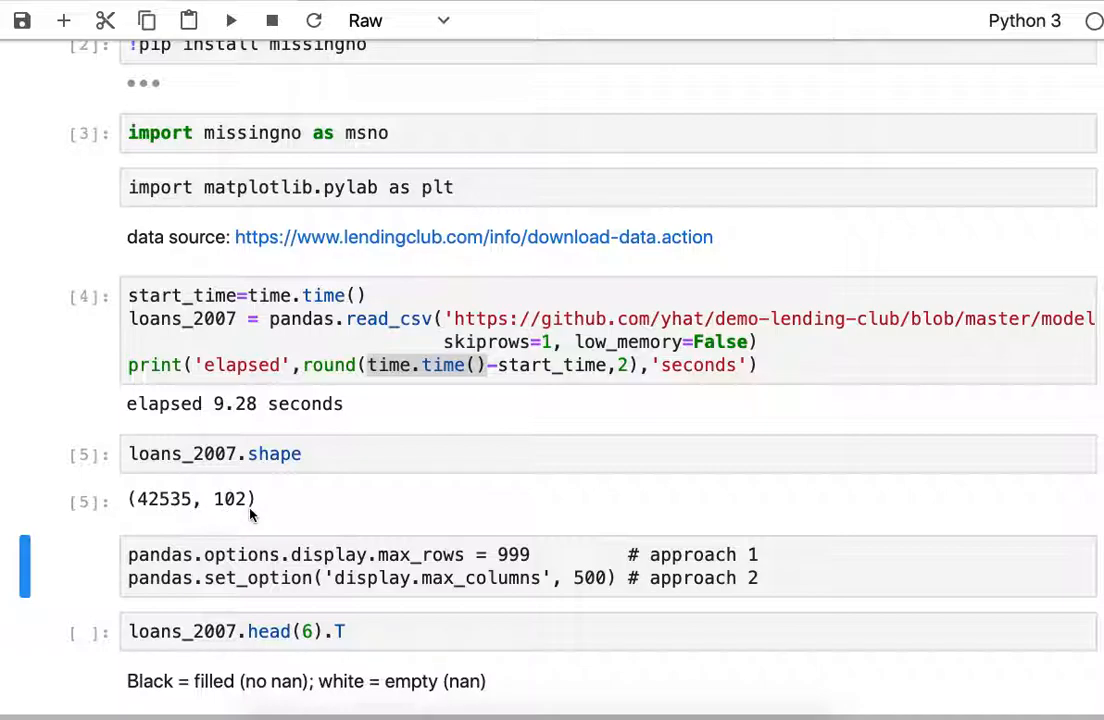
{"action": "mouse_move", "coordinate": [347, 502]}
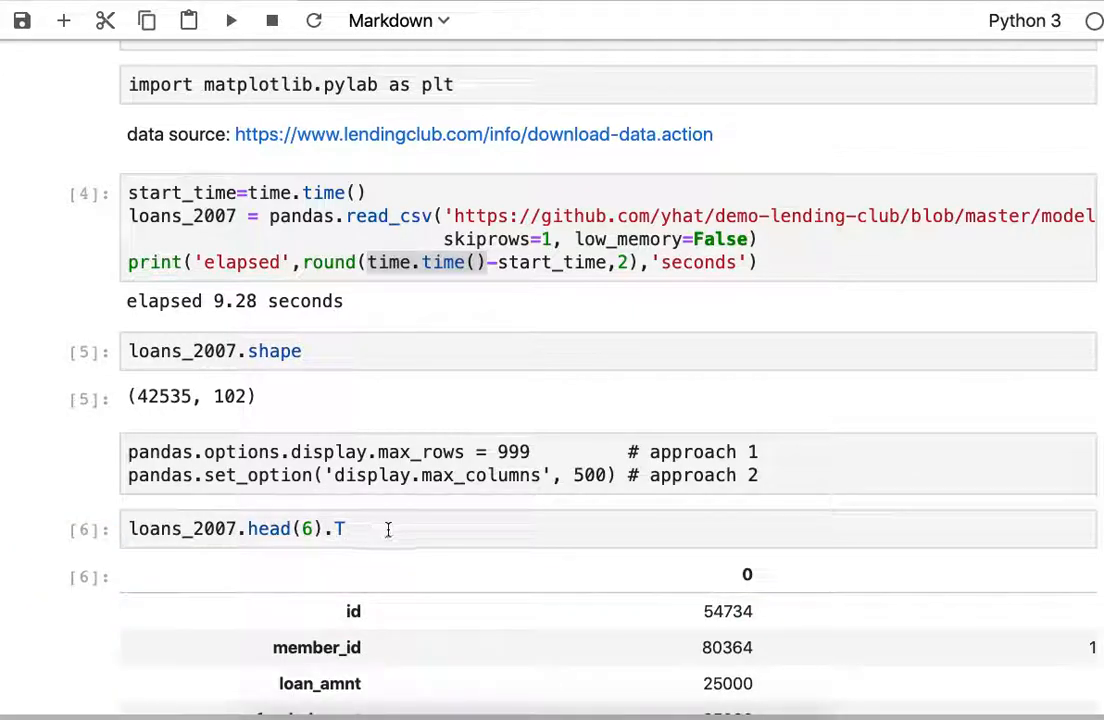
Scroll down and across the transposed six-loan head(6).T preview table.
{"action": "scroll", "scroll_direction": "down", "scroll_amount": 3}
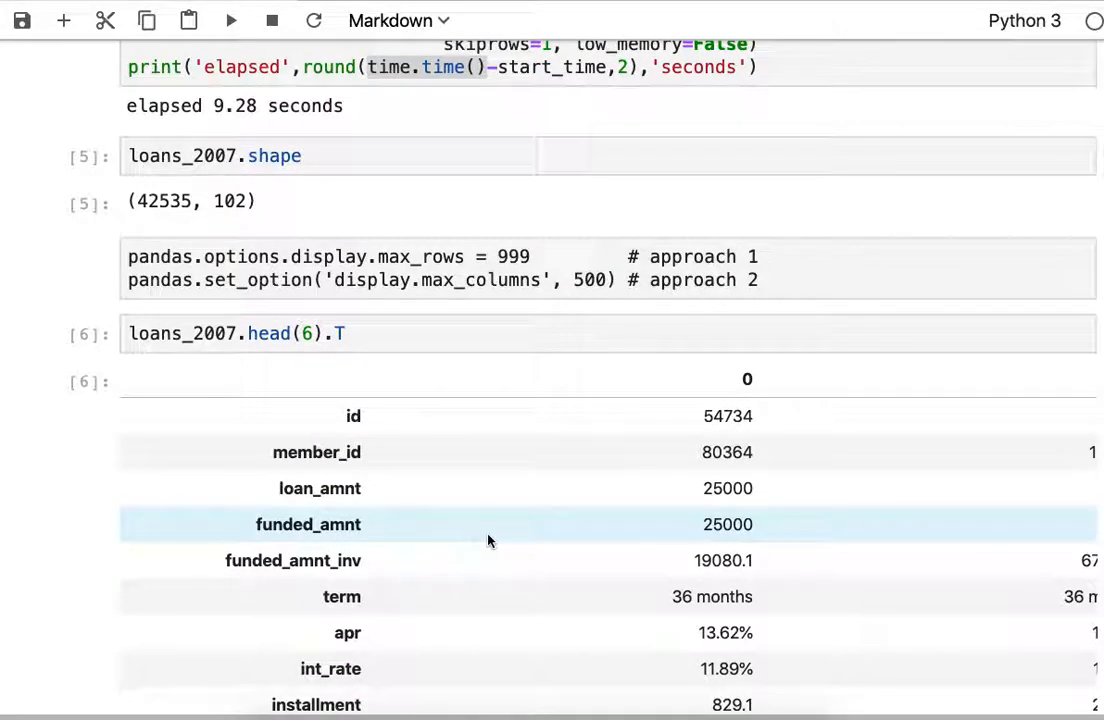
{"action": "scroll", "scroll_direction": "down", "scroll_amount": 3}
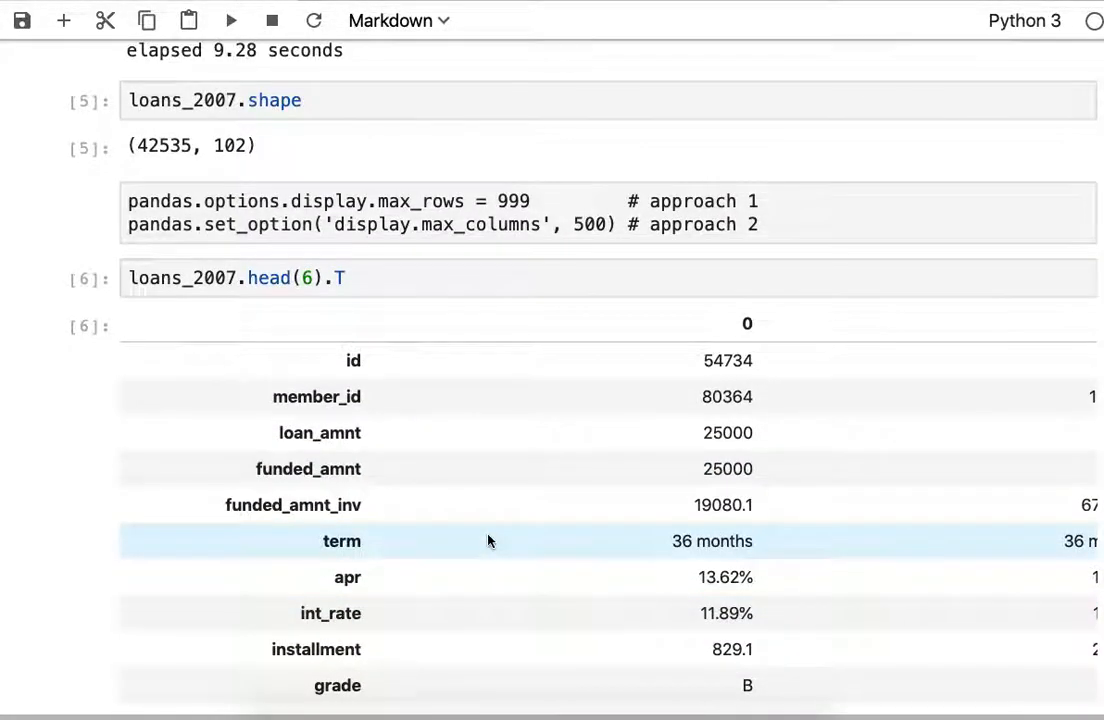
{"action": "scroll", "scroll_direction": "down", "scroll_amount": 3}
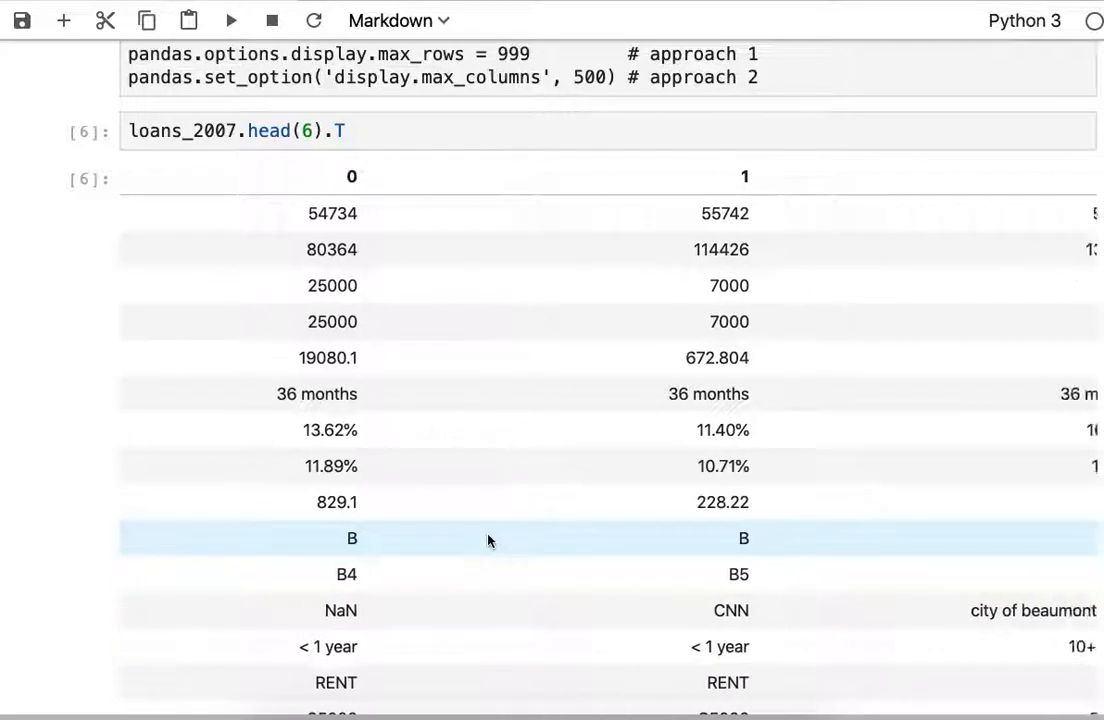
{"action": "scroll", "scroll_direction": "right", "scroll_amount": 3}
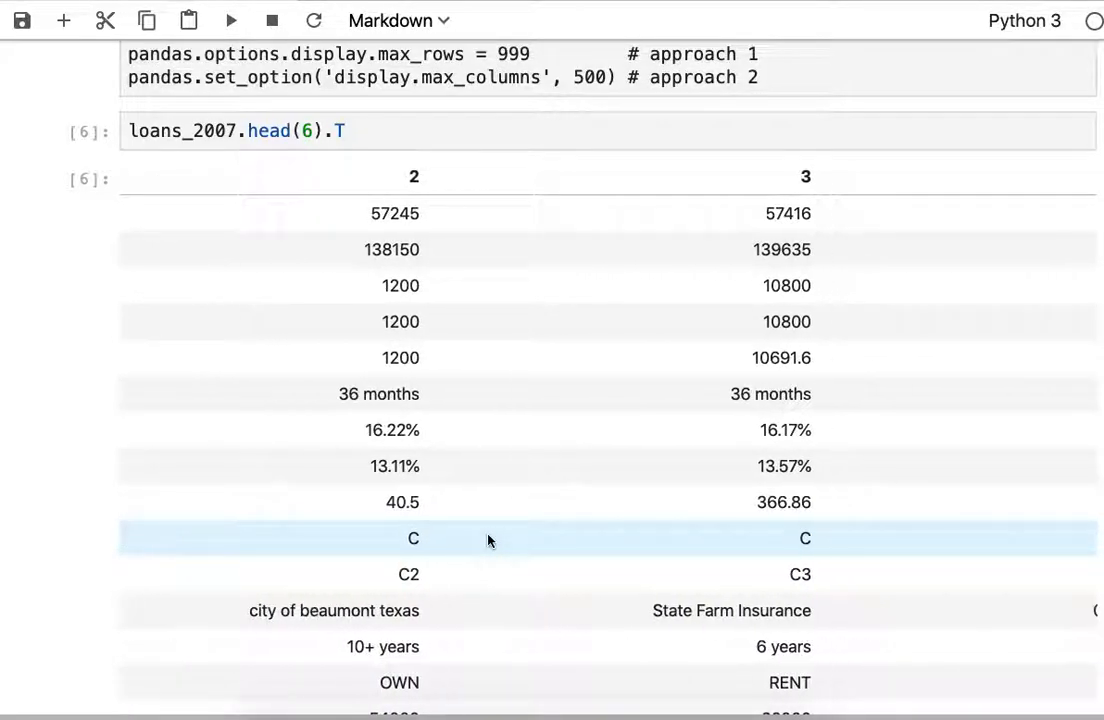
{"action": "scroll", "scroll_direction": "right", "scroll_amount": 3}
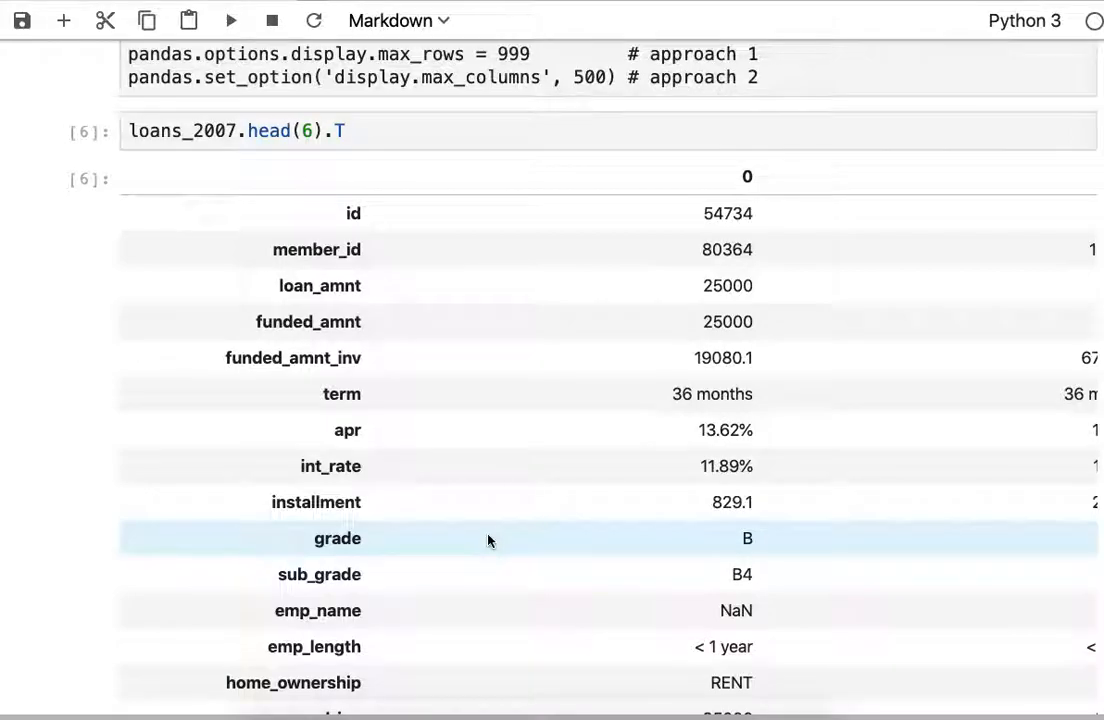
{"action": "scroll", "scroll_direction": "down", "scroll_amount": 3}
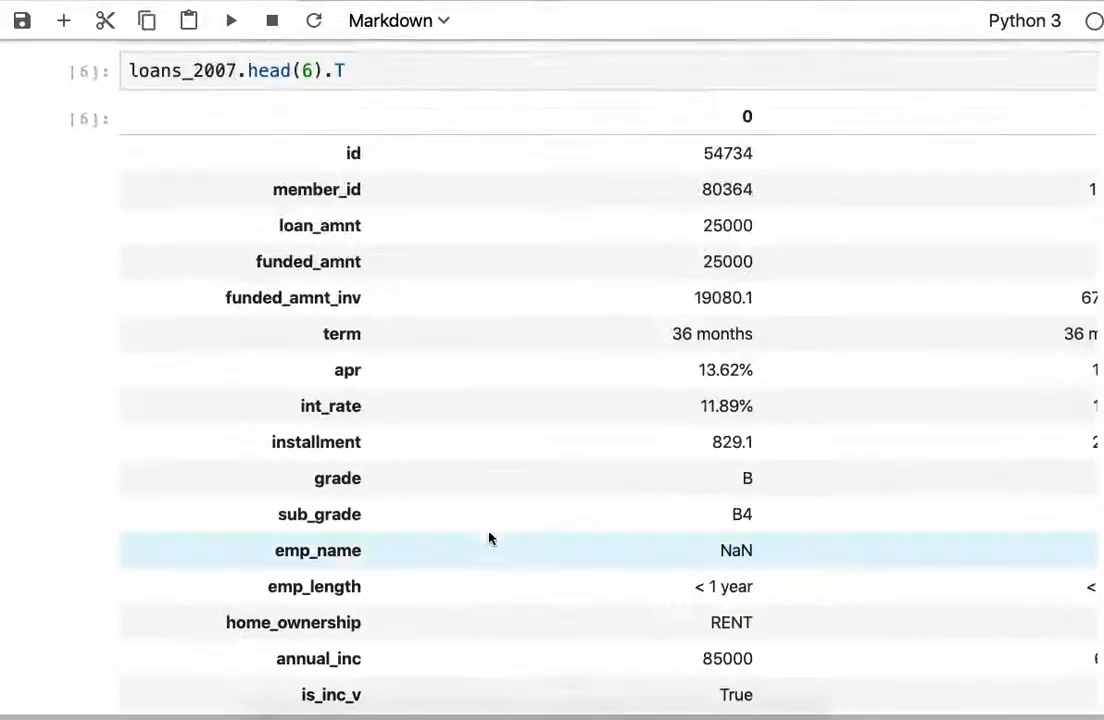
{"action": "scroll", "scroll_direction": "up", "scroll_amount": 3}
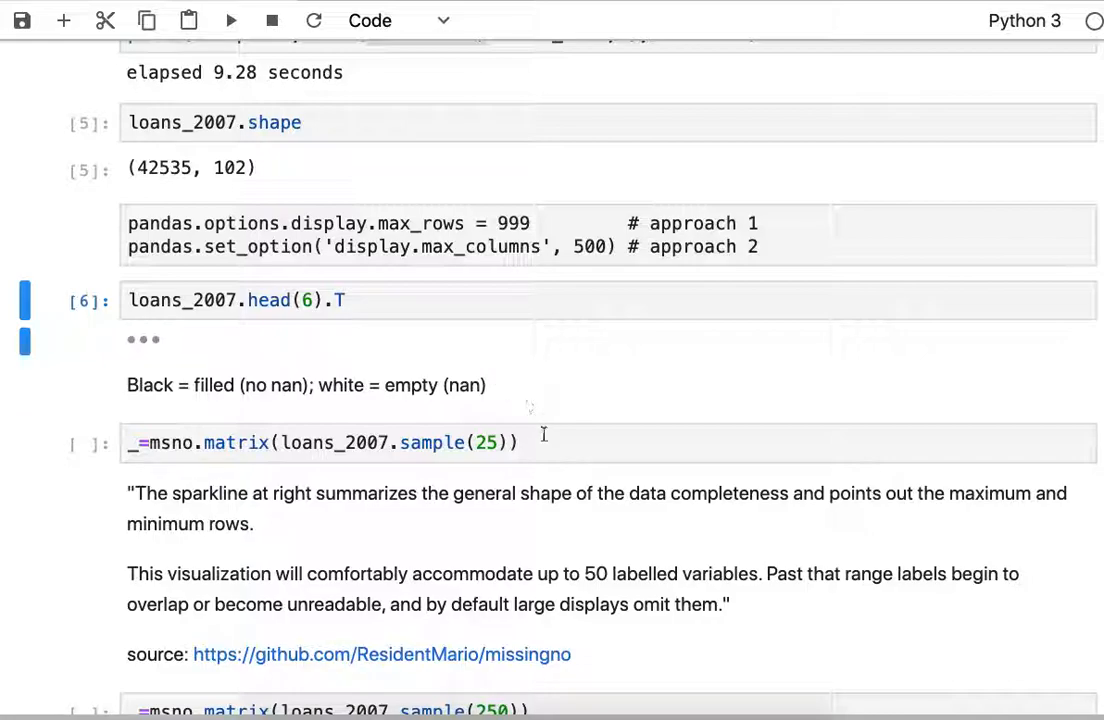
Run _=msno.matrix(loans_2007.sample(25)) to draw the 25-loan completeness matrix.
{"action": "left_click", "coordinate": [400, 442]}
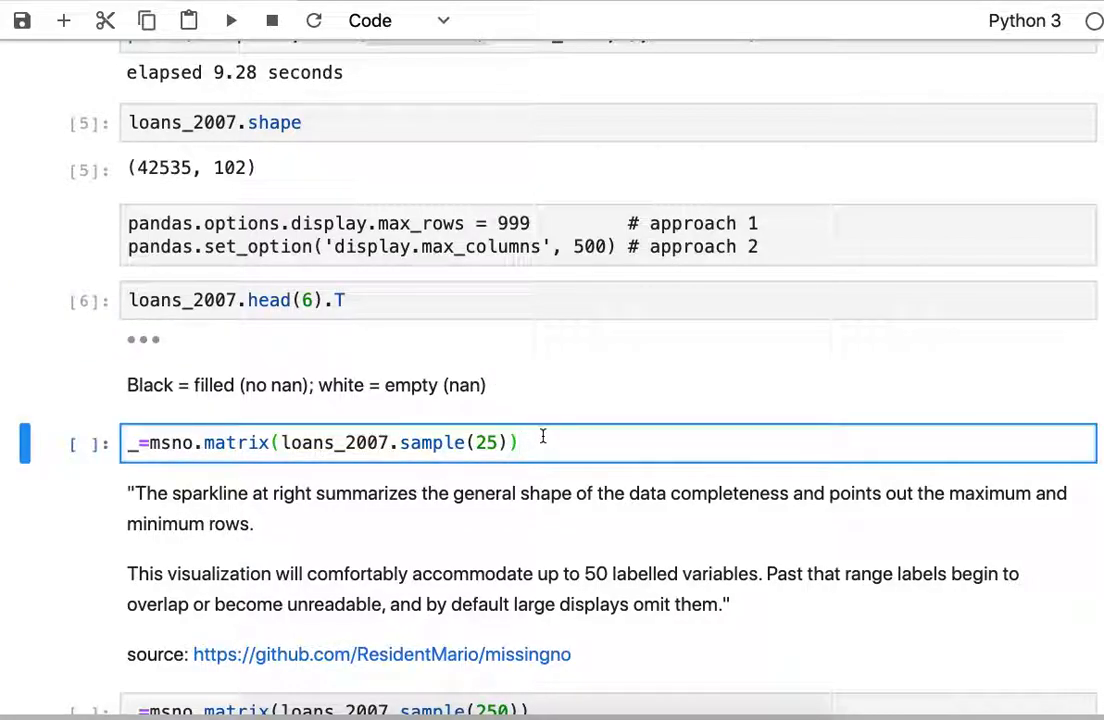
{"action": "left_click", "coordinate": [520, 443]}
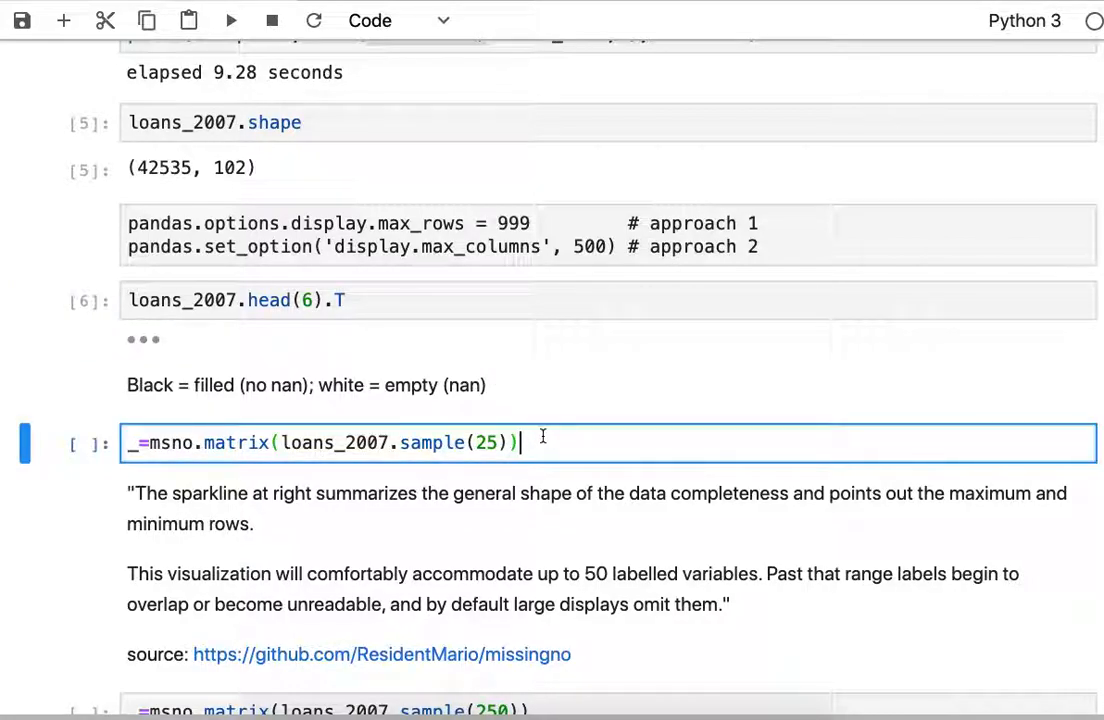
{"action": "scroll", "scroll_direction": "up", "scroll_amount": 3}
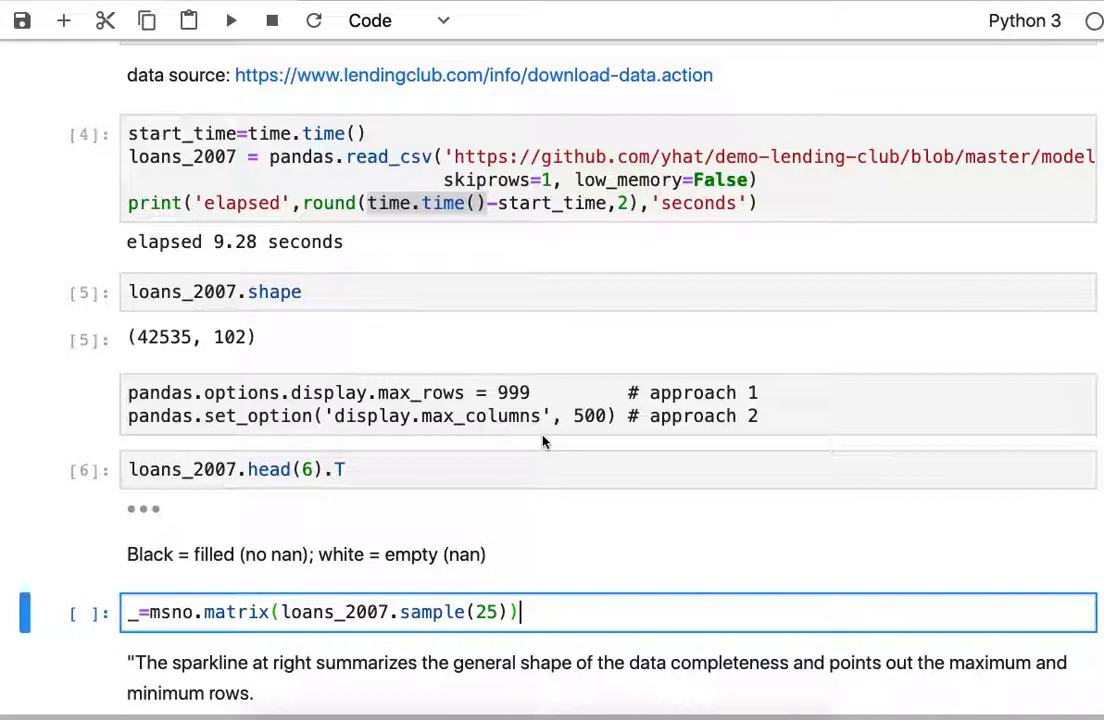
{"action": "scroll", "scroll_direction": "down", "scroll_amount": 3}
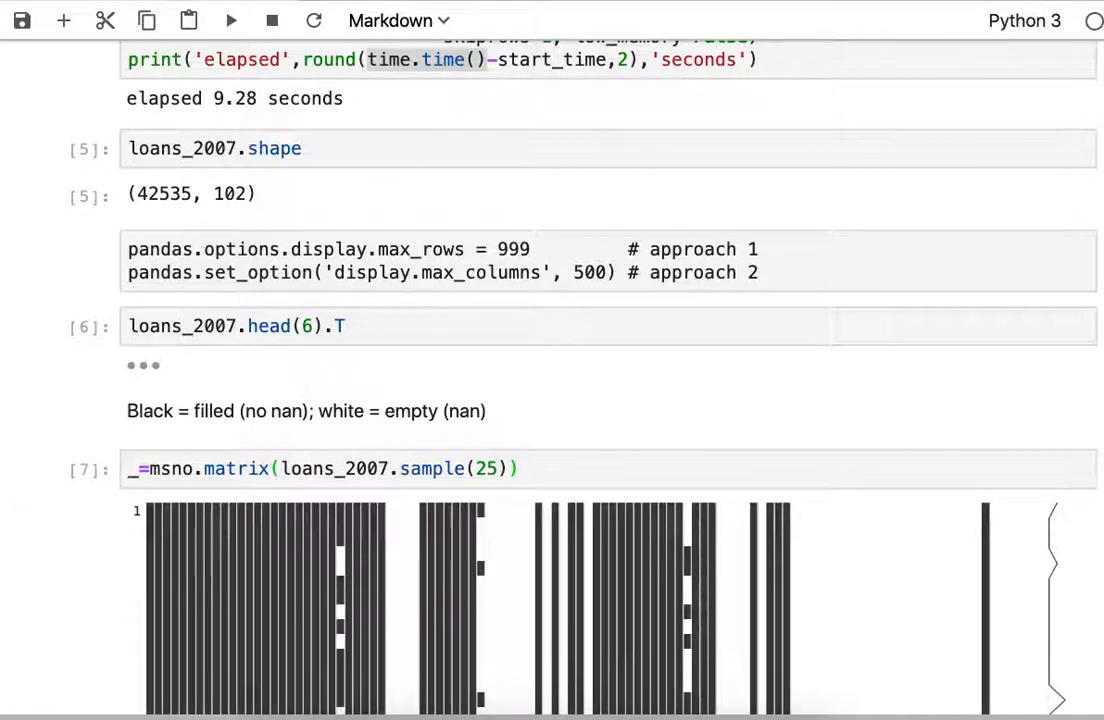
{"action": "scroll", "scroll_direction": "up", "scroll_amount": 3}
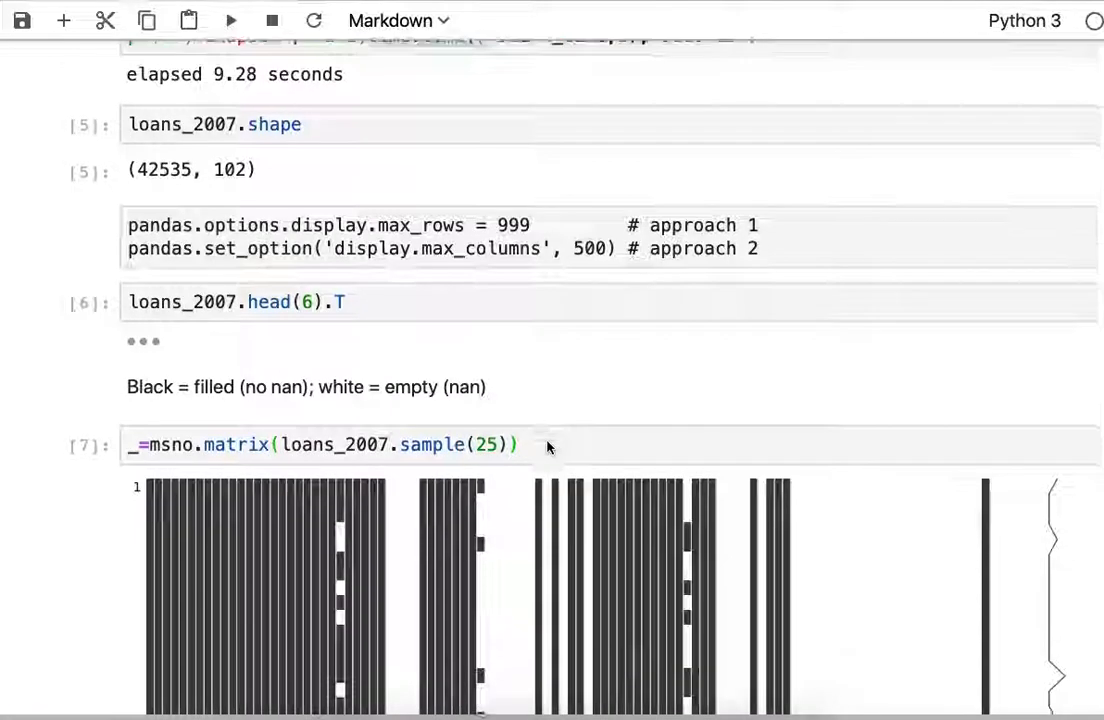
{"action": "scroll", "scroll_direction": "down", "scroll_amount": 3}
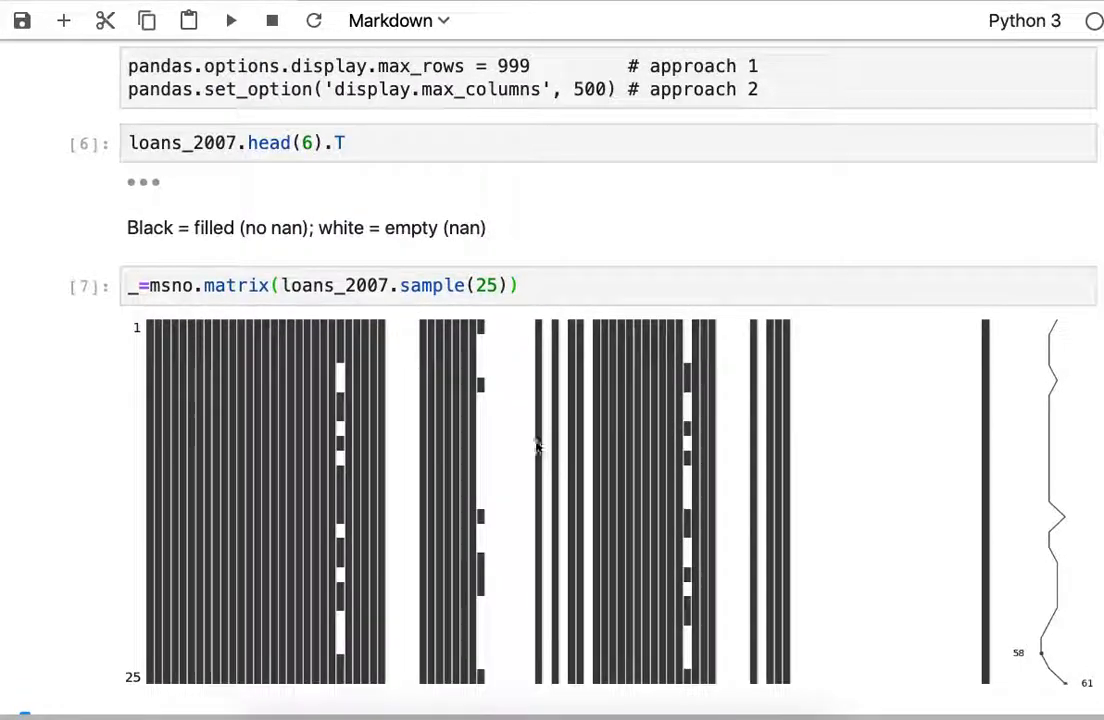
{"action": "mouse_move", "coordinate": [150, 330]}
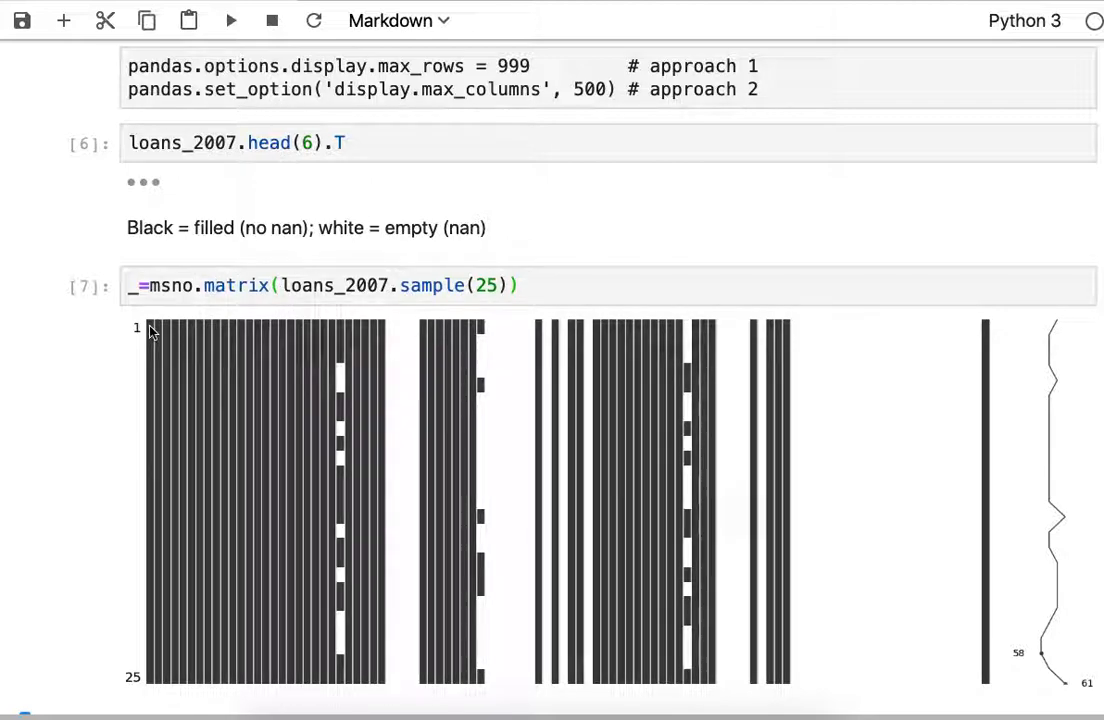
{"action": "mouse_move", "coordinate": [148, 680]}
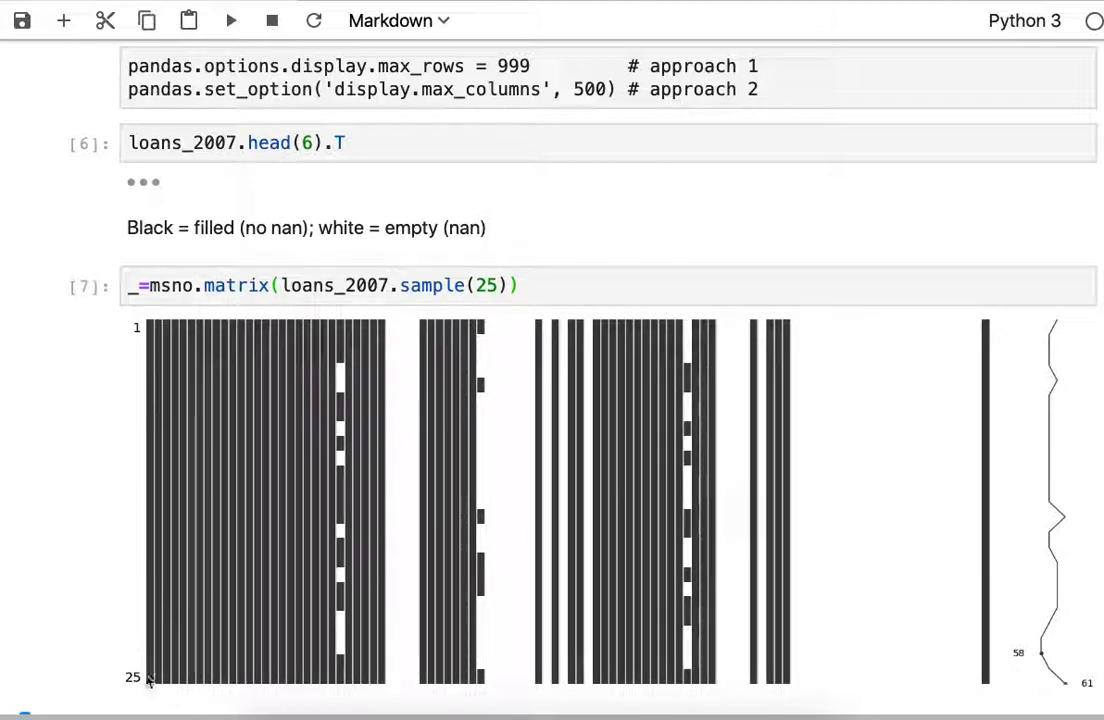
{"action": "mouse_move", "coordinate": [148, 638]}
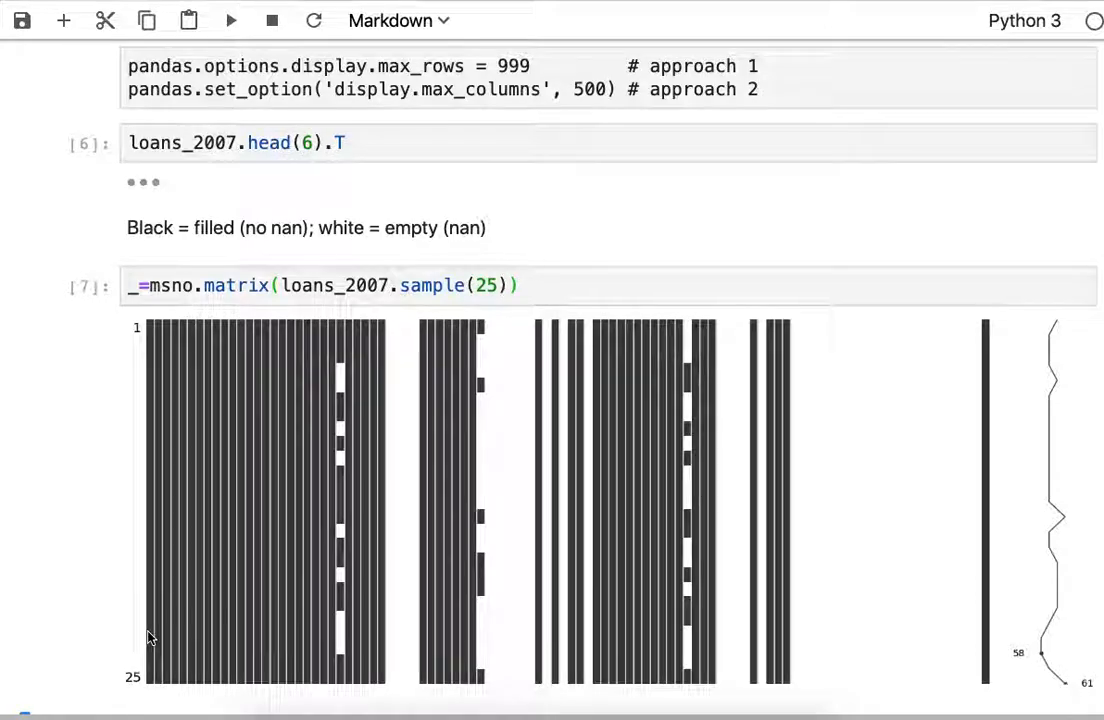
{"action": "scroll", "scroll_direction": "up", "scroll_amount": 3}
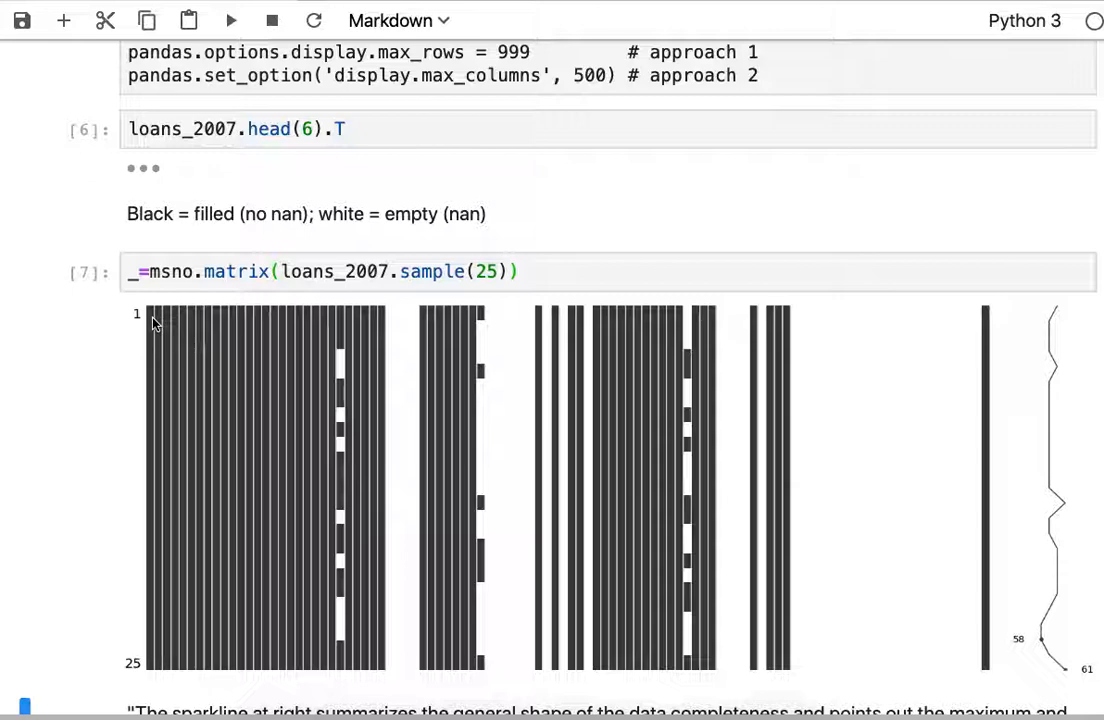
{"action": "mouse_move", "coordinate": [394, 330]}
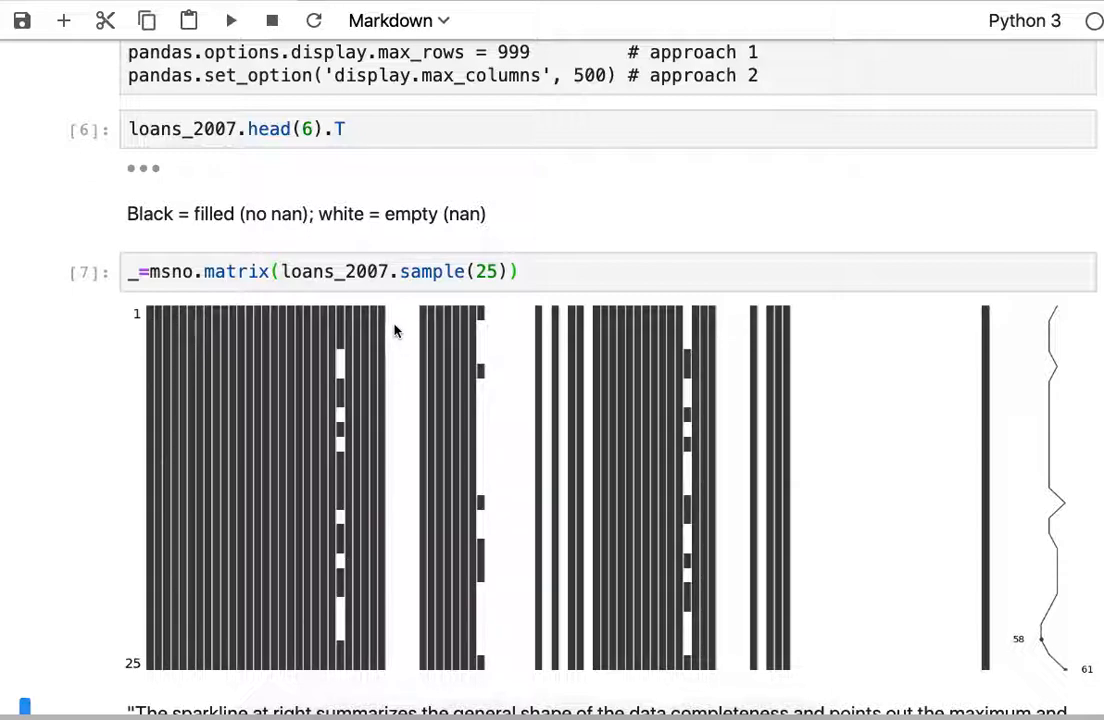
{"action": "mouse_move", "coordinate": [425, 537]}
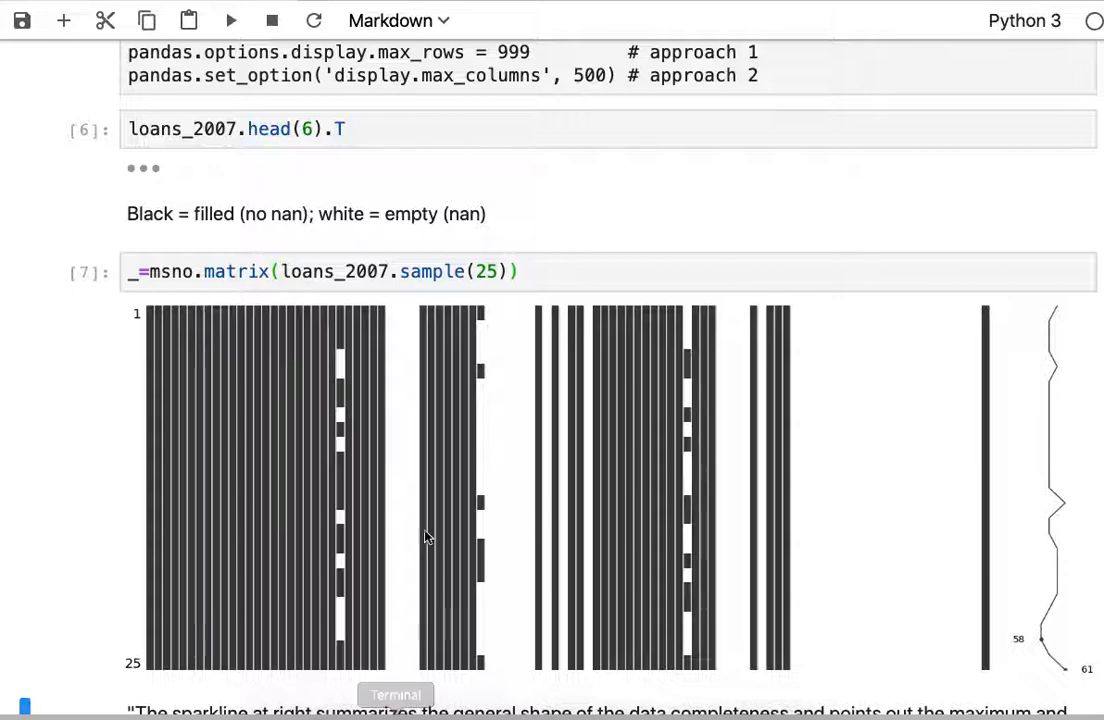
{"action": "mouse_move", "coordinate": [340, 358]}
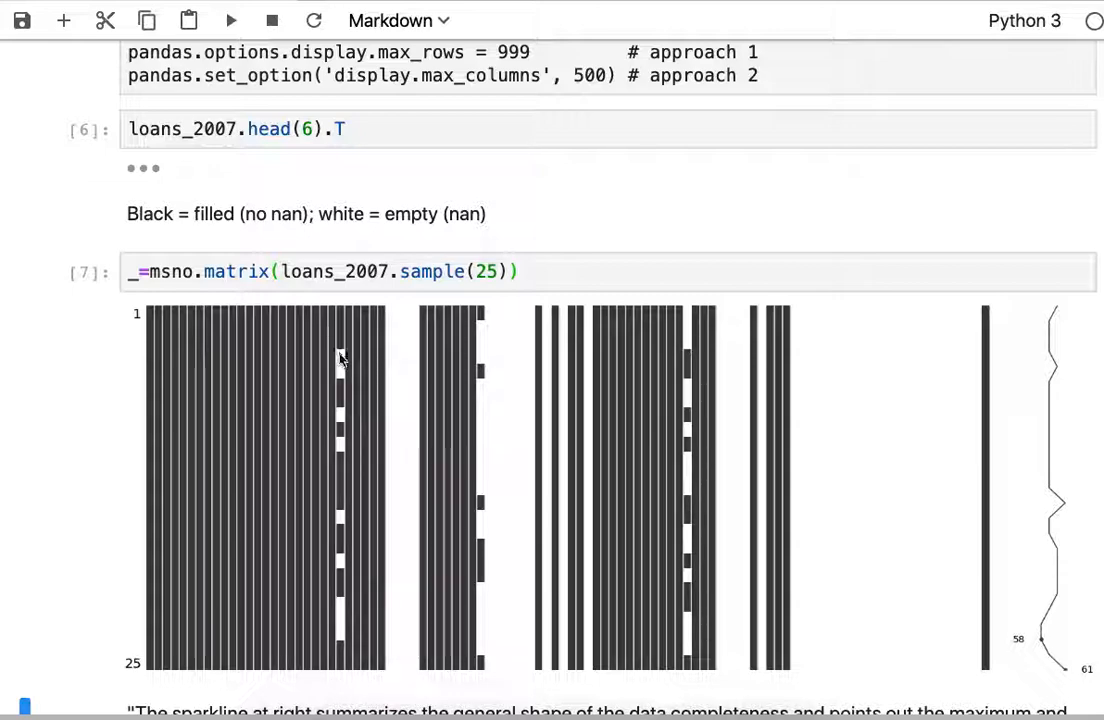
{"action": "mouse_move", "coordinate": [340, 372]}
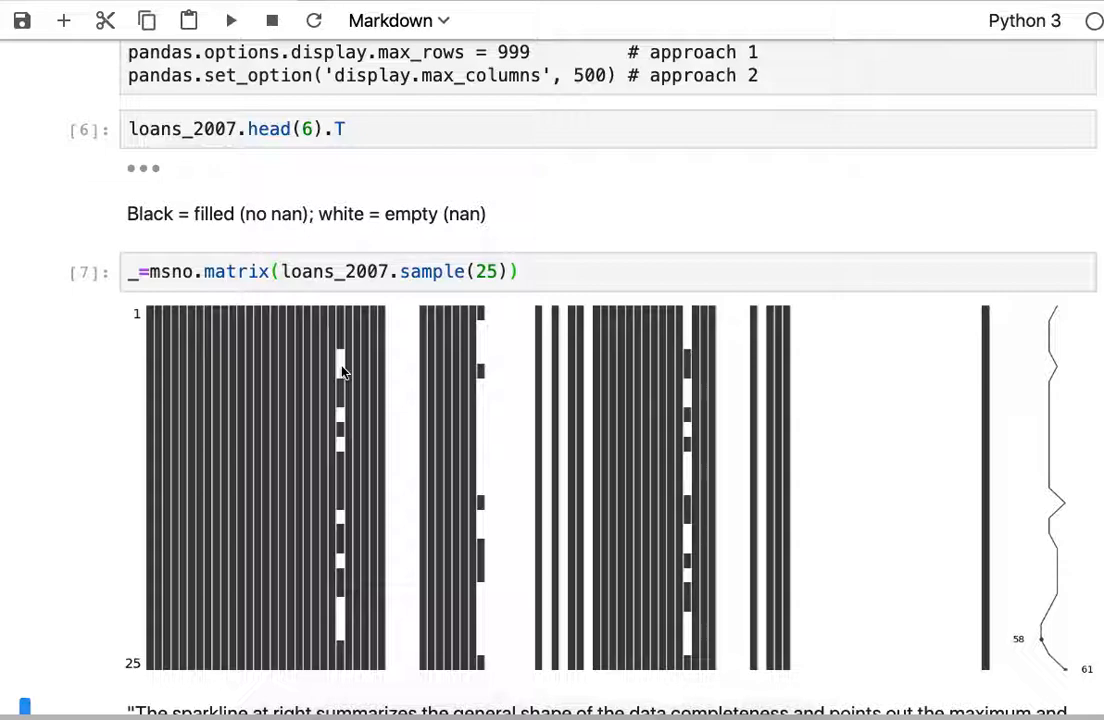
{"action": "mouse_move", "coordinate": [342, 362]}
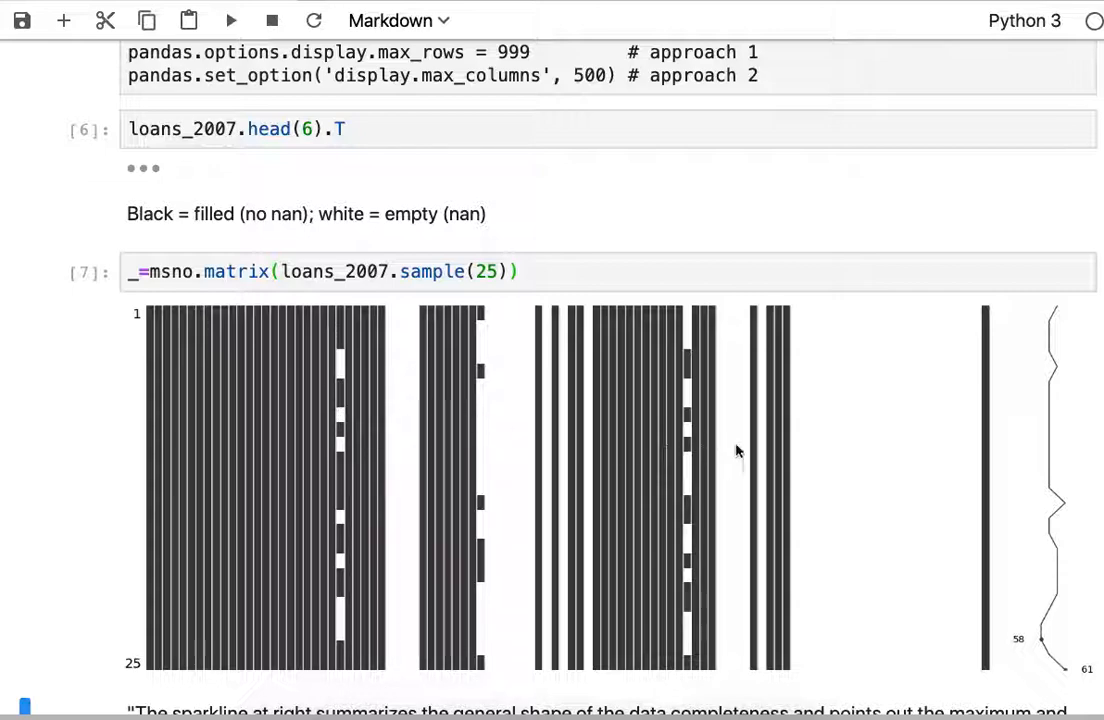
{"action": "mouse_move", "coordinate": [935, 410]}
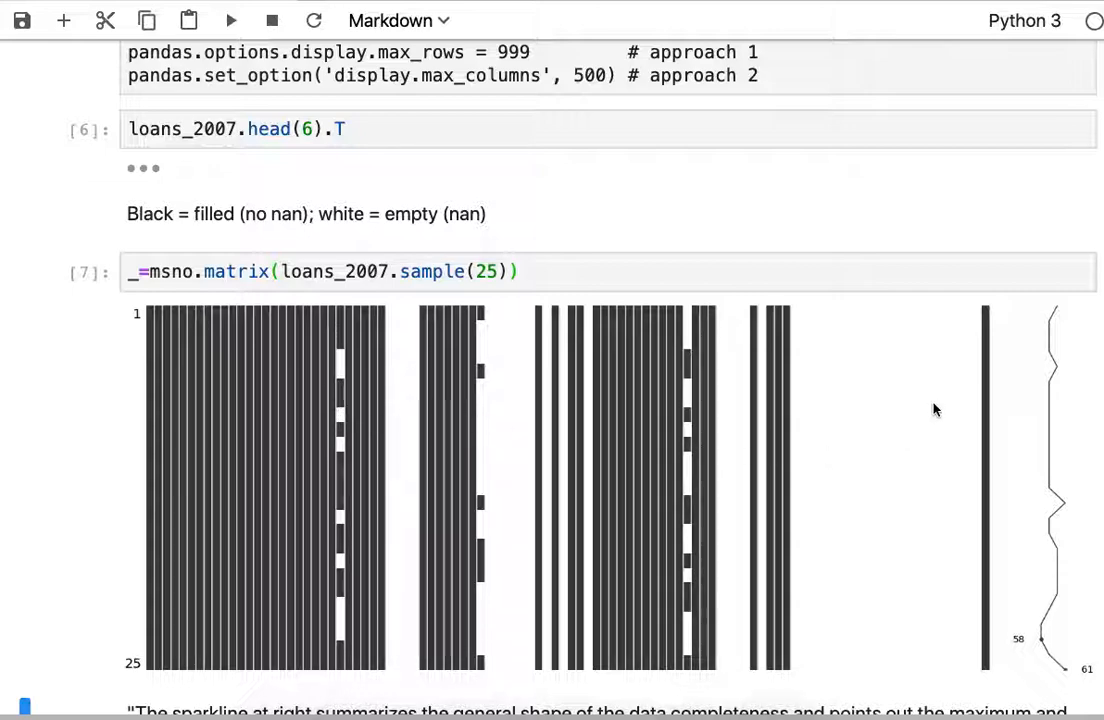
{"action": "mouse_move", "coordinate": [795, 388]}
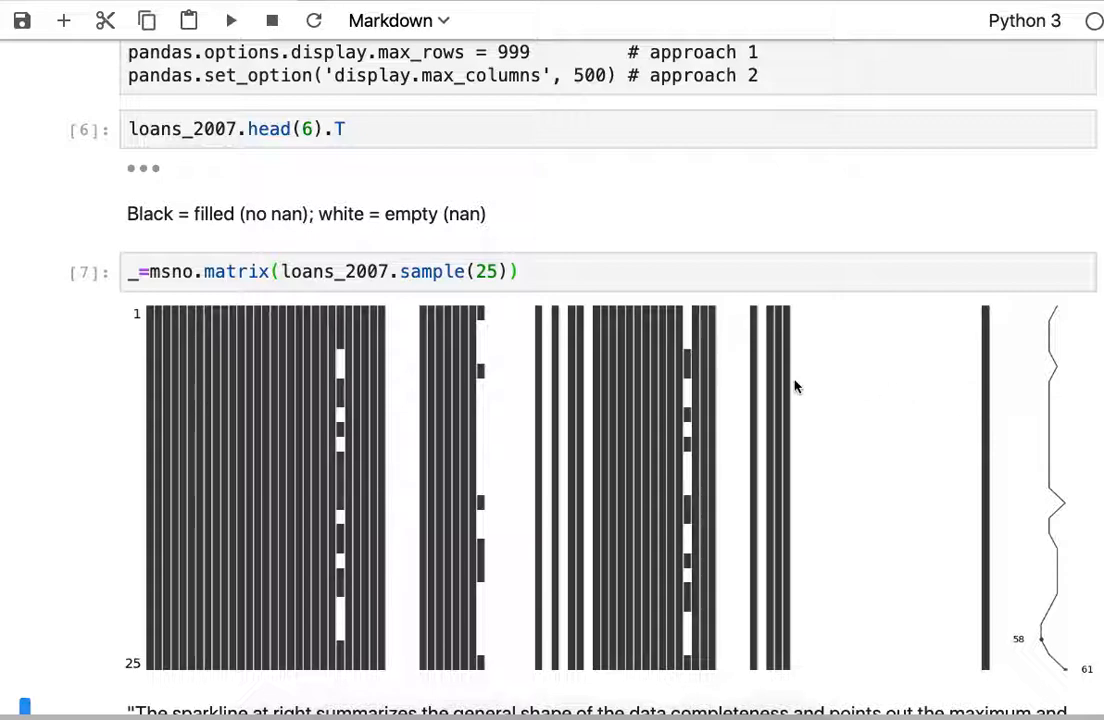
{"action": "mouse_move", "coordinate": [857, 423]}
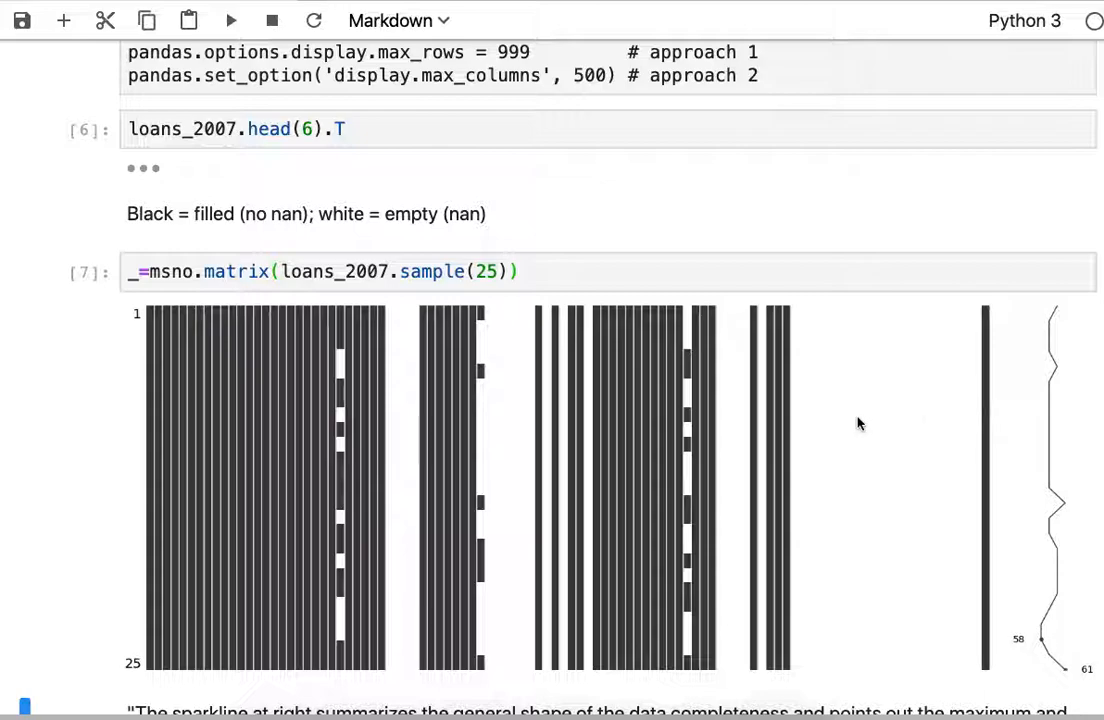
{"action": "scroll", "scroll_direction": "down", "scroll_amount": 3}
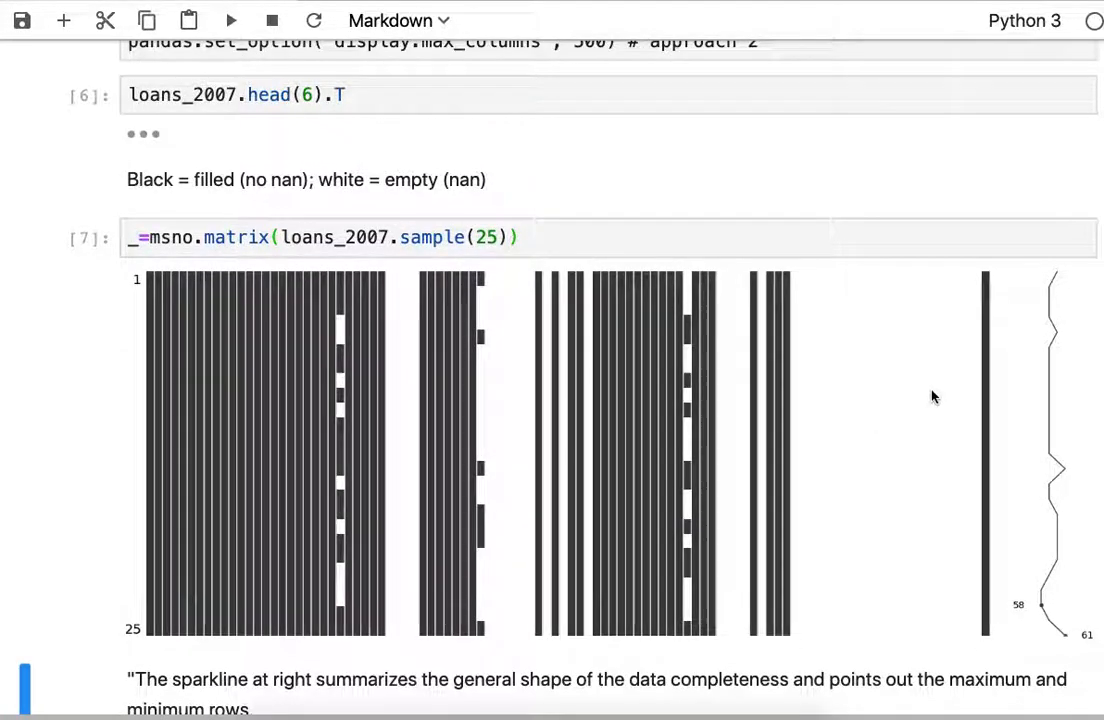
{"action": "mouse_move", "coordinate": [1050, 293]}
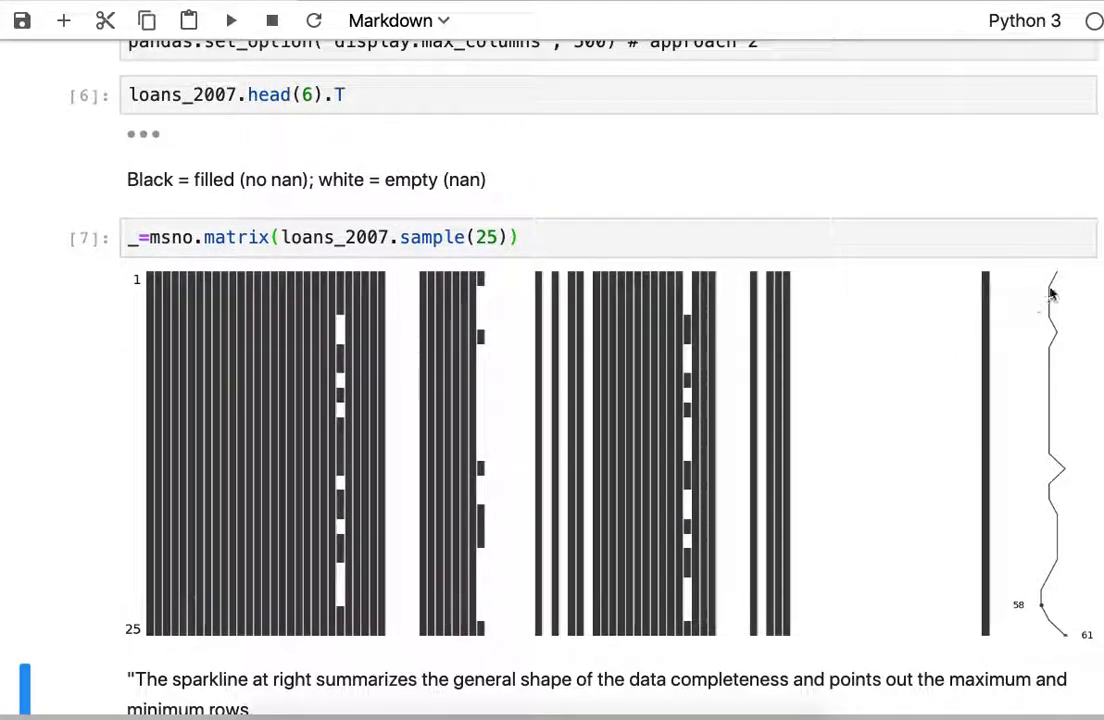
{"action": "mouse_move", "coordinate": [1047, 573]}
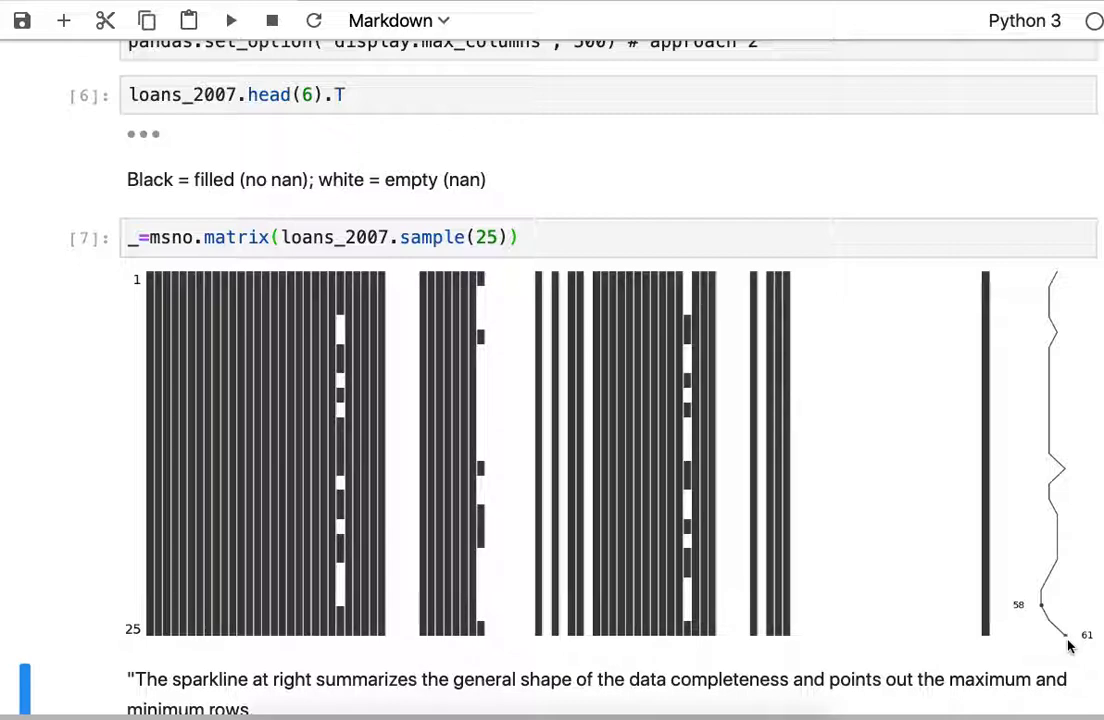
{"action": "mouse_move", "coordinate": [1043, 628]}
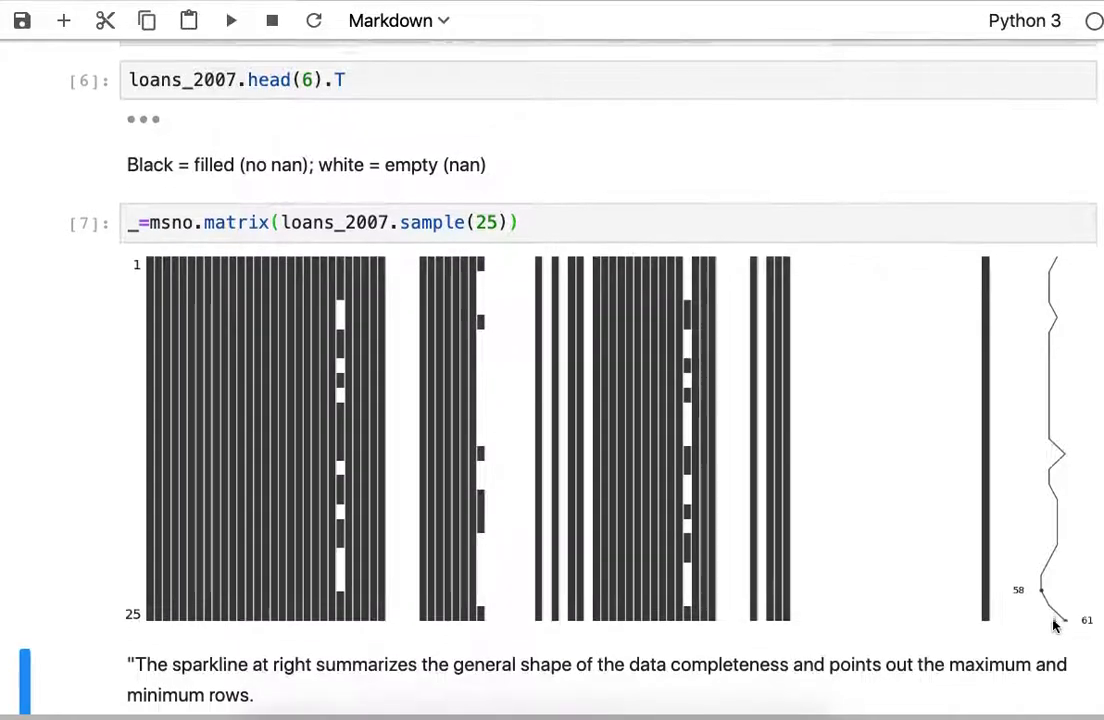
{"action": "scroll", "scroll_direction": "down", "scroll_amount": 3}
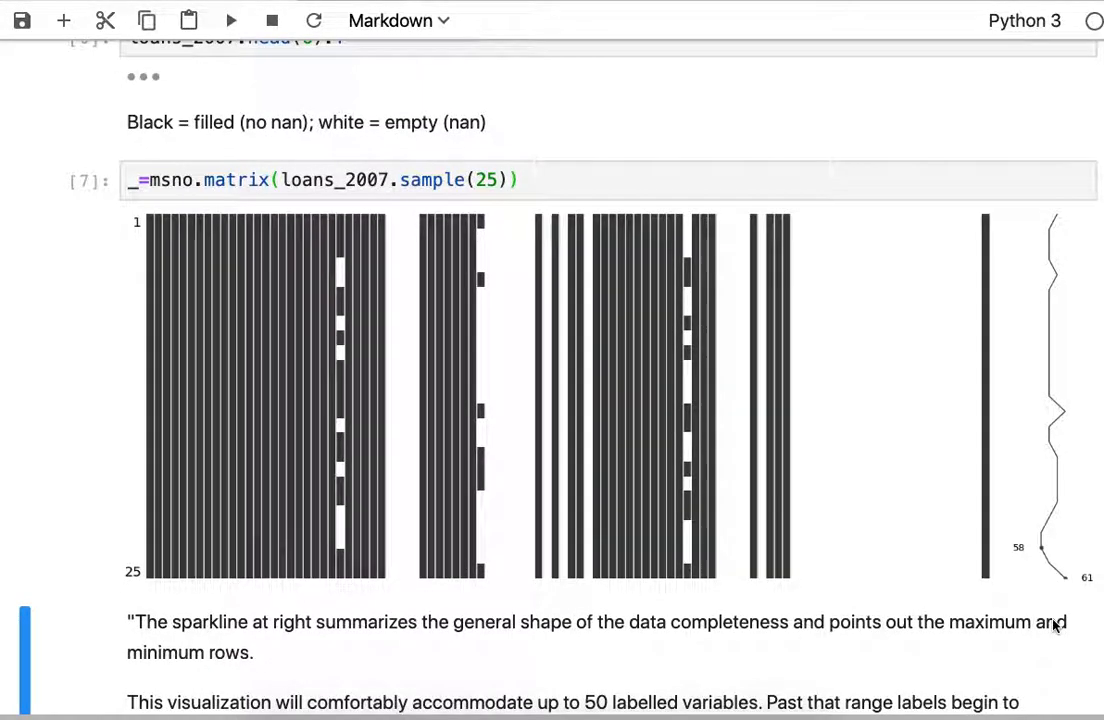
{"action": "scroll", "scroll_direction": "down", "scroll_amount": 3}
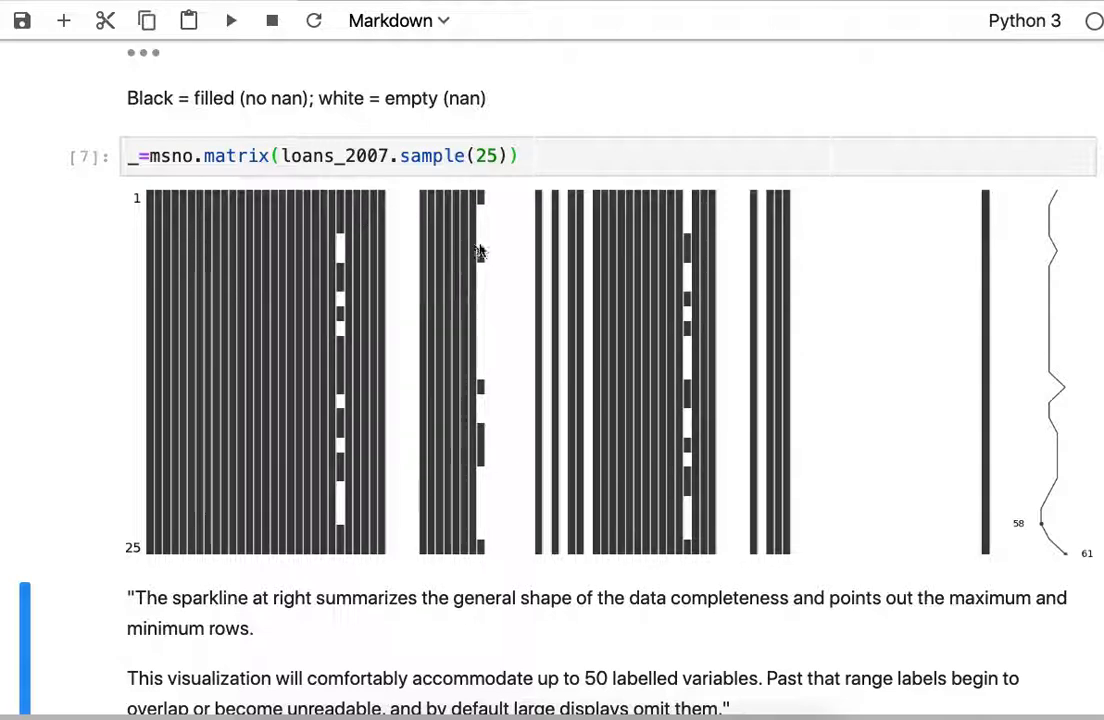
{"action": "mouse_move", "coordinate": [575, 291]}
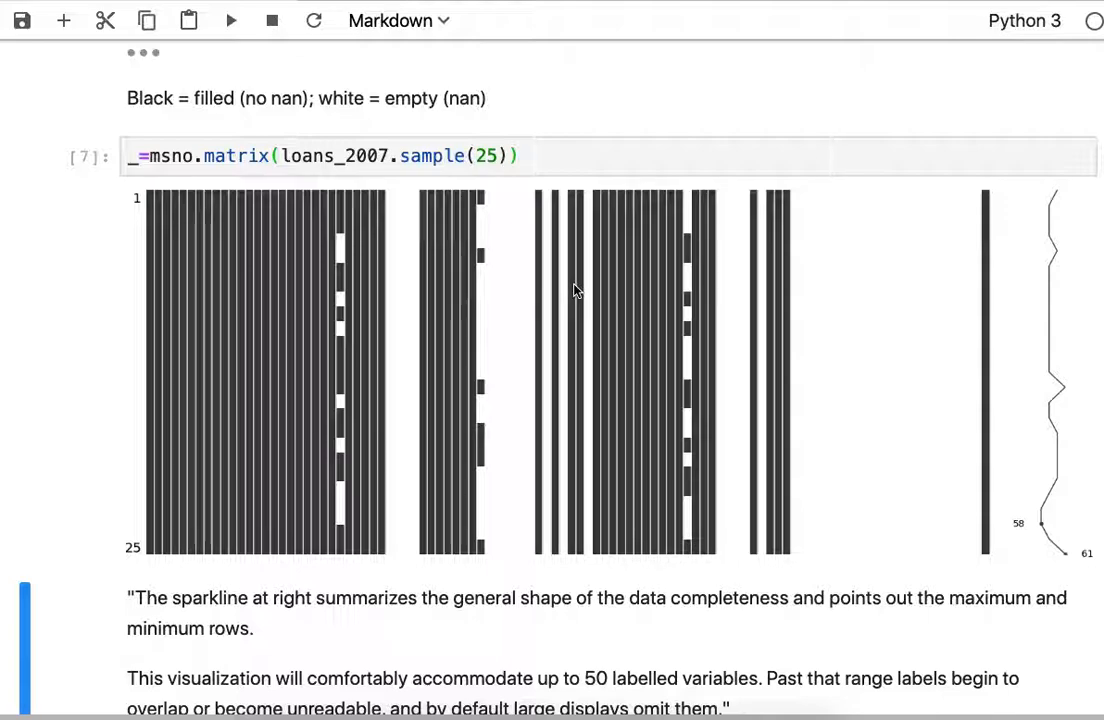
{"action": "scroll", "scroll_direction": "up", "scroll_amount": 3}
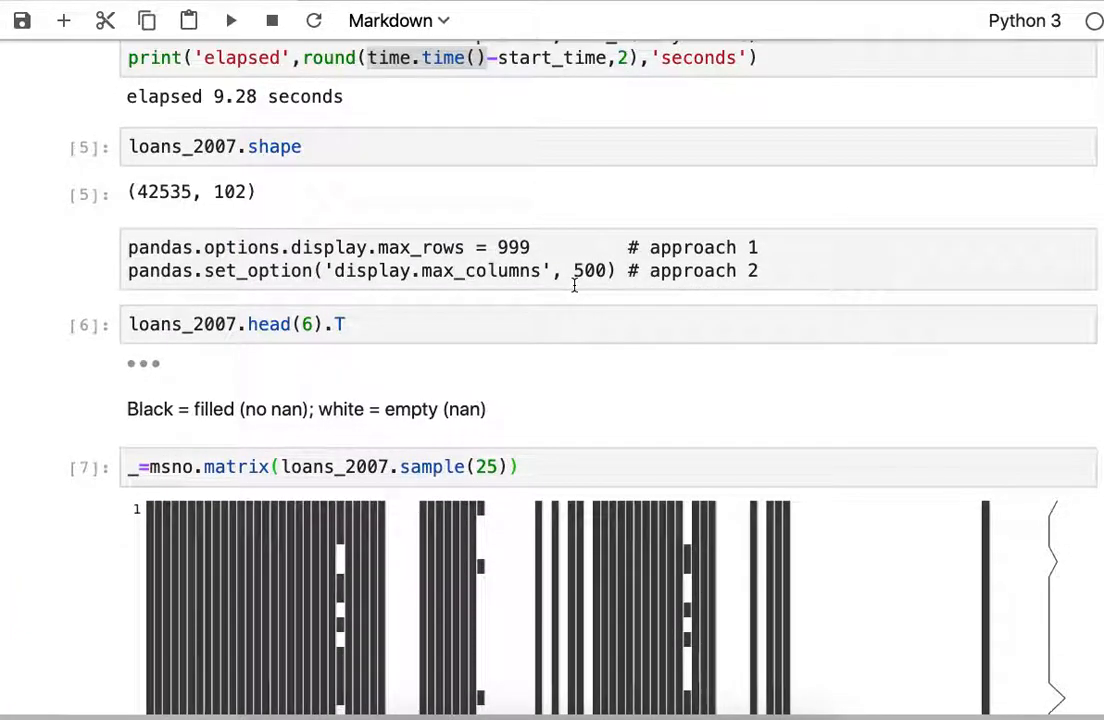
{"action": "scroll", "scroll_direction": "down", "scroll_amount": 3}
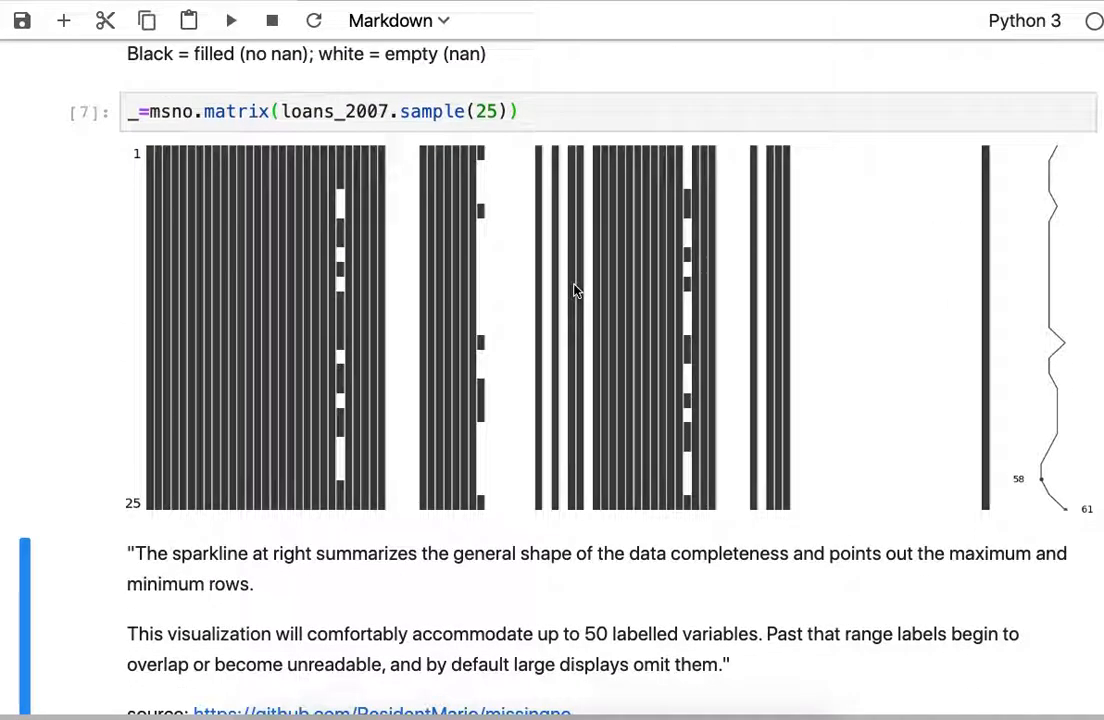
{"action": "scroll", "scroll_direction": "down", "scroll_amount": 3}
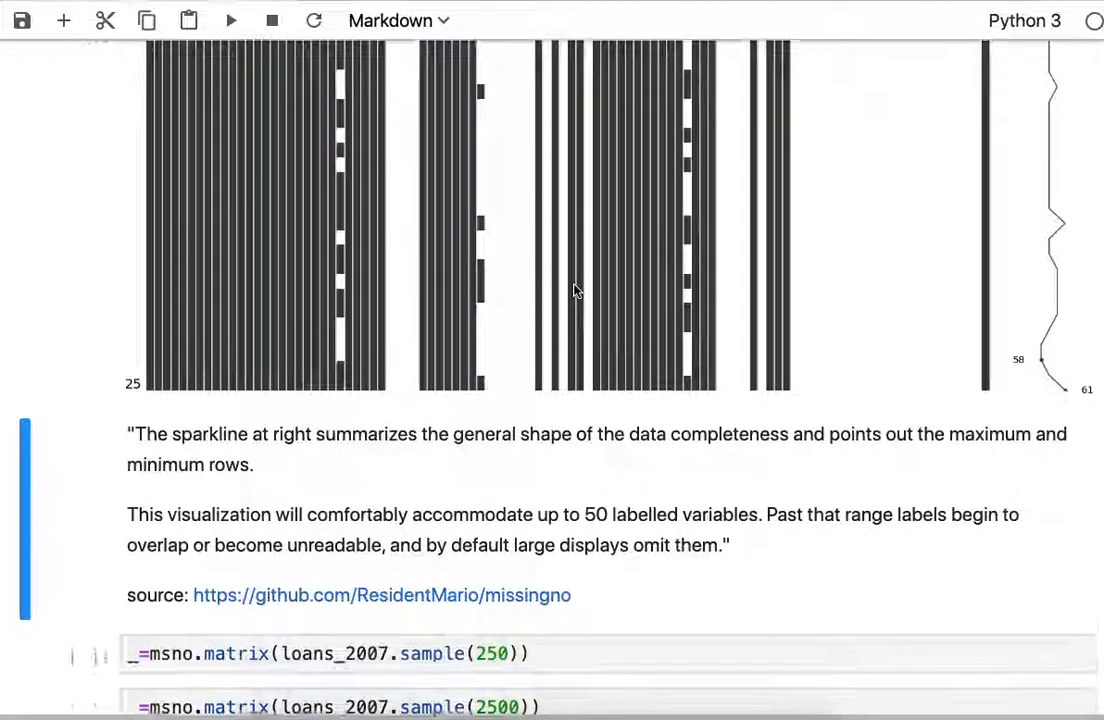
{"action": "scroll", "scroll_direction": "down", "scroll_amount": 3}
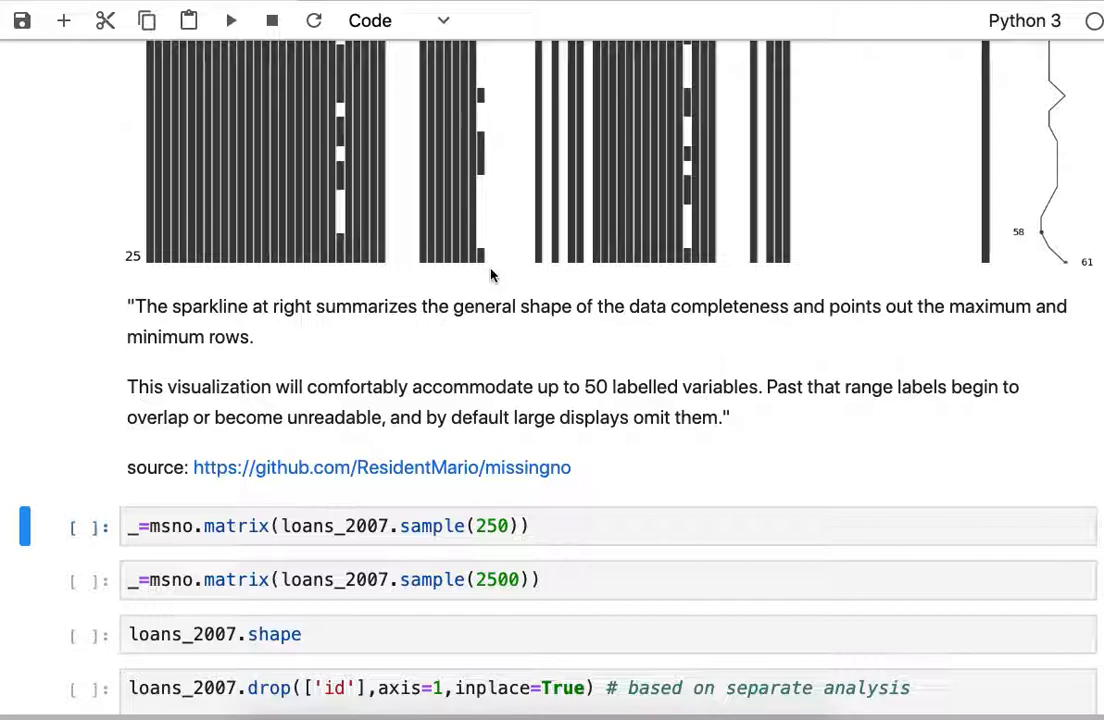
Run msno.matrix on a 250-row sample and view its jagged sparkline.
{"action": "left_click", "coordinate": [230, 20]}
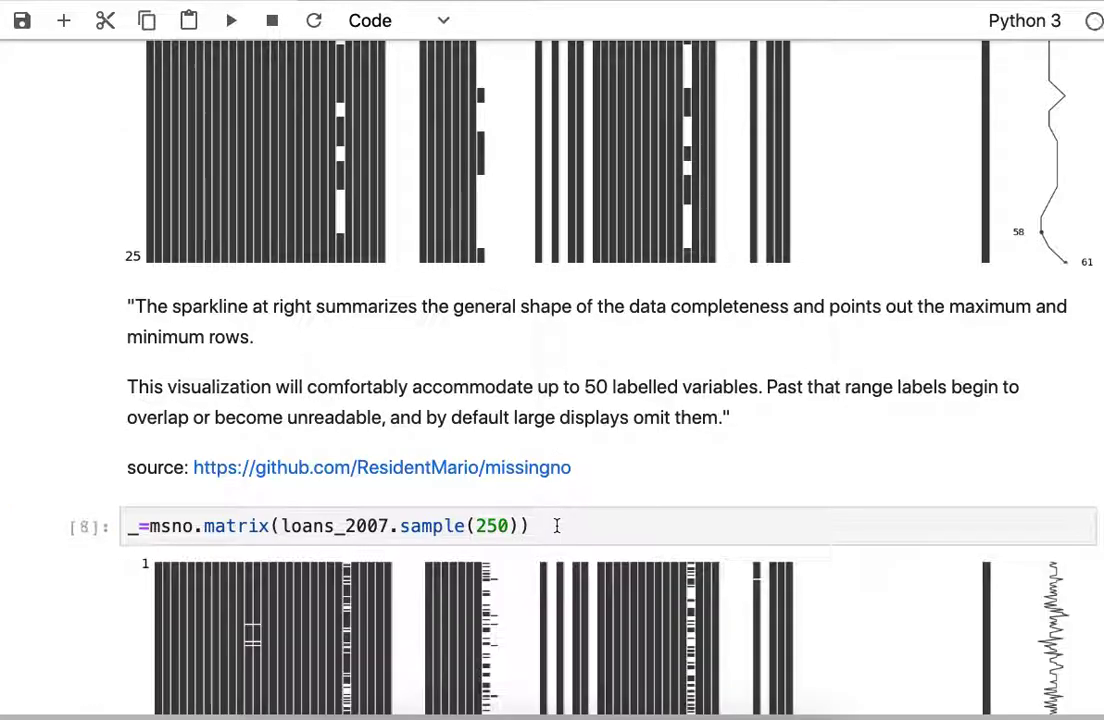
{"action": "scroll", "scroll_direction": "down", "scroll_amount": 3}
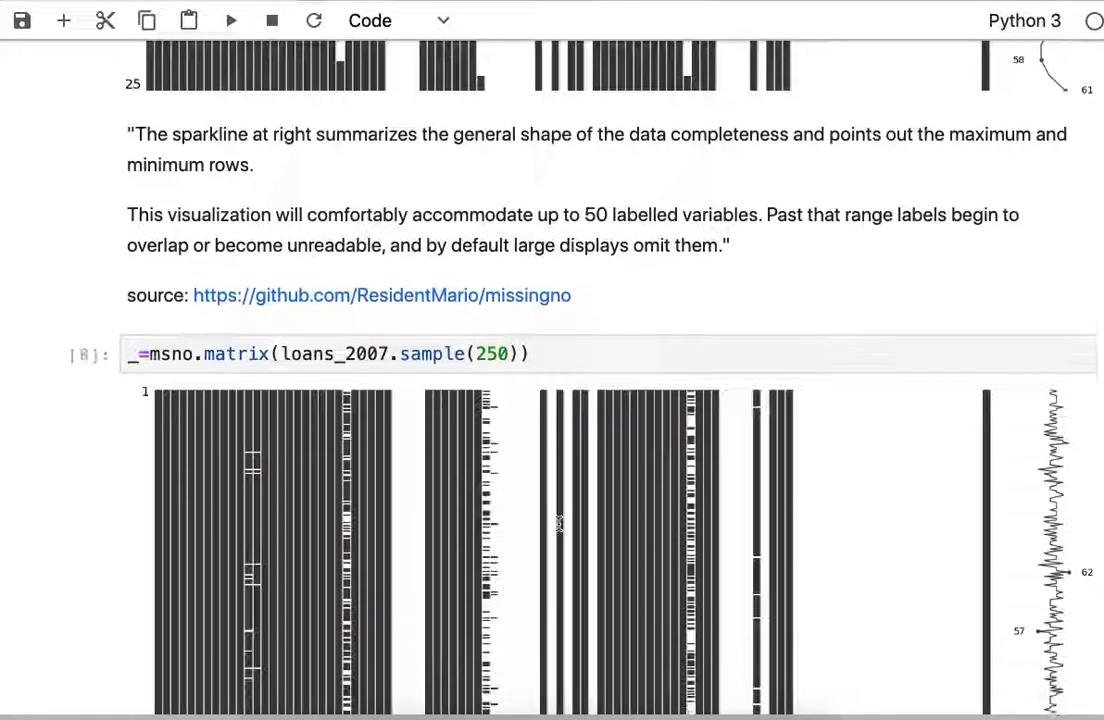
{"action": "scroll", "scroll_direction": "down", "scroll_amount": 3}
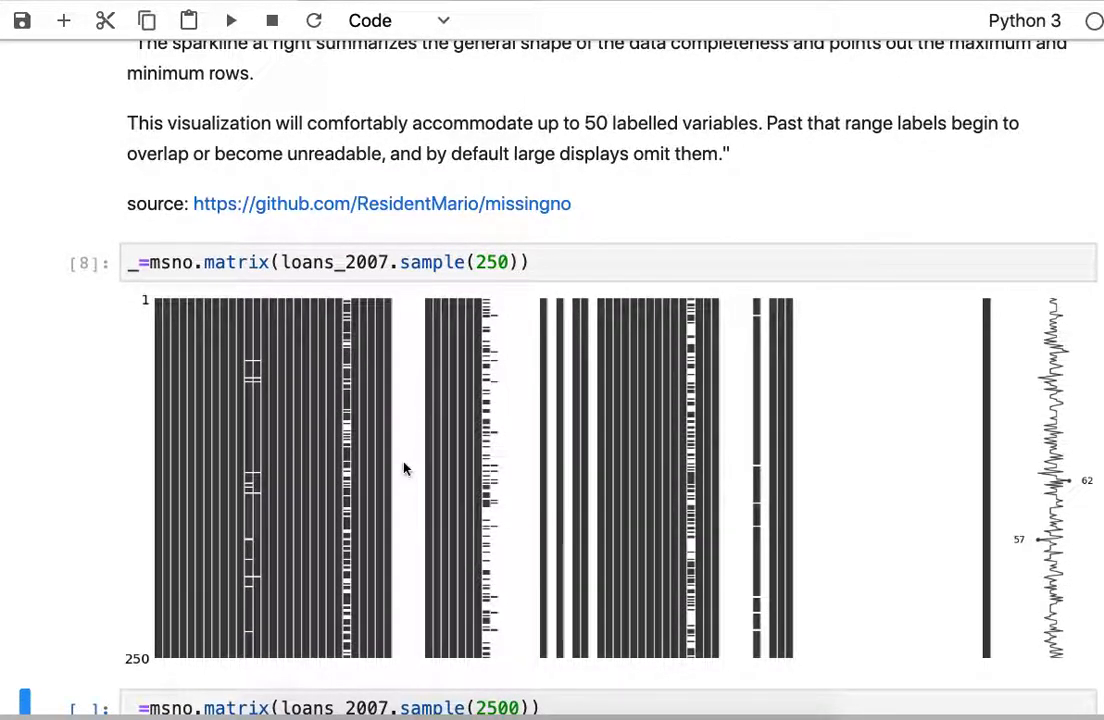
{"action": "mouse_move", "coordinate": [509, 489]}
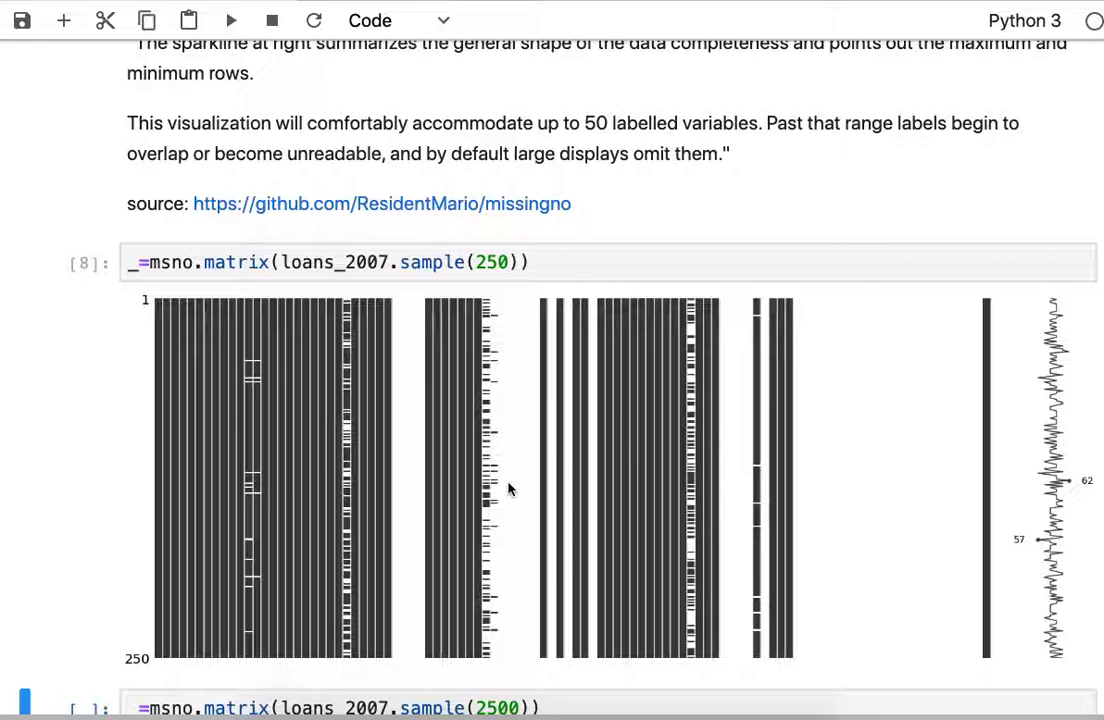
{"action": "scroll", "scroll_direction": "up", "scroll_amount": 3}
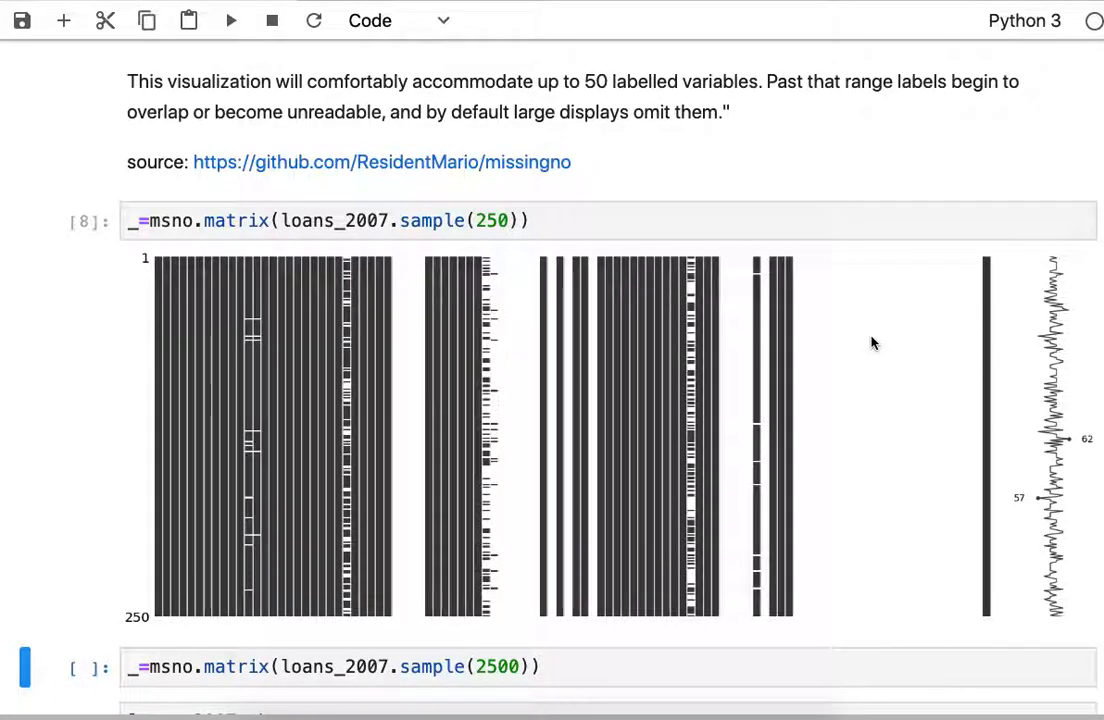
{"action": "mouse_move", "coordinate": [500, 318]}
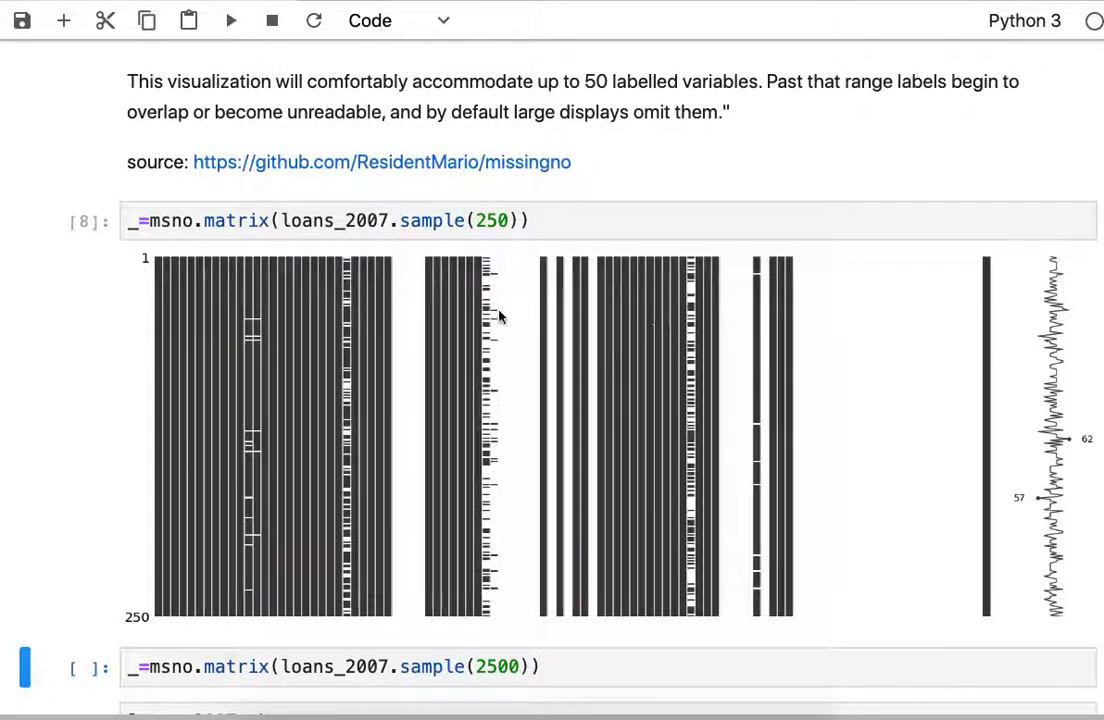
{"action": "mouse_move", "coordinate": [883, 495]}
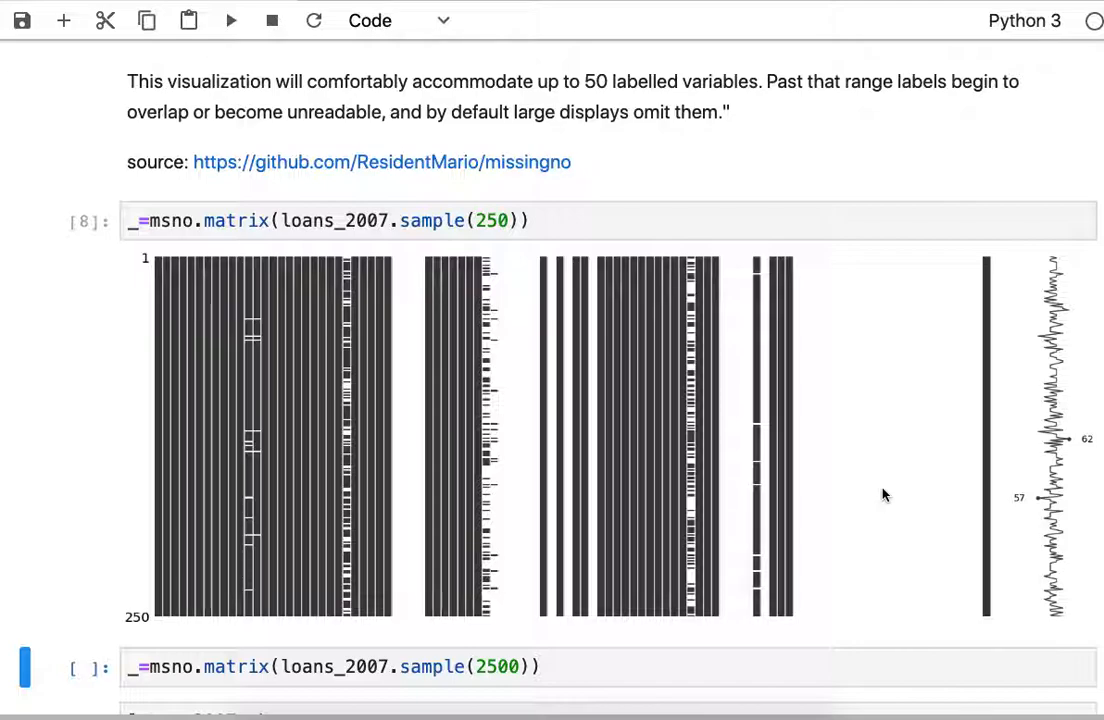
Review the 2500-loan nullity matrix and the (42535, 102) shape output.
{"action": "scroll", "scroll_direction": "down", "scroll_amount": 3}
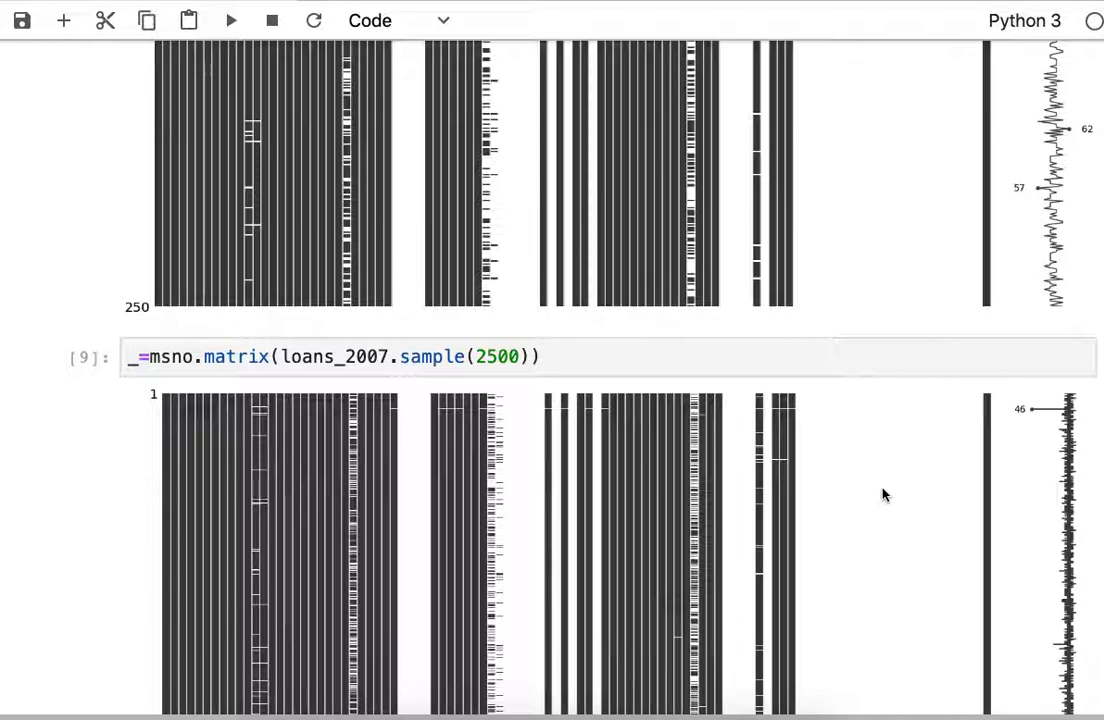
{"action": "scroll", "scroll_direction": "down", "scroll_amount": 3}
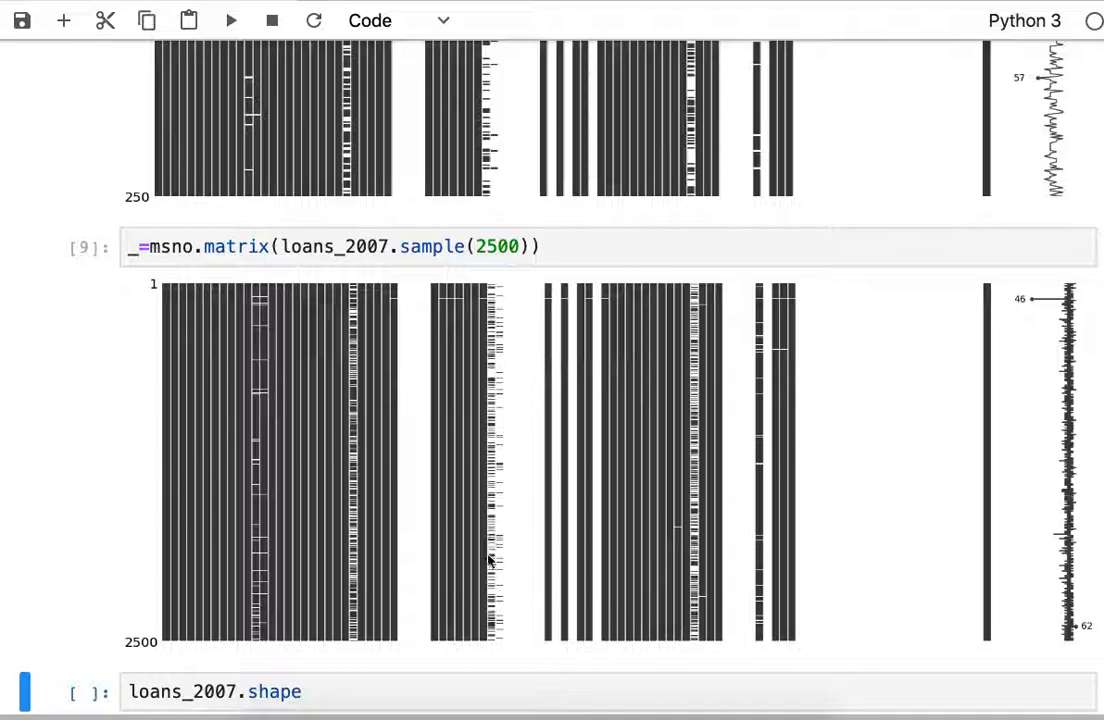
{"action": "mouse_move", "coordinate": [490, 297]}
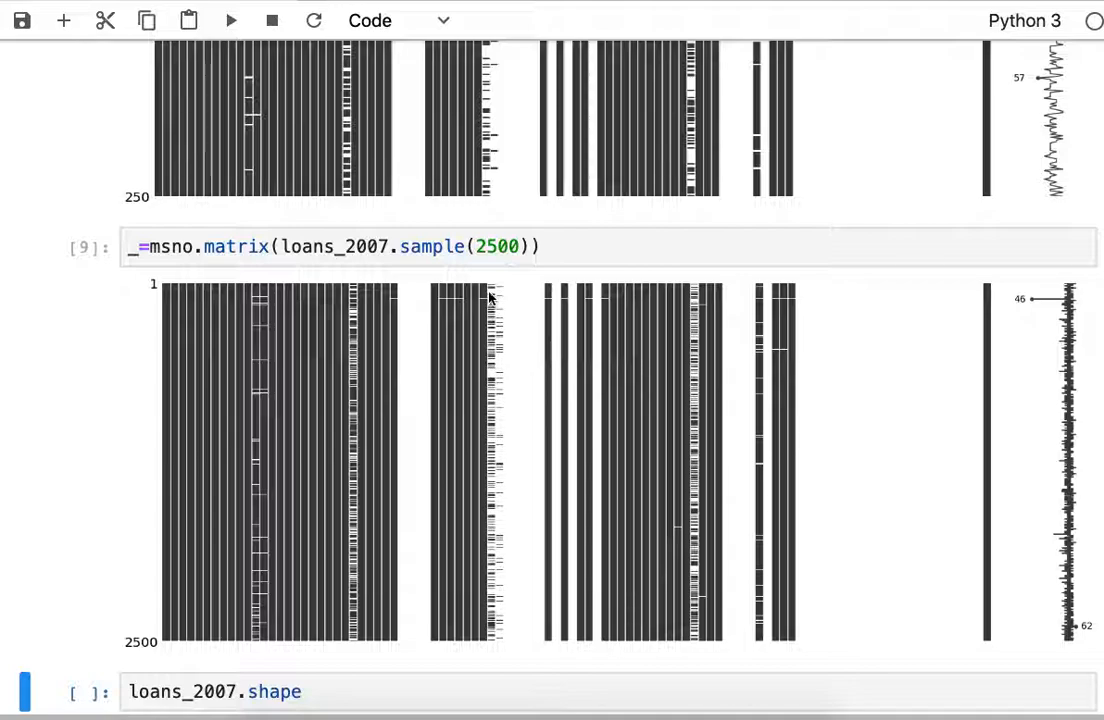
{"action": "mouse_move", "coordinate": [500, 523]}
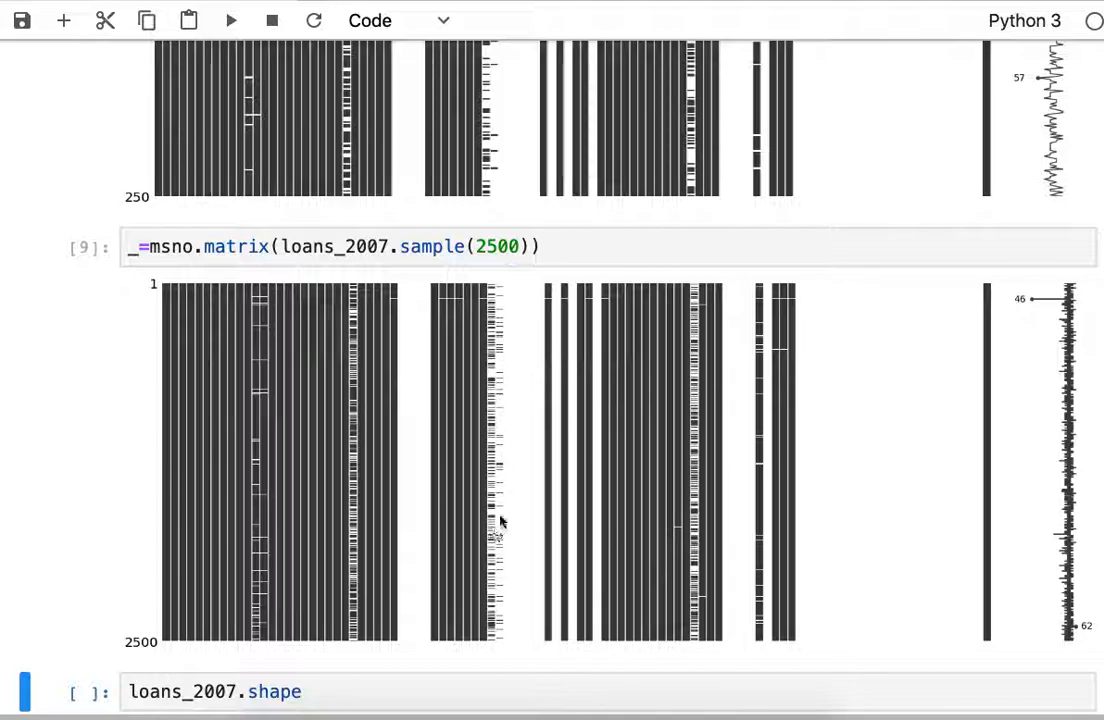
{"action": "mouse_move", "coordinate": [465, 380]}
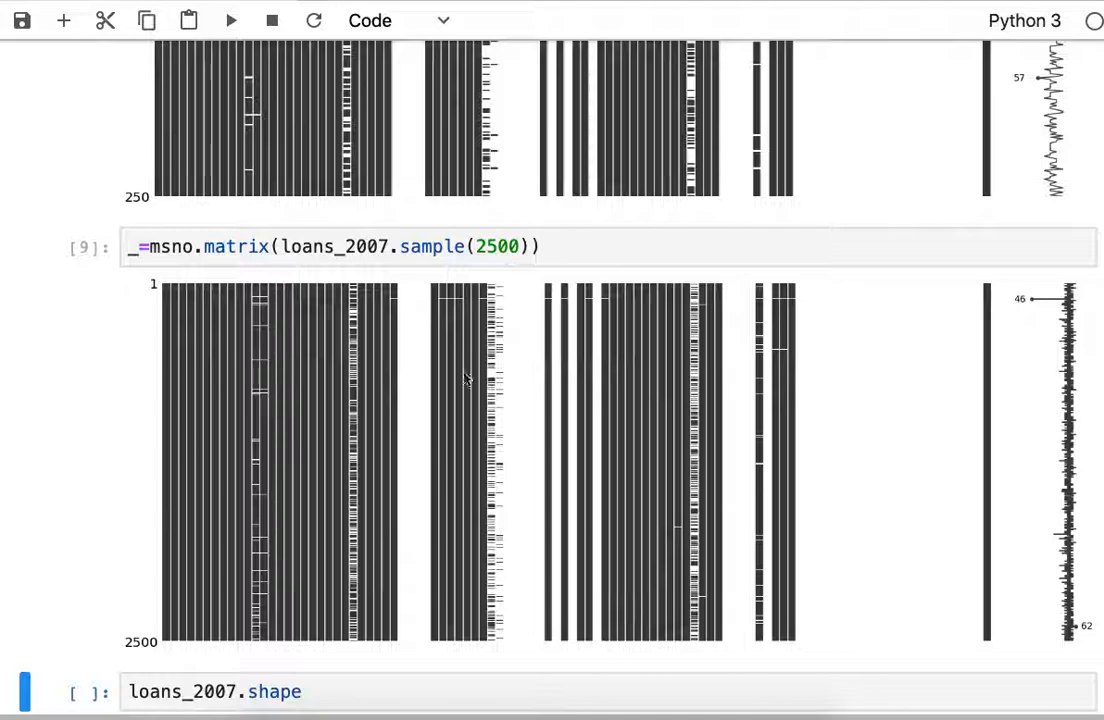
{"action": "mouse_move", "coordinate": [395, 307]}
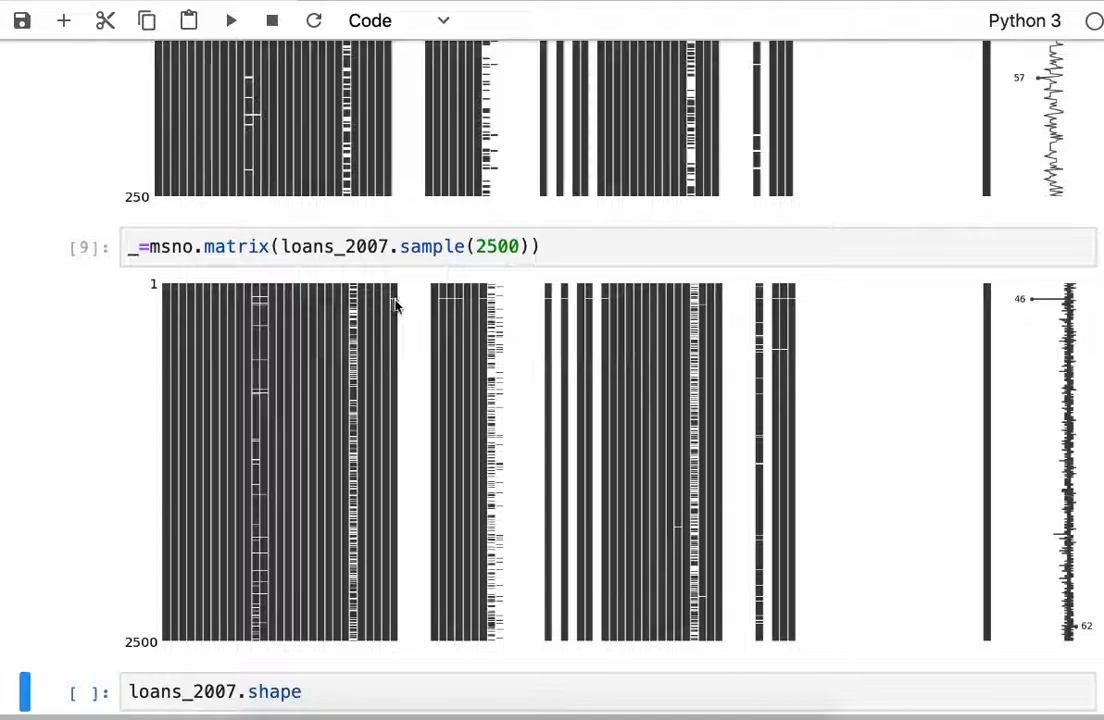
{"action": "mouse_move", "coordinate": [580, 310]}
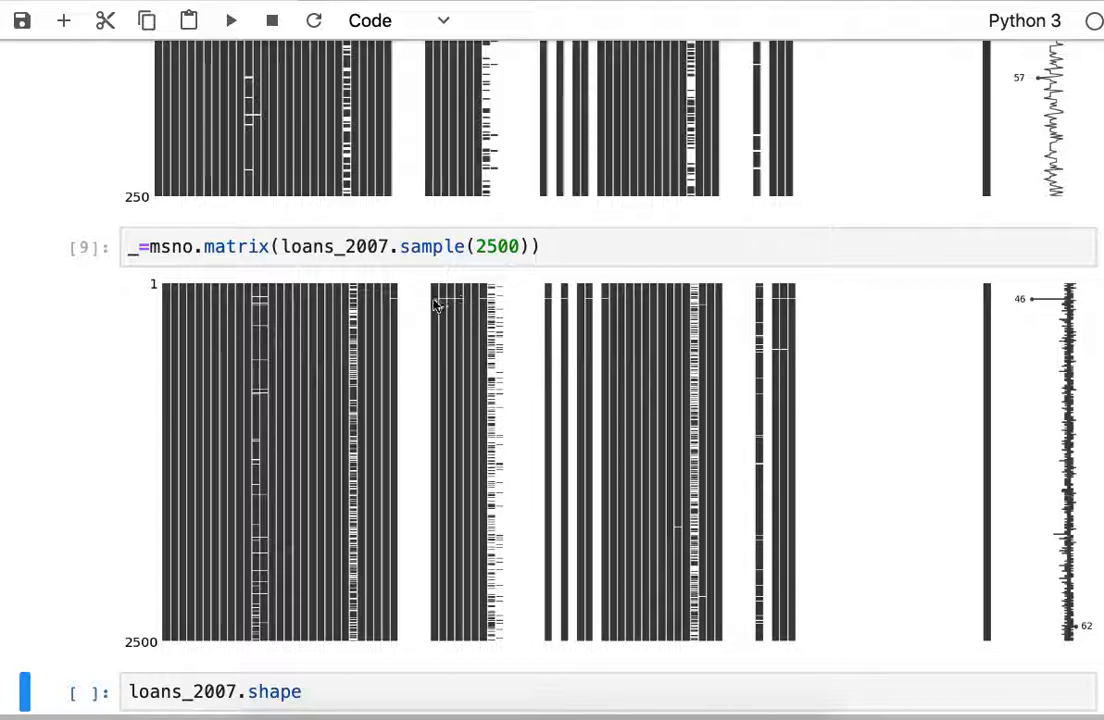
{"action": "mouse_move", "coordinate": [605, 310]}
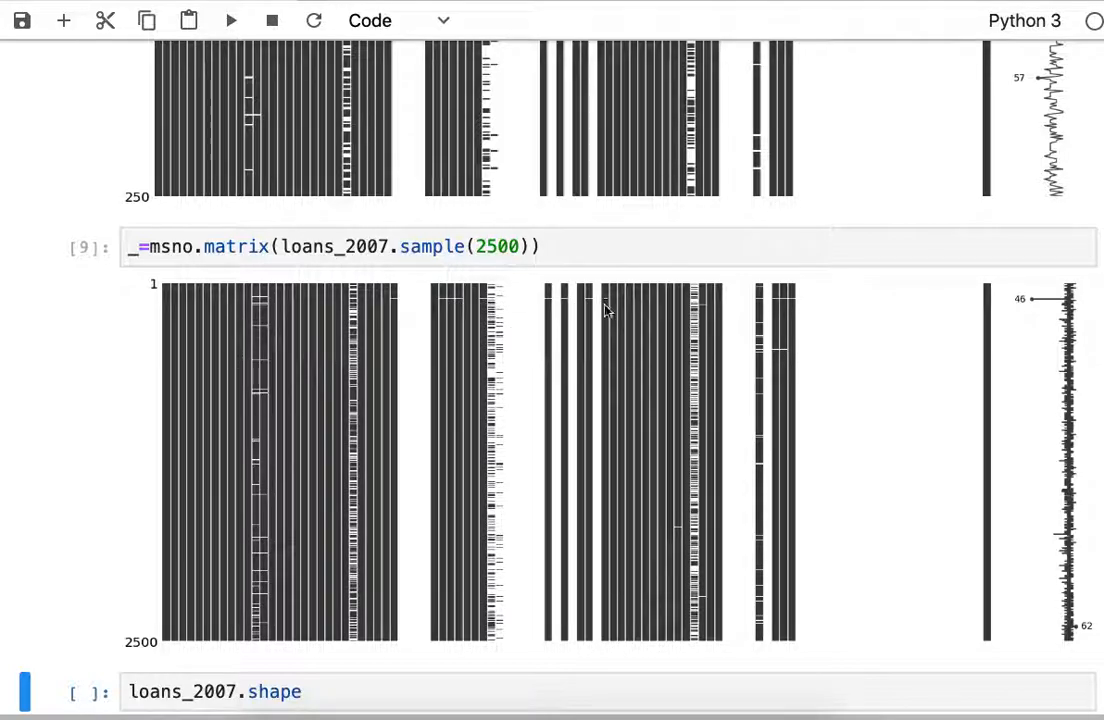
{"action": "mouse_move", "coordinate": [648, 315]}
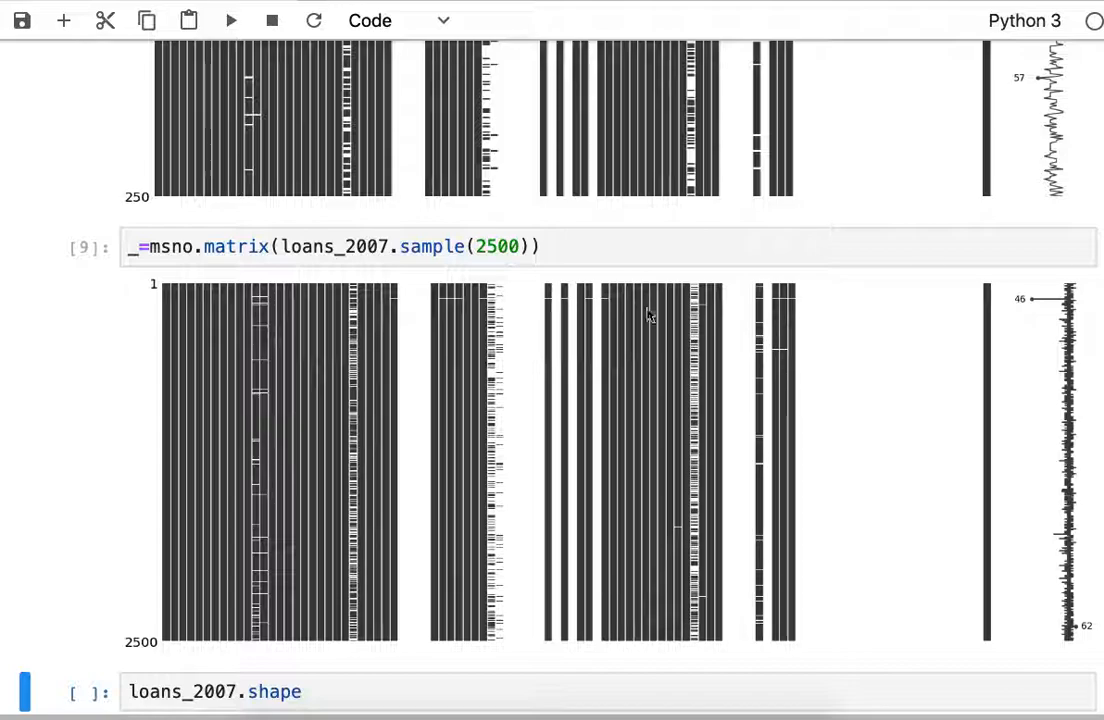
{"action": "mouse_move", "coordinate": [620, 489]}
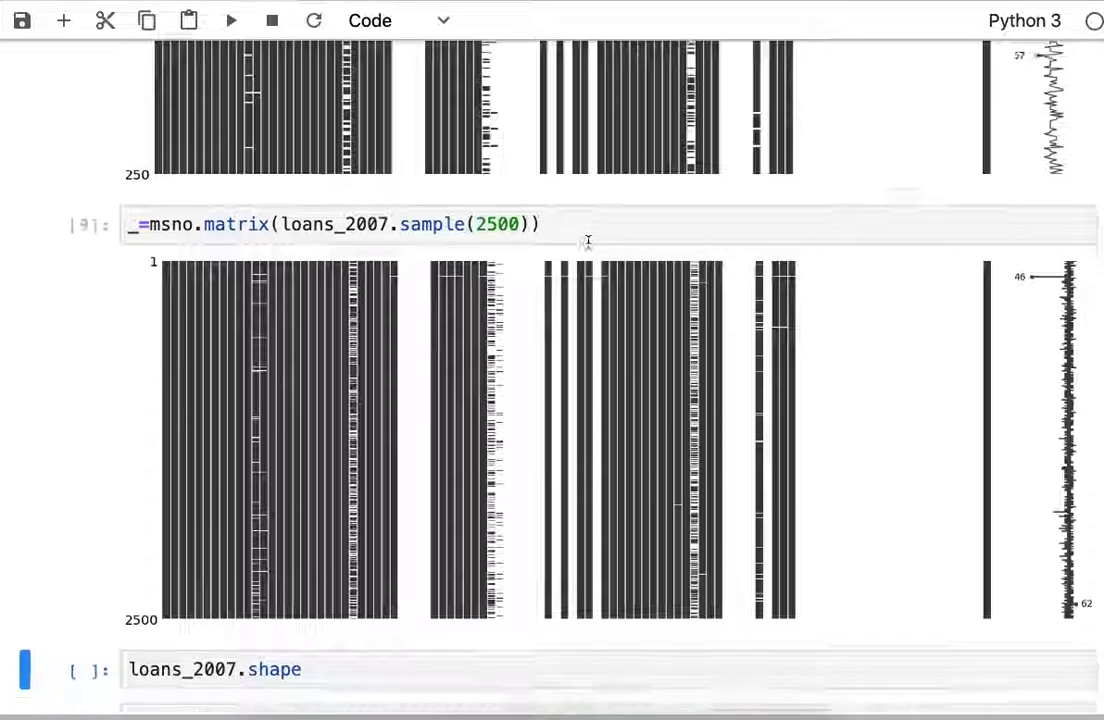
{"action": "scroll", "scroll_direction": "down", "scroll_amount": 3}
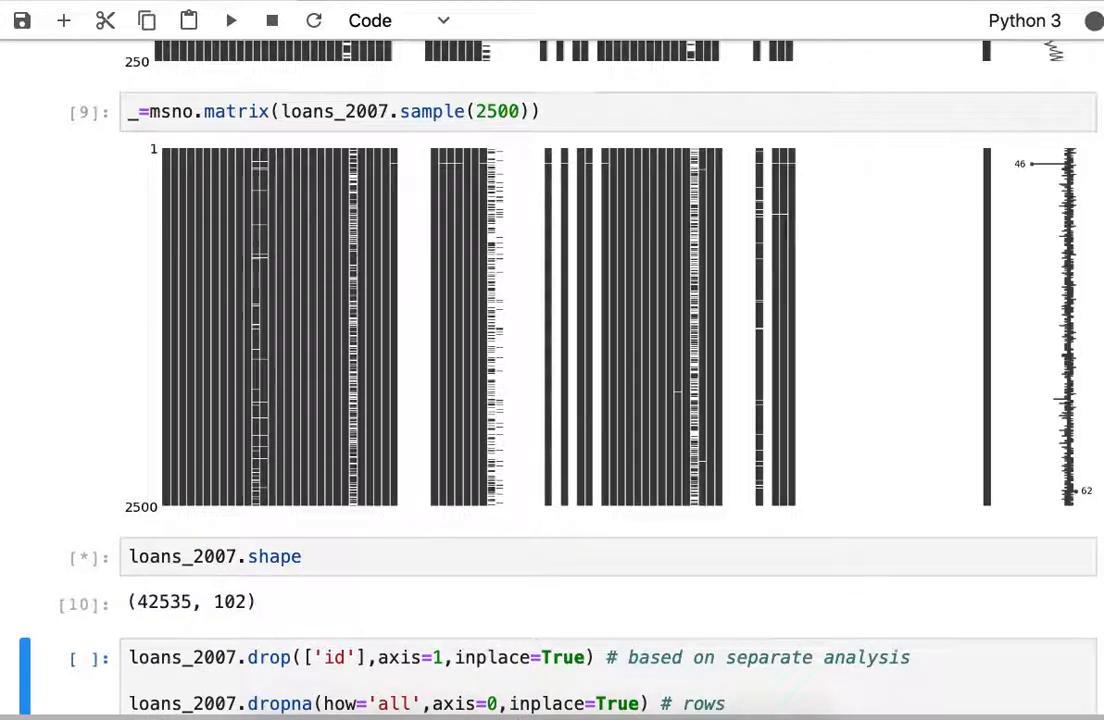
Run the drop/dropna/nunique cleaning code, leaving loans_2007 at (42535, 57).
{"action": "left_click", "coordinate": [229, 20]}
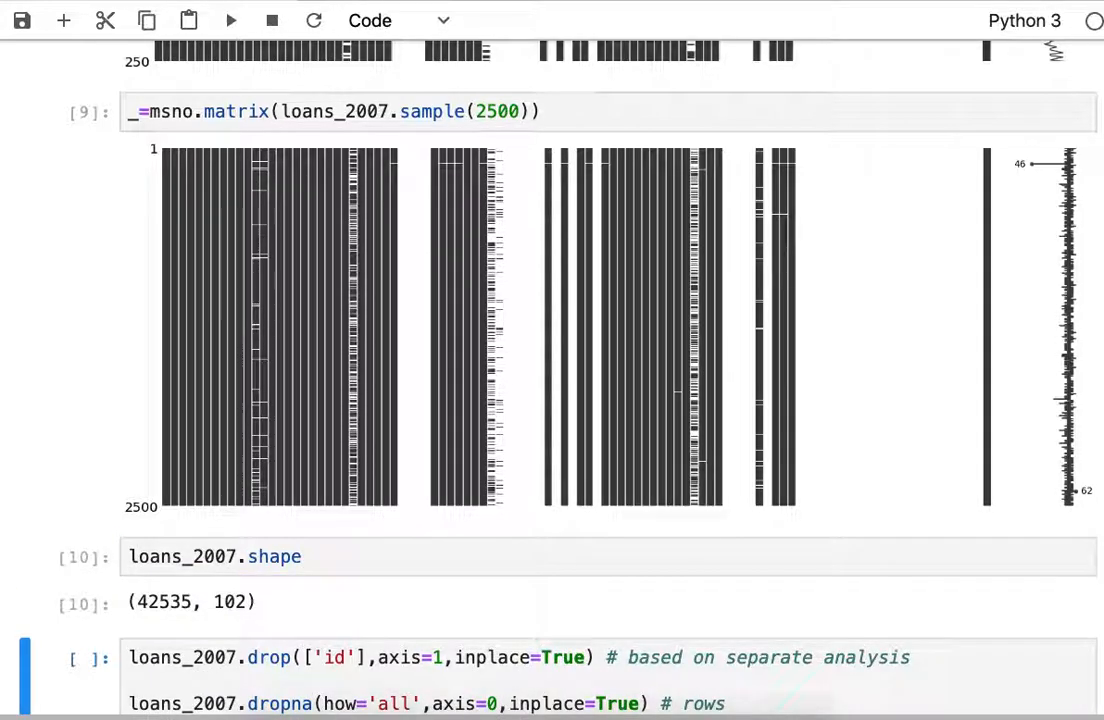
{"action": "mouse_move", "coordinate": [810, 263]}
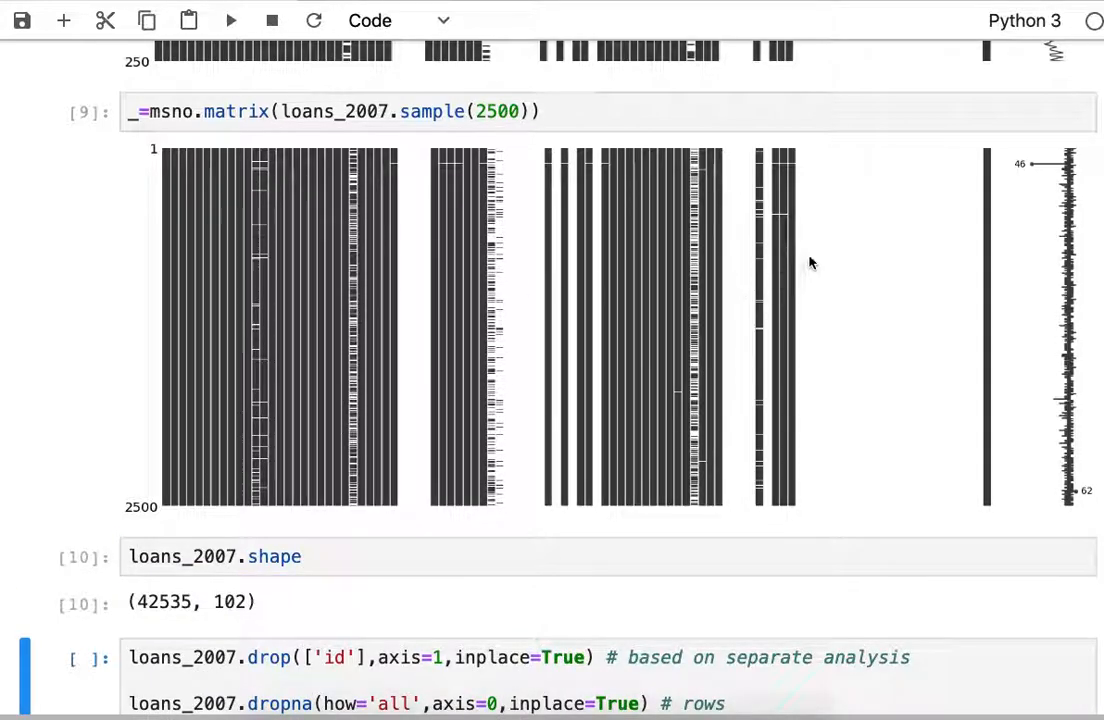
{"action": "mouse_move", "coordinate": [902, 471]}
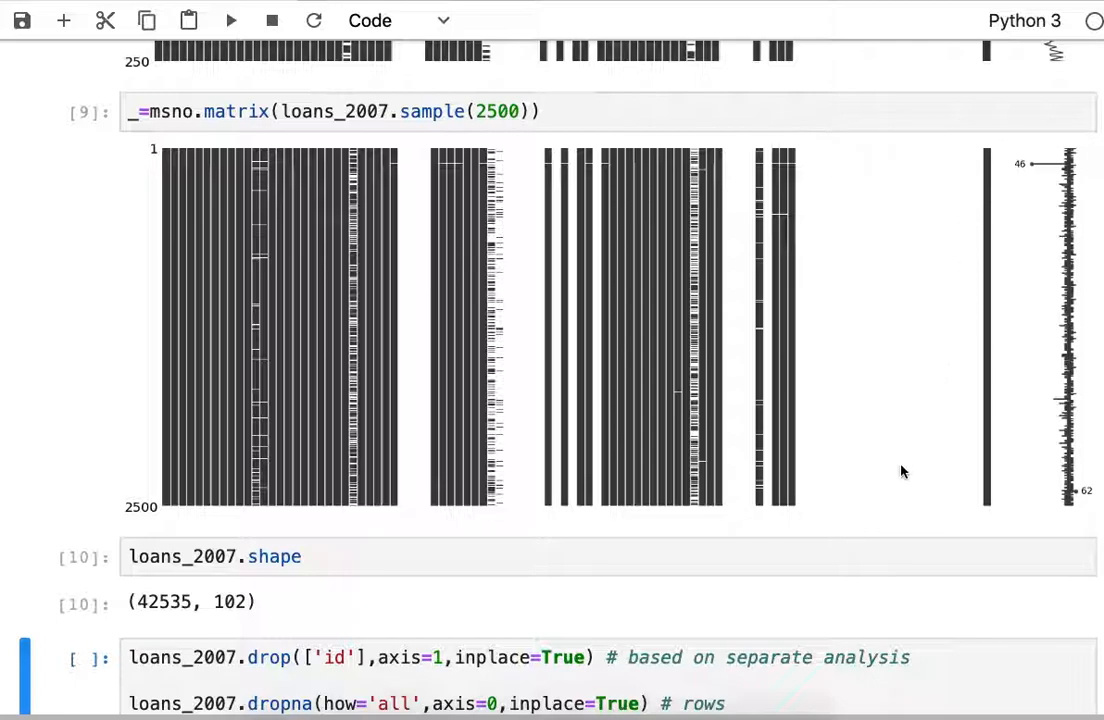
{"action": "mouse_move", "coordinate": [978, 160]}
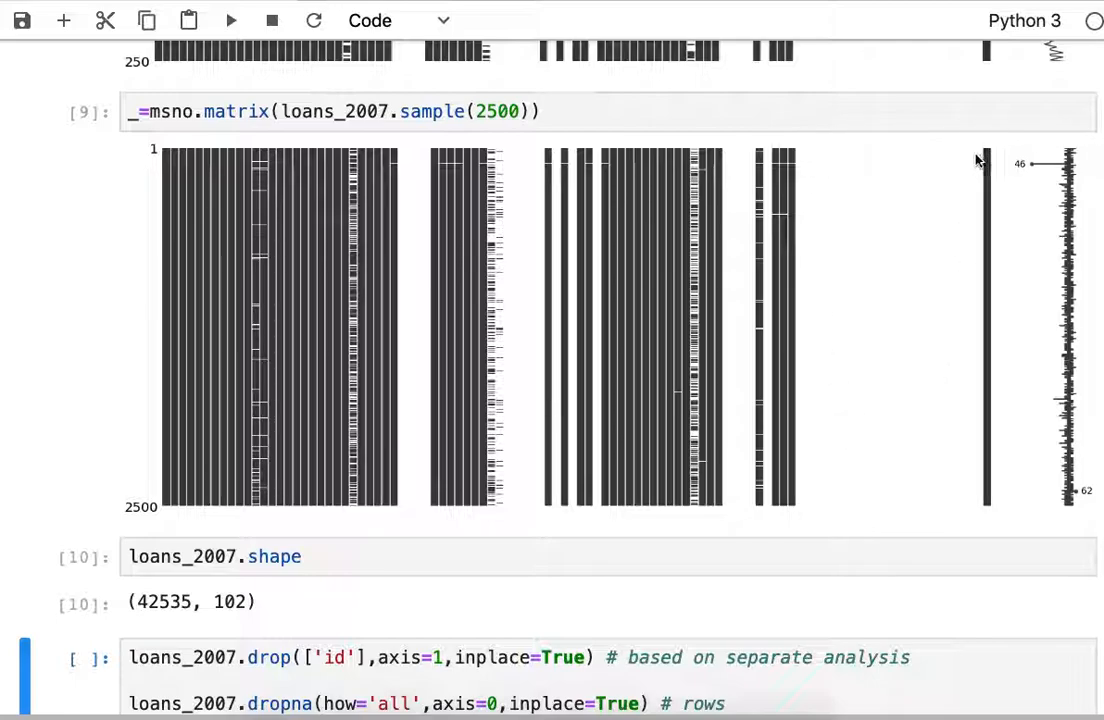
{"action": "mouse_move", "coordinate": [864, 222]}
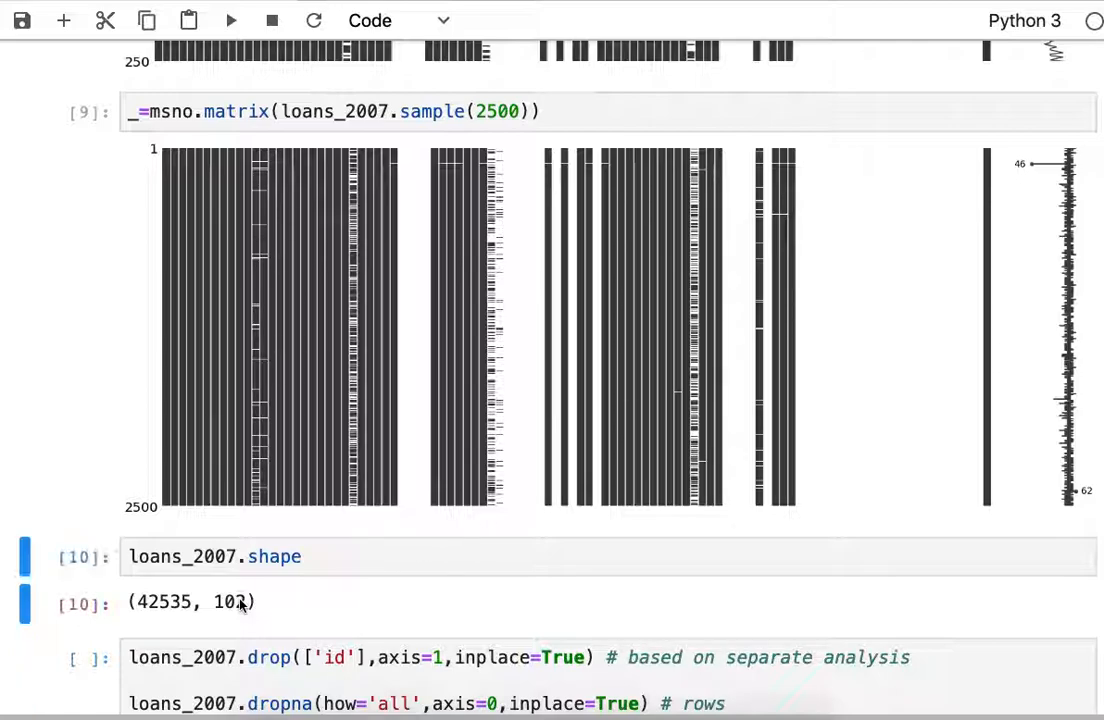
{"action": "scroll", "scroll_direction": "down", "scroll_amount": 3}
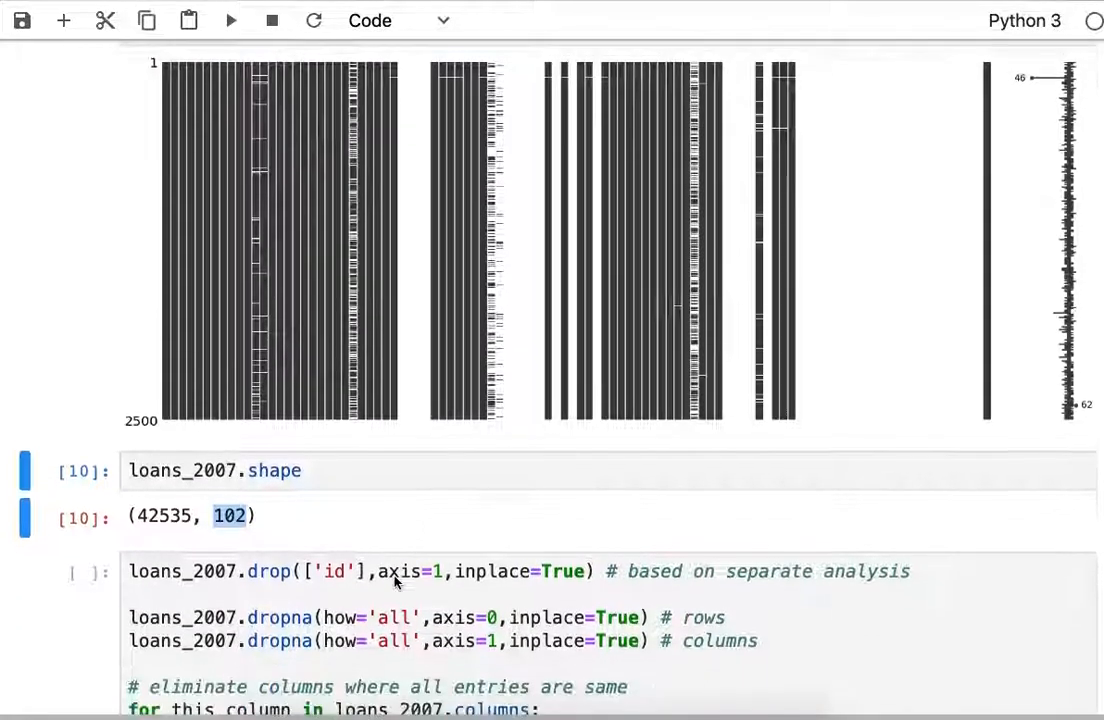
{"action": "scroll", "scroll_direction": "down", "scroll_amount": 3}
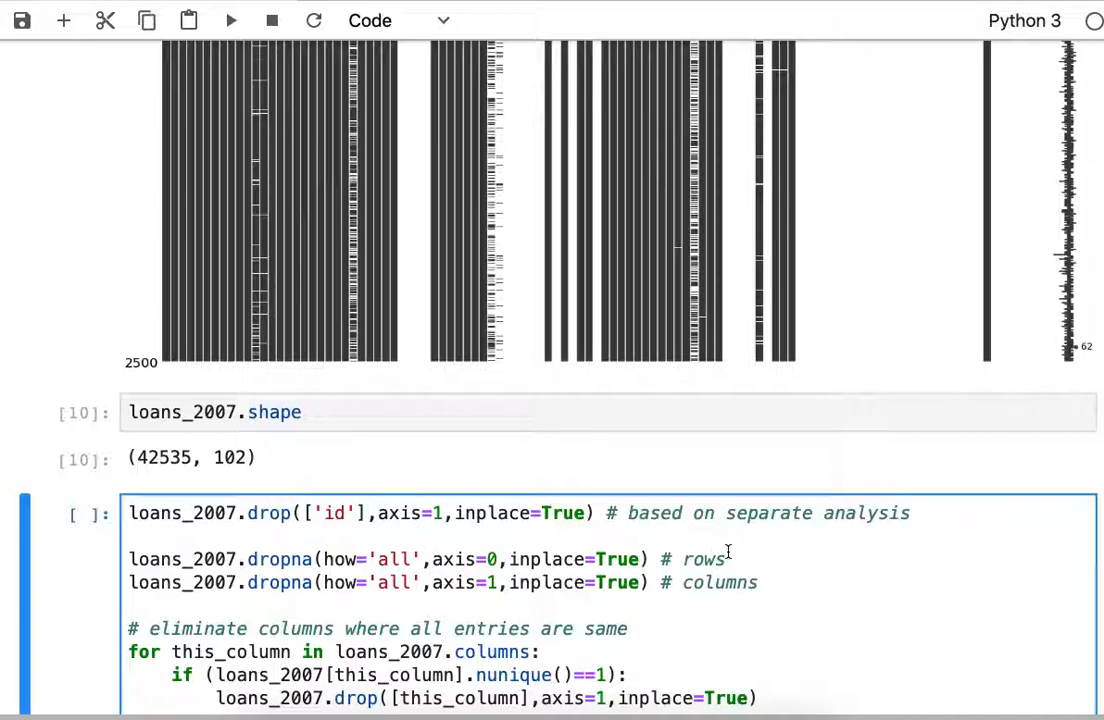
{"action": "left_click", "coordinate": [760, 583]}
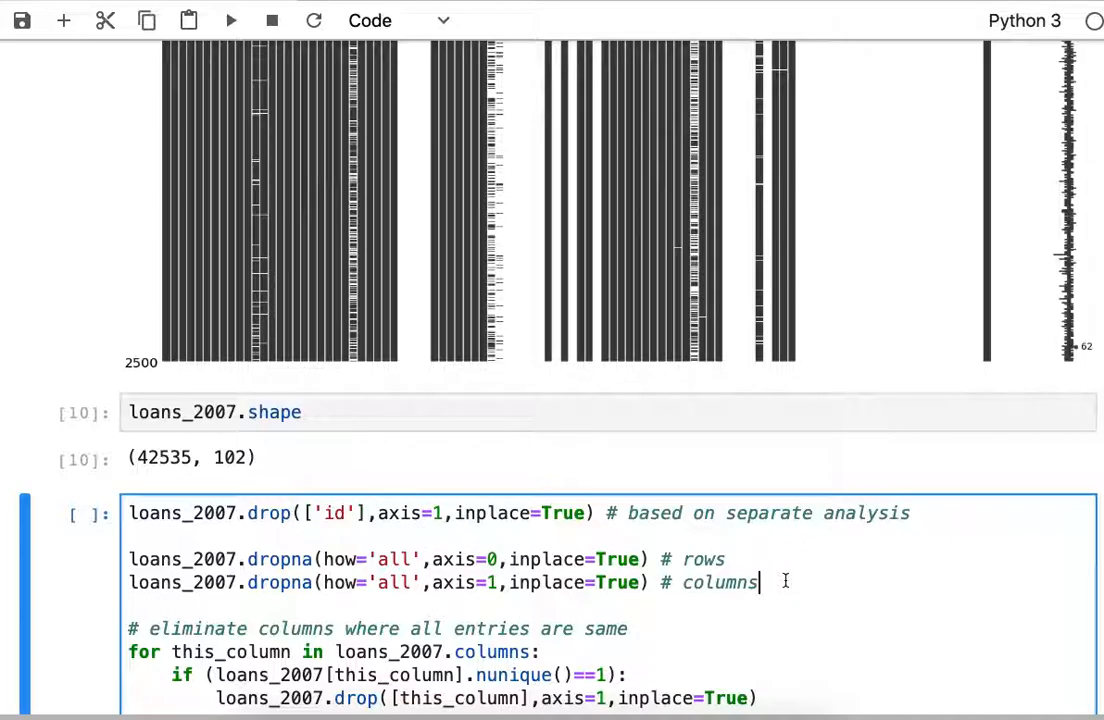
{"action": "scroll", "scroll_direction": "down", "scroll_amount": 3}
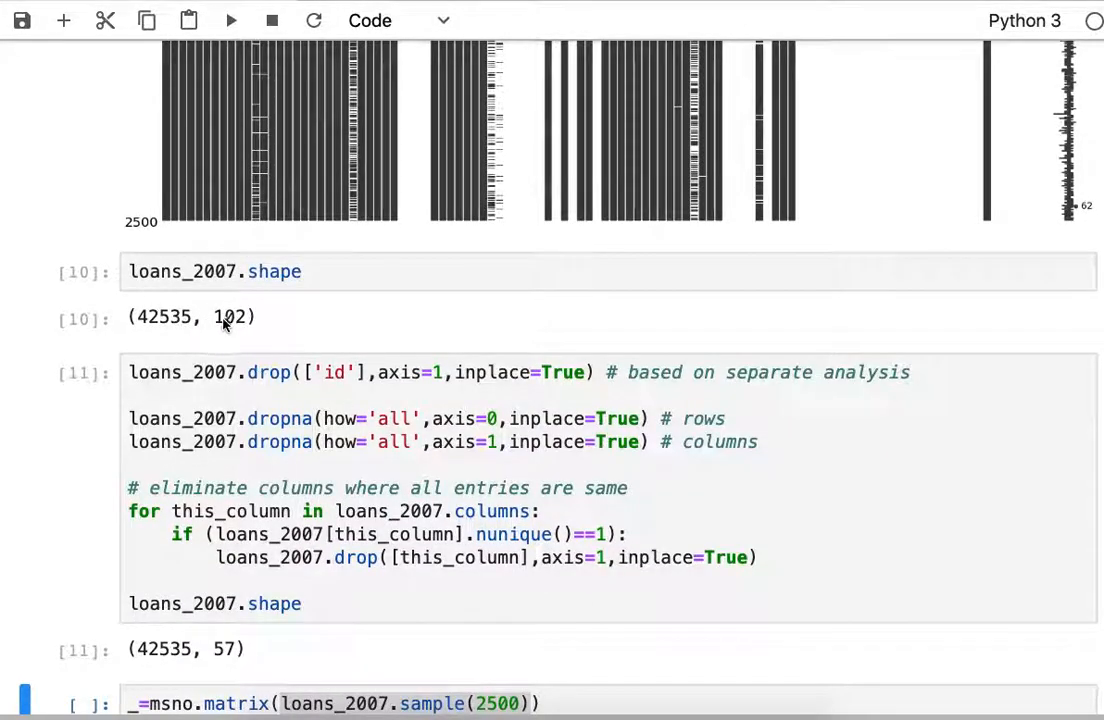
{"action": "mouse_move", "coordinate": [228, 655]}
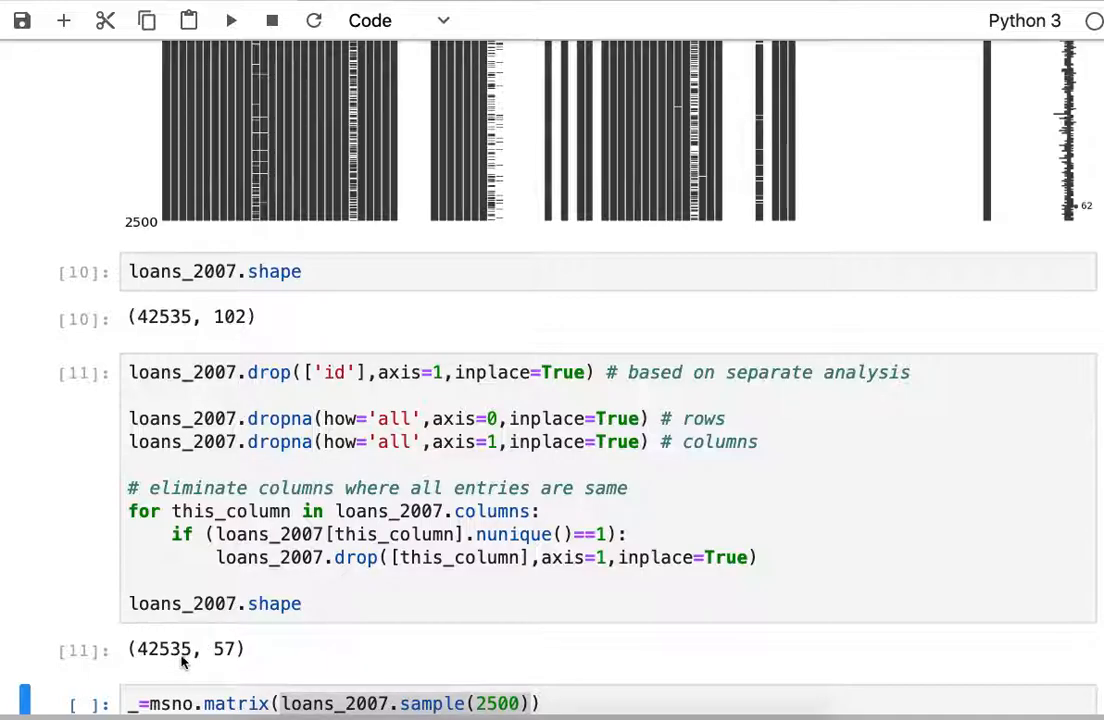
Scroll through the 2500-row nullity matrix of the cleaned 57-column data.
{"action": "scroll", "scroll_direction": "down", "scroll_amount": 3}
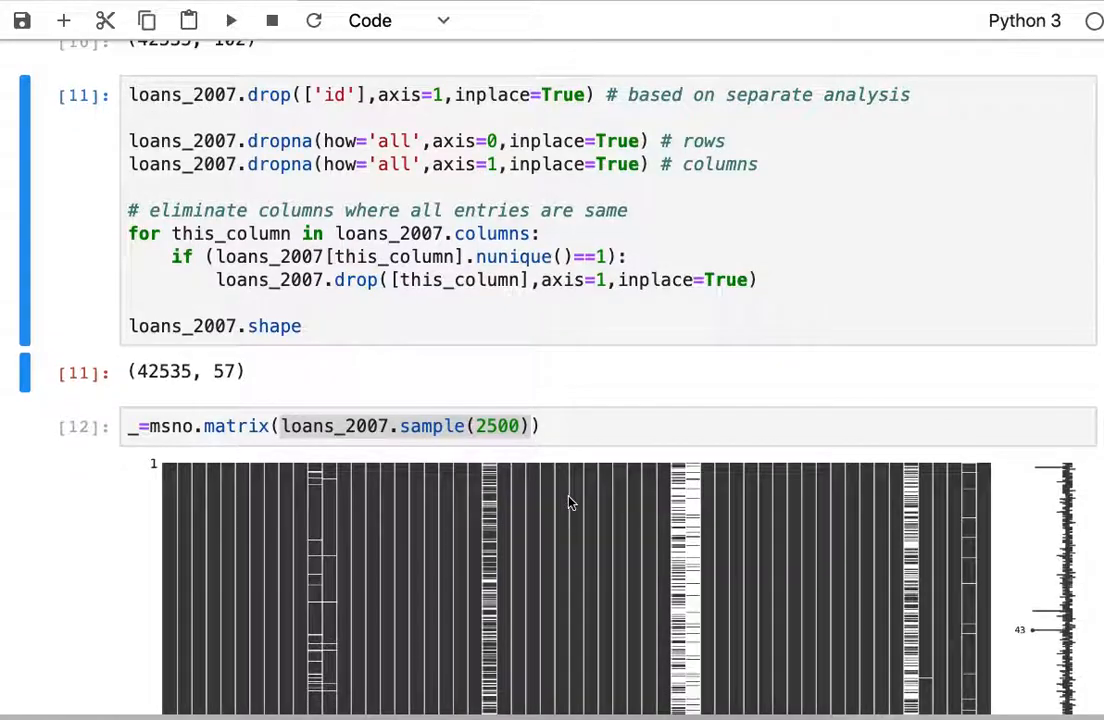
{"action": "scroll", "scroll_direction": "down", "scroll_amount": 3}
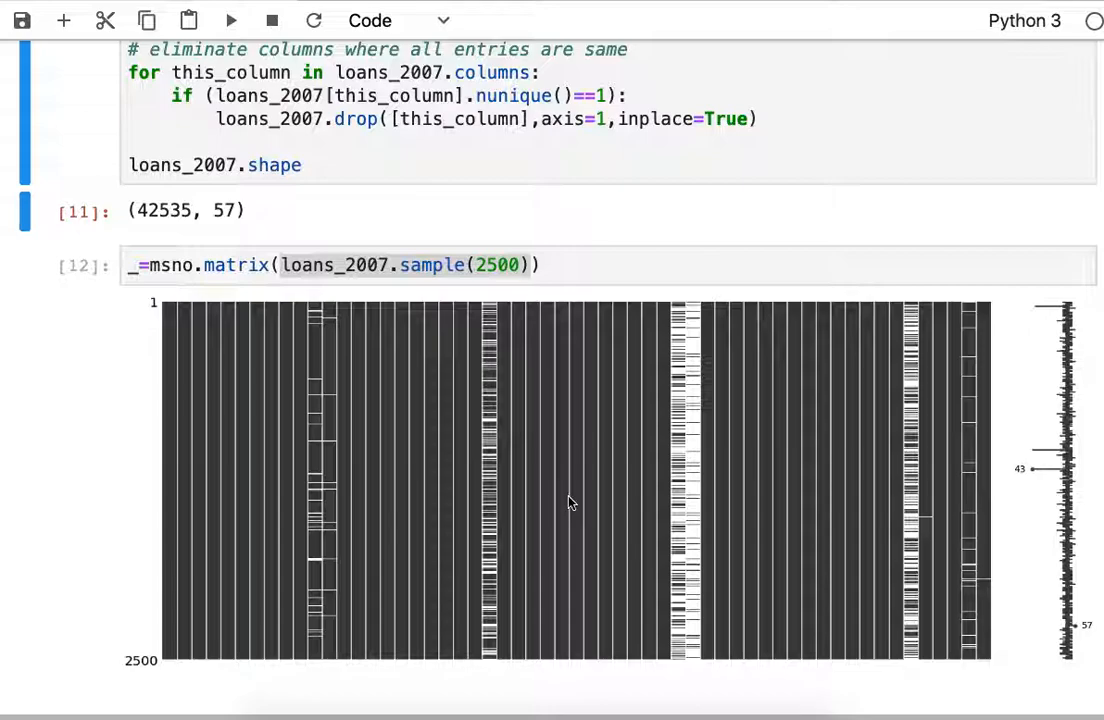
{"action": "mouse_move", "coordinate": [895, 320]}
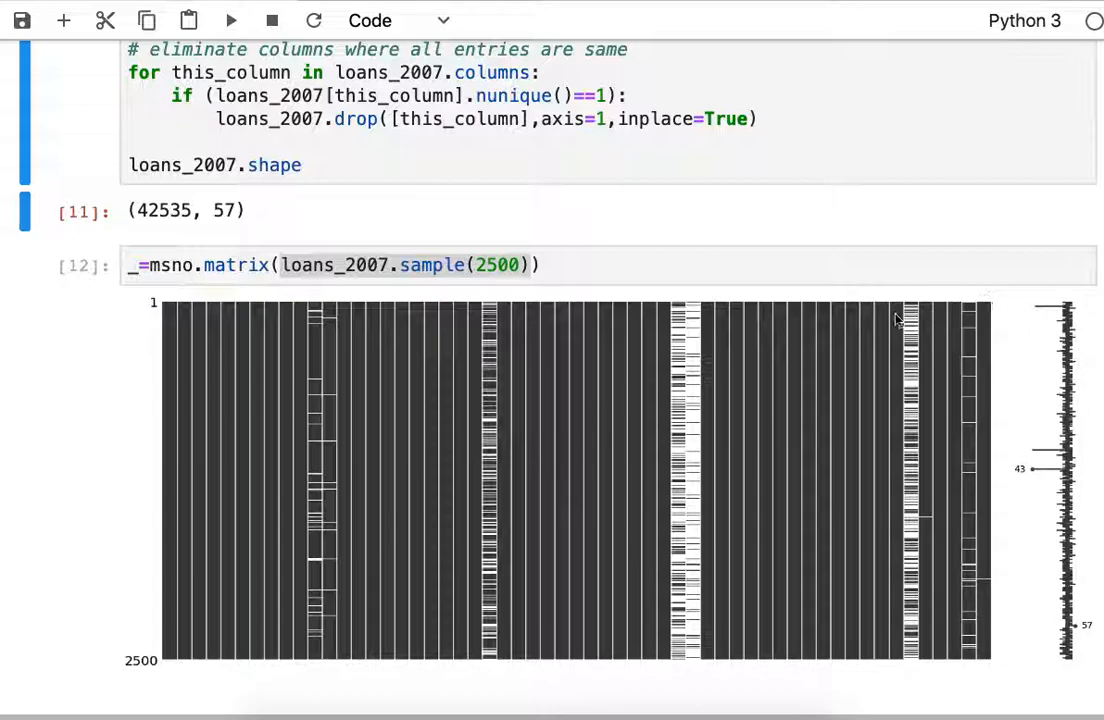
{"action": "mouse_move", "coordinate": [513, 375]}
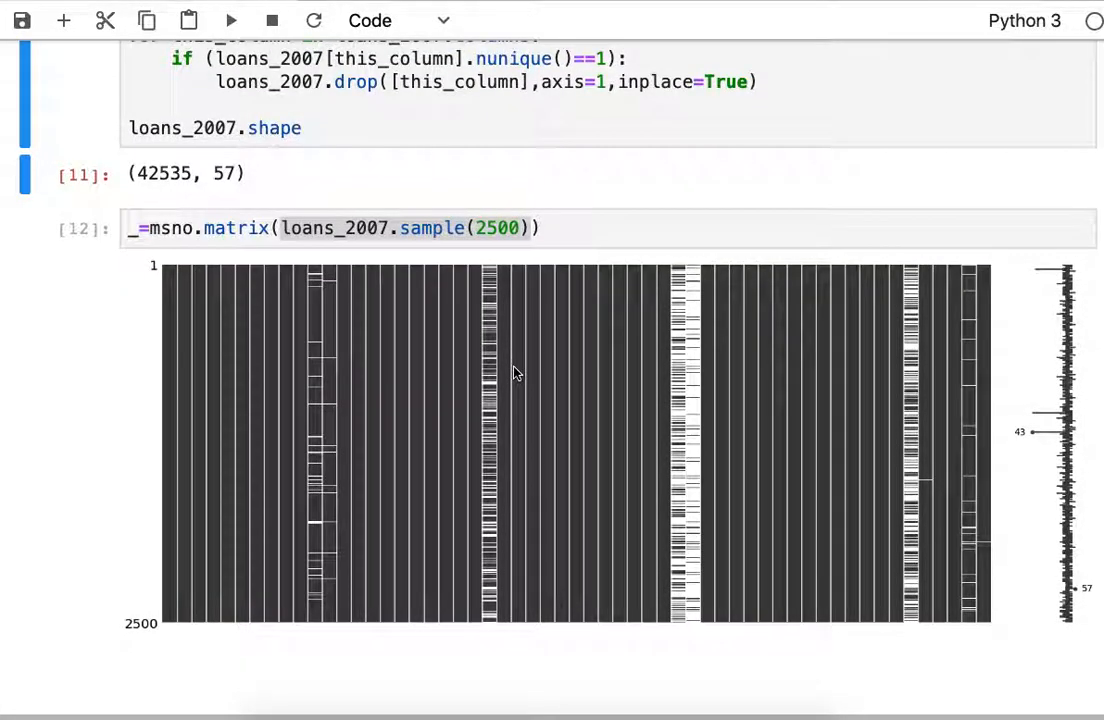
{"action": "mouse_move", "coordinate": [323, 413]}
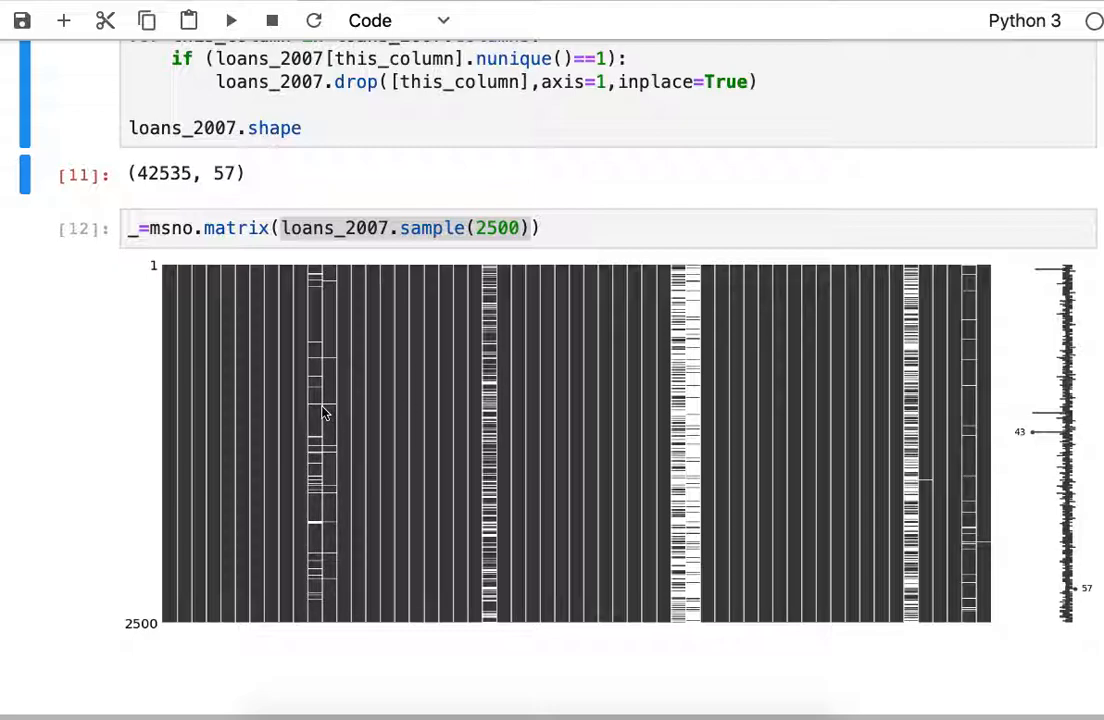
{"action": "mouse_move", "coordinate": [318, 410]}
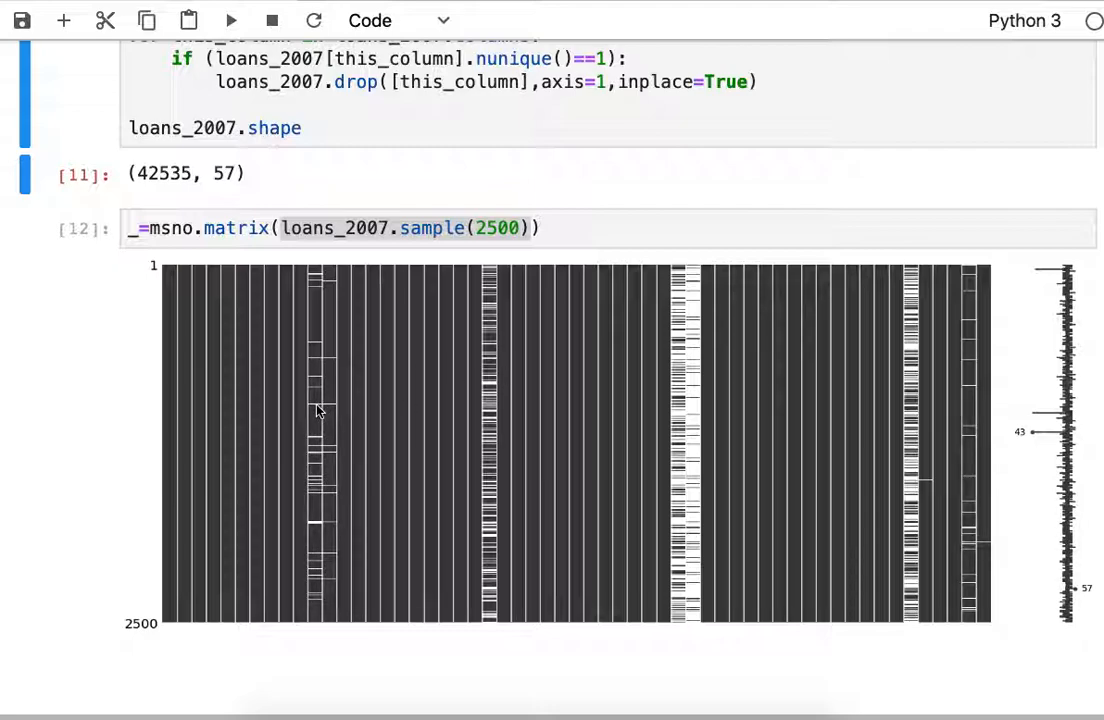
{"action": "mouse_move", "coordinate": [323, 410]}
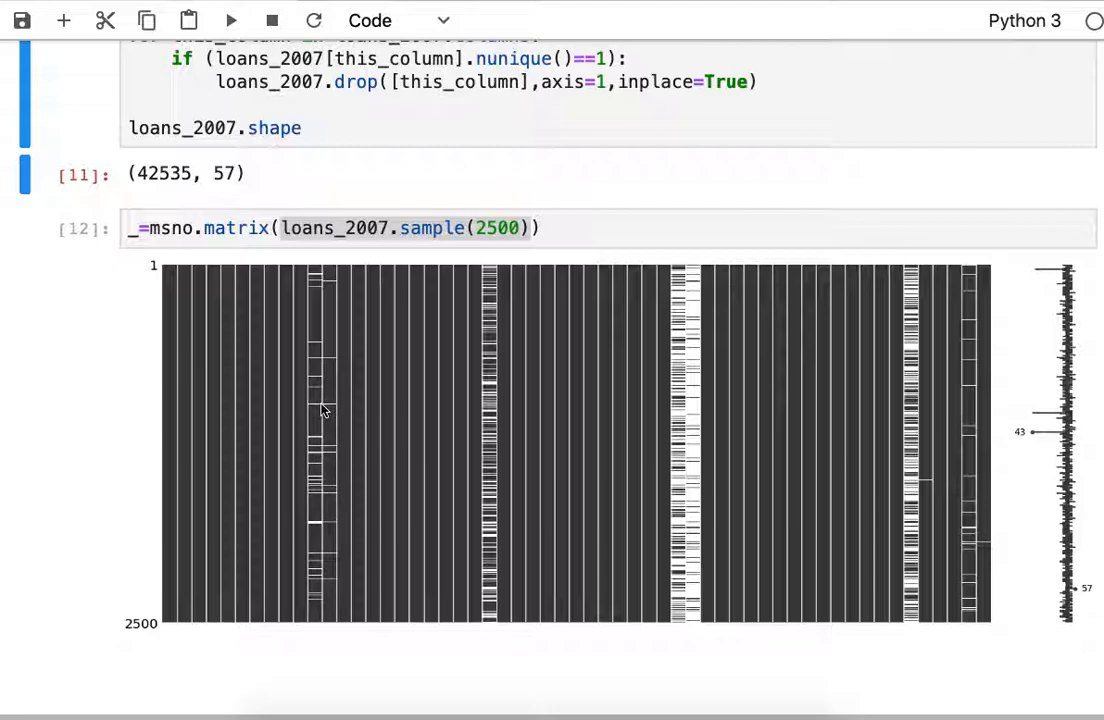
{"action": "mouse_move", "coordinate": [965, 415]}
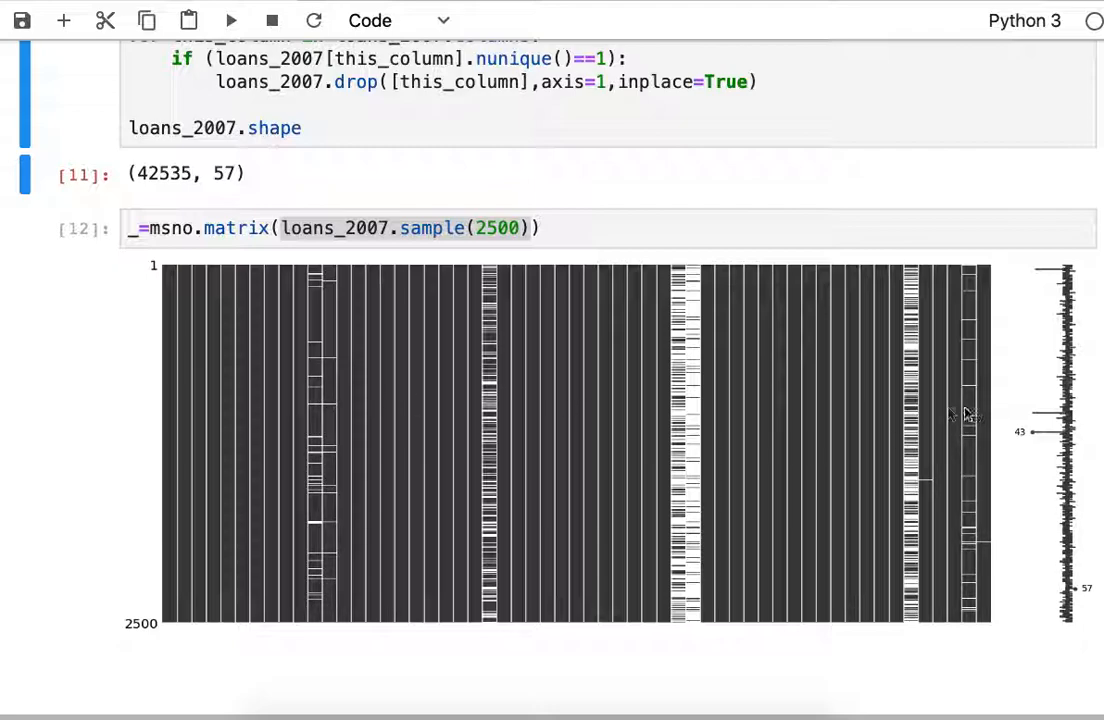
{"action": "scroll", "scroll_direction": "up", "scroll_amount": 3}
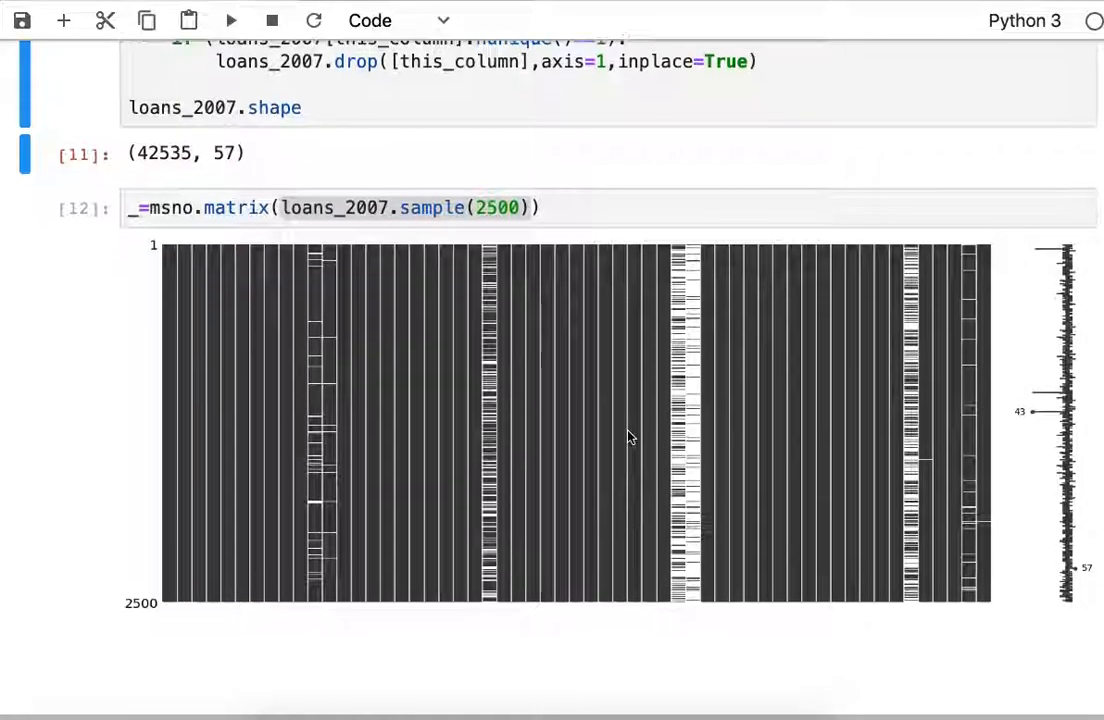
{"action": "scroll", "scroll_direction": "down", "scroll_amount": 3}
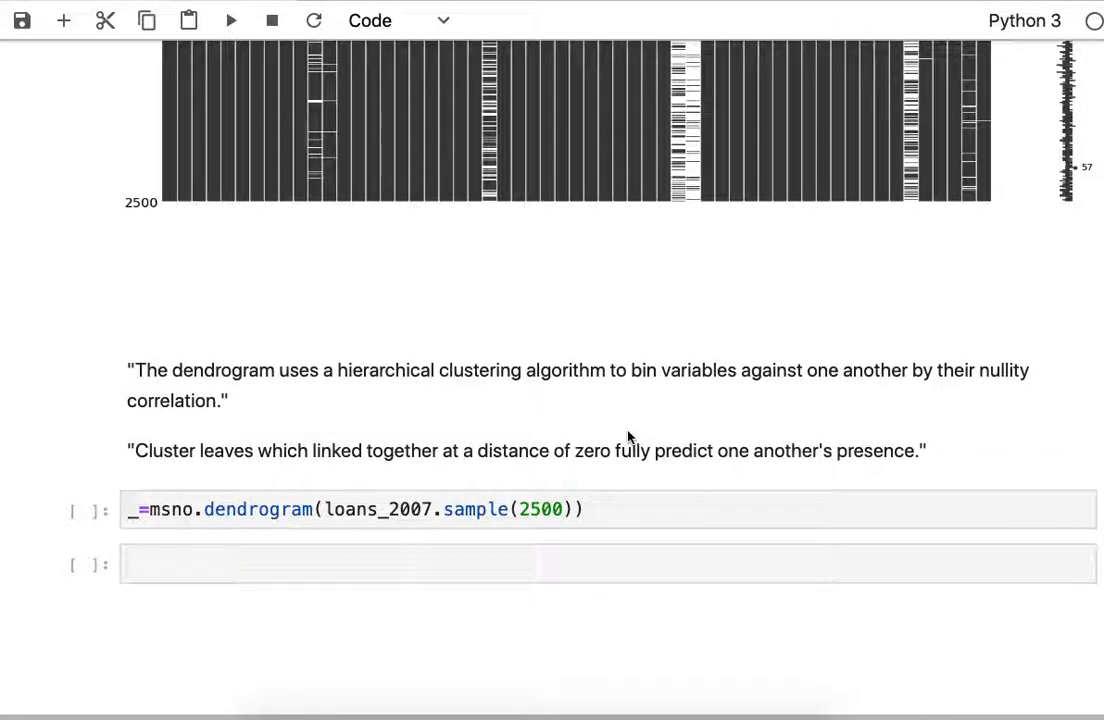
Run cell 13's msno.dendrogram on a 2500-row loans_2007 sample and scroll through the resulting dendrogram.
{"action": "left_click", "coordinate": [588, 509]}
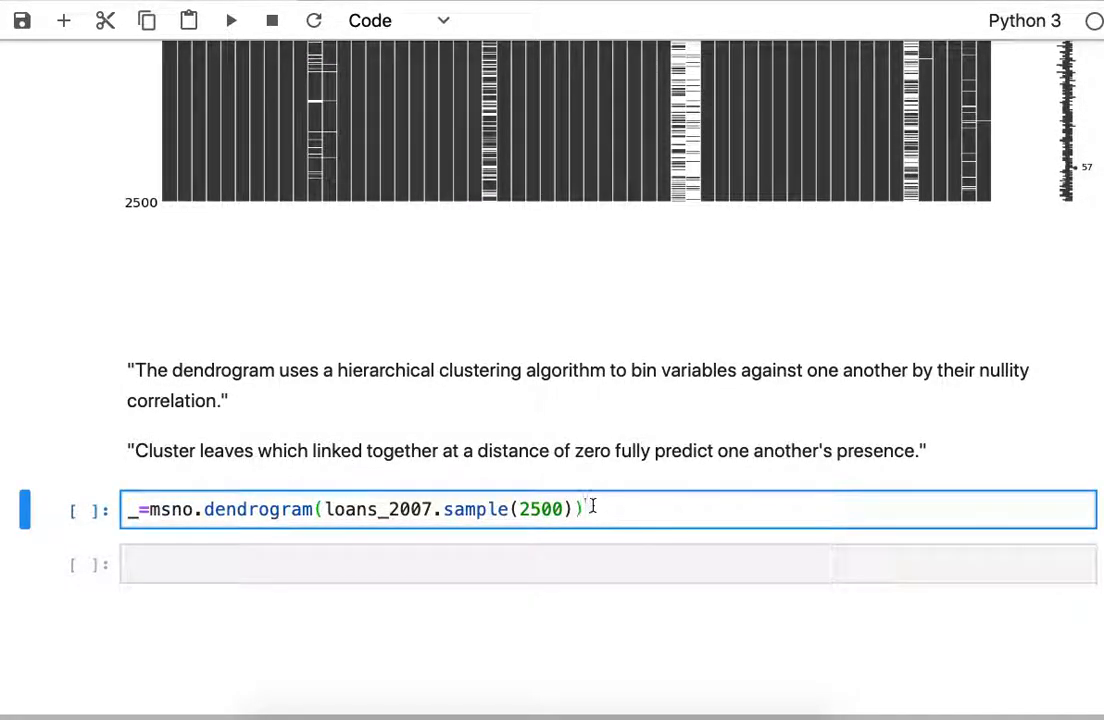
{"action": "key", "text": "shift+enter"}
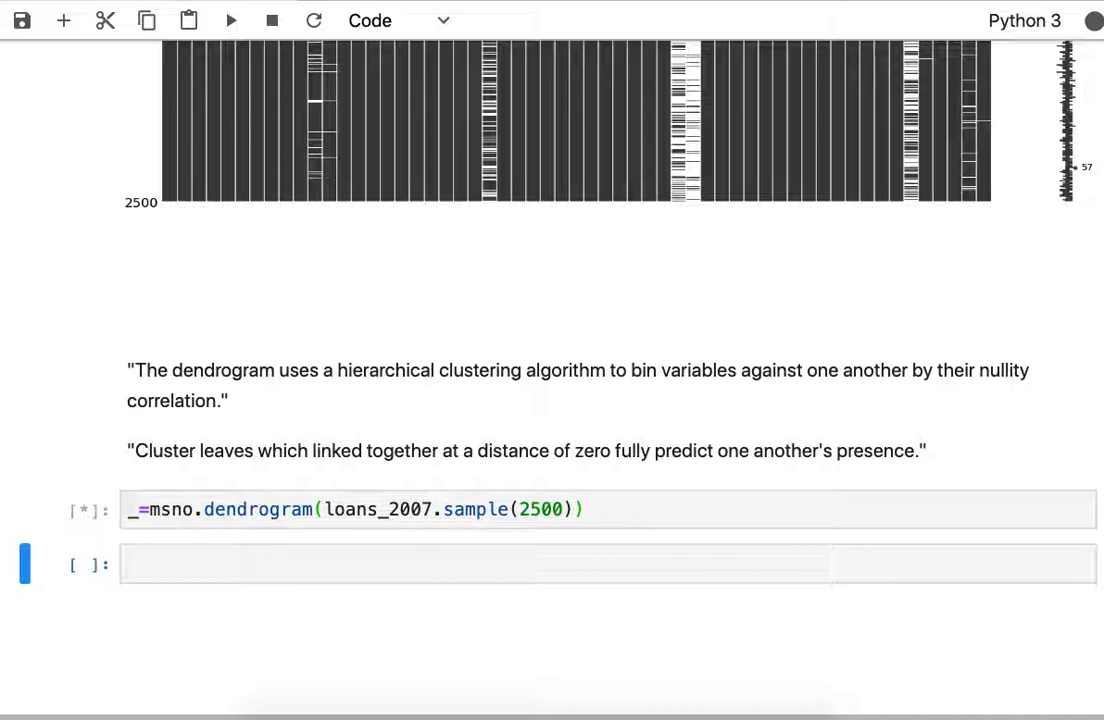
{"action": "left_click", "coordinate": [230, 20]}
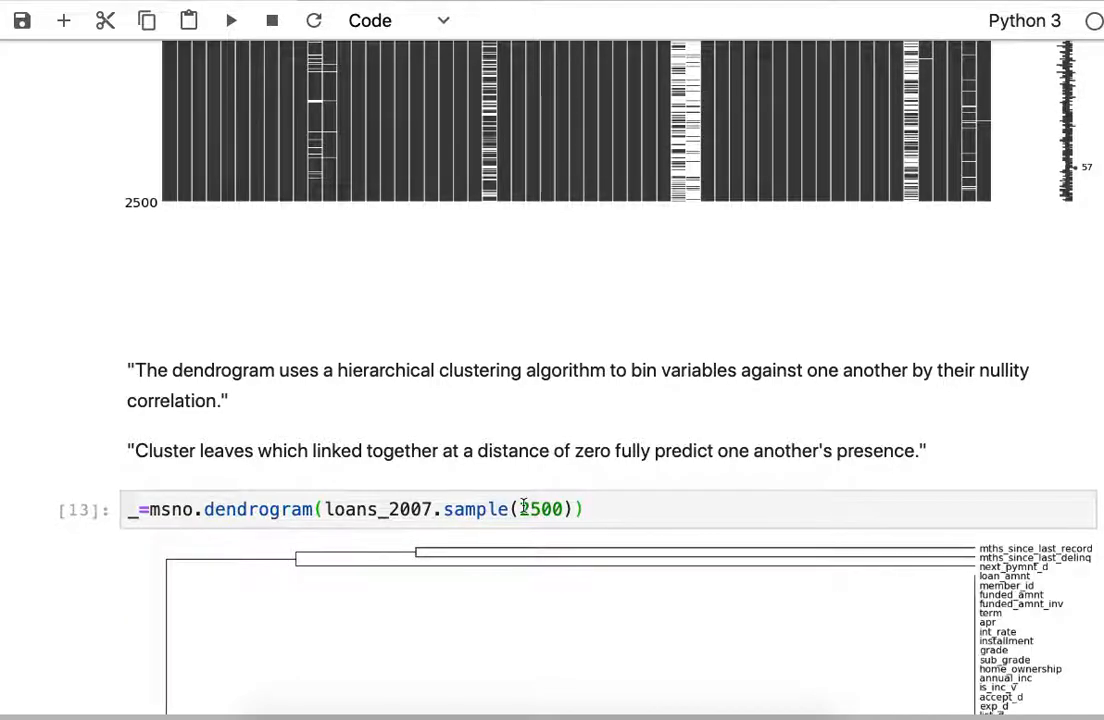
{"action": "scroll", "scroll_direction": "down", "scroll_amount": 3}
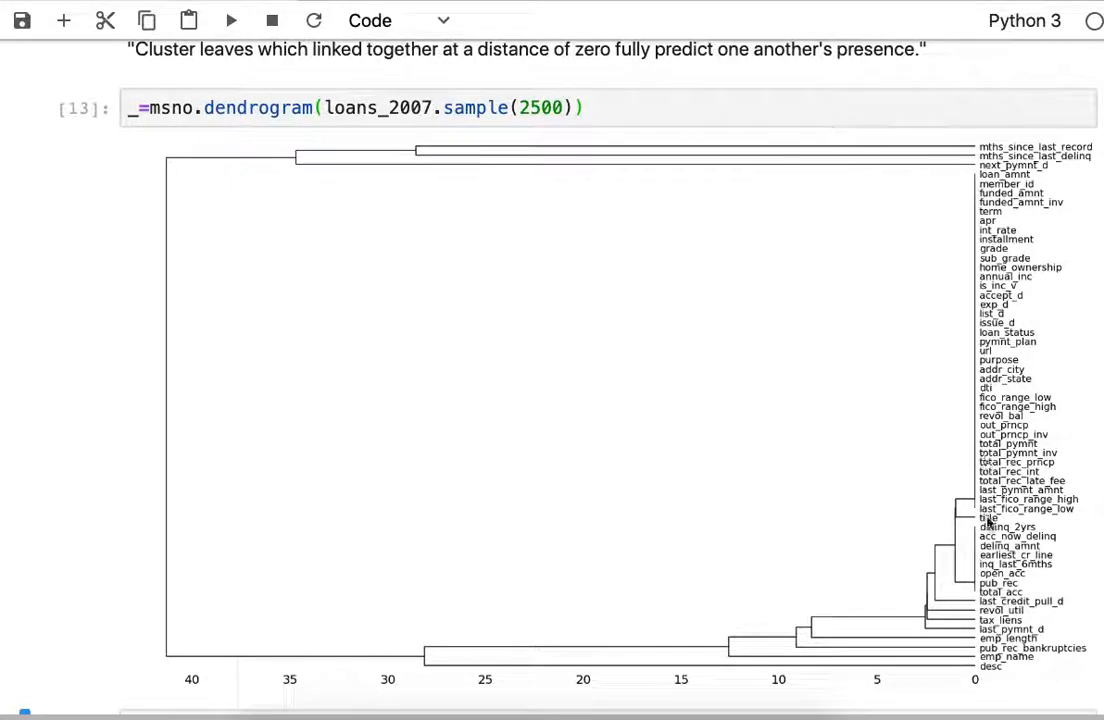
{"action": "mouse_move", "coordinate": [1010, 195]}
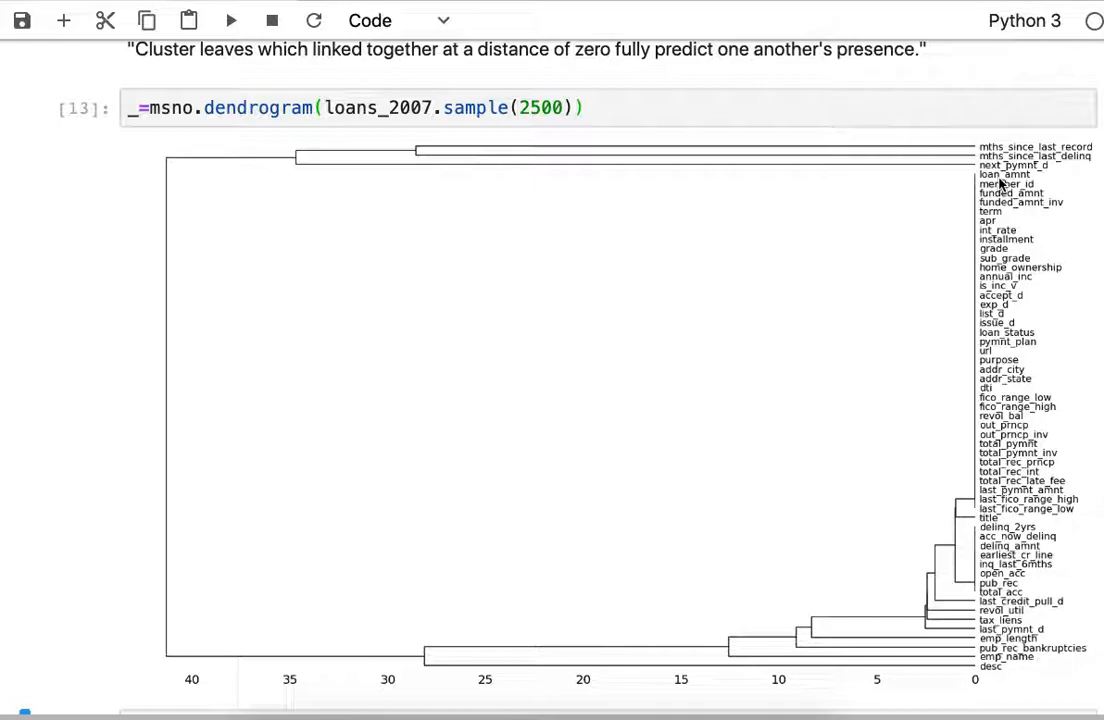
{"action": "mouse_move", "coordinate": [1007, 230]}
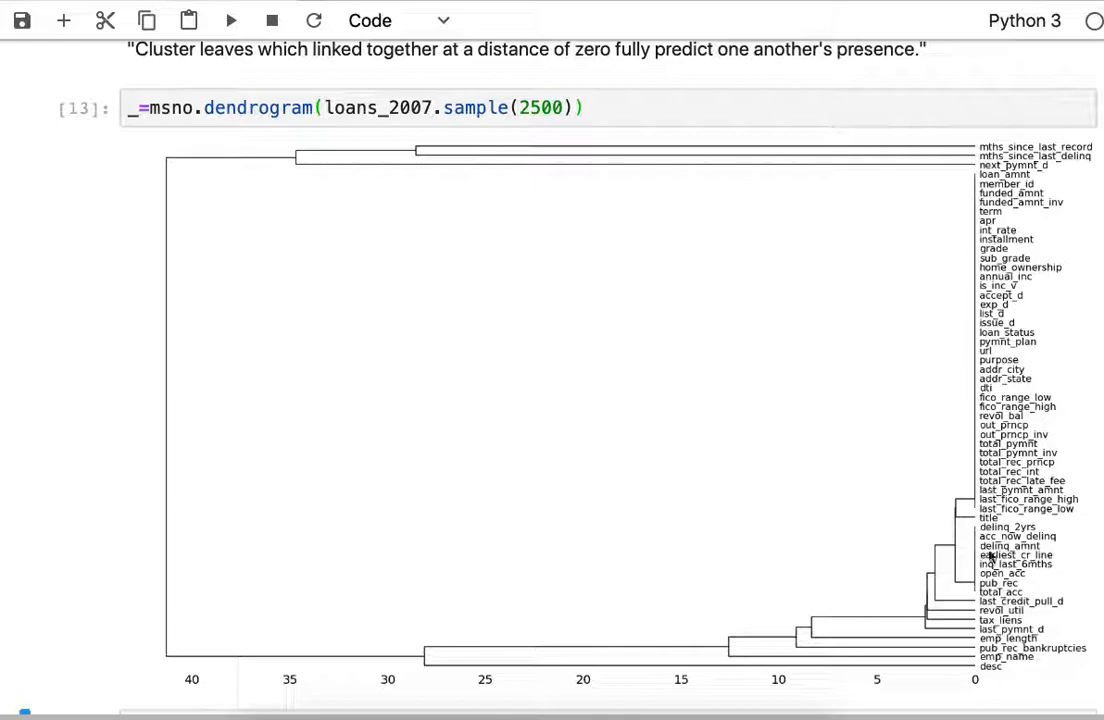
{"action": "mouse_move", "coordinate": [995, 508]}
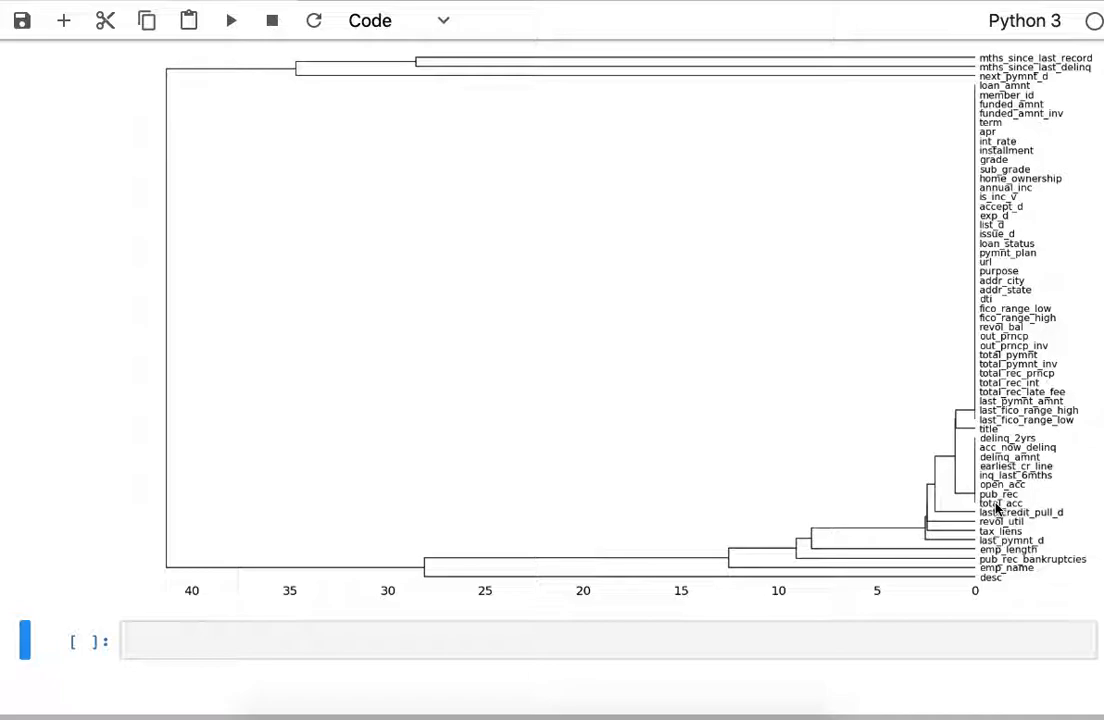
{"action": "scroll", "scroll_direction": "up", "scroll_amount": 3}
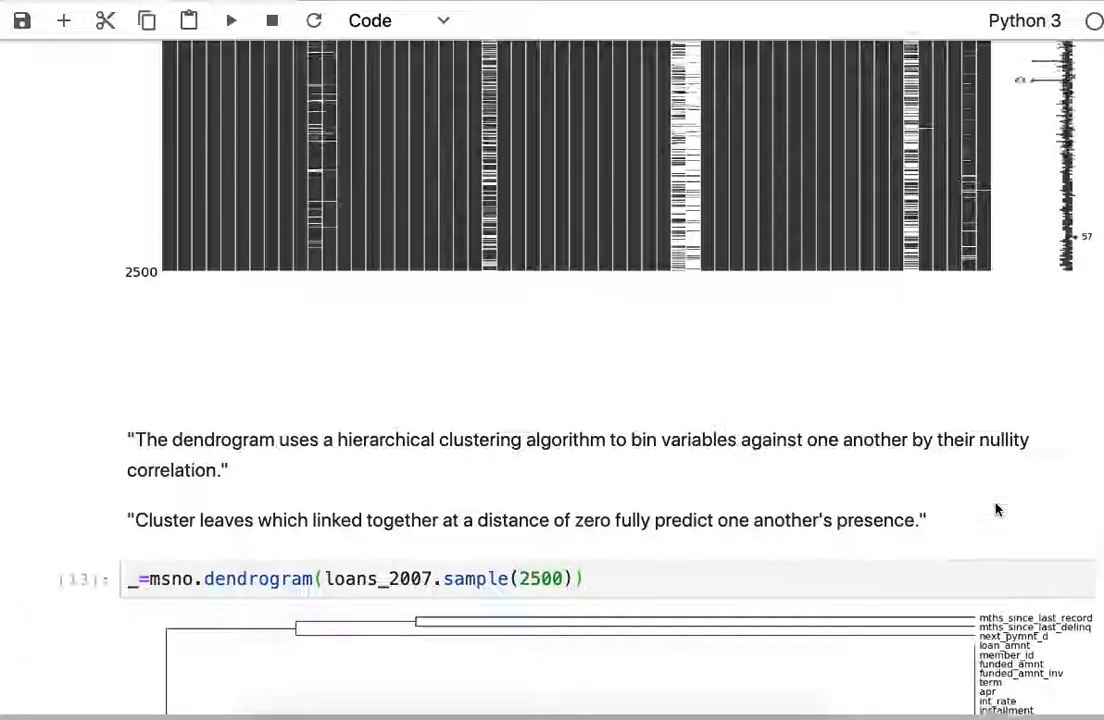
{"action": "scroll", "scroll_direction": "up", "scroll_amount": 3}
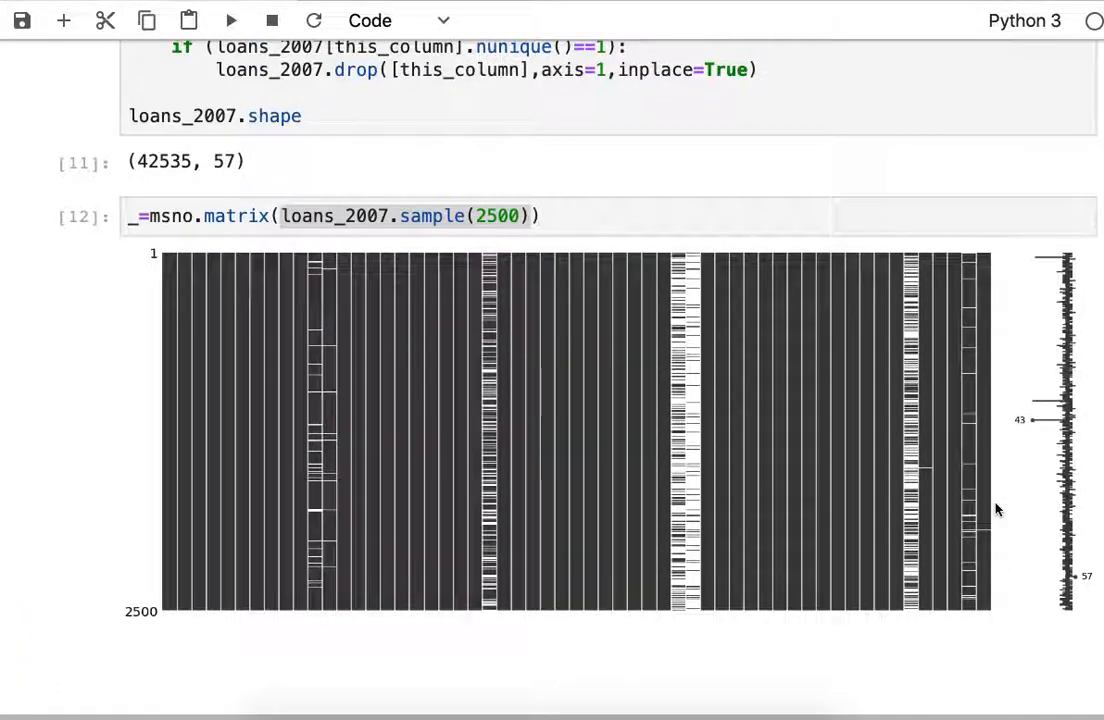